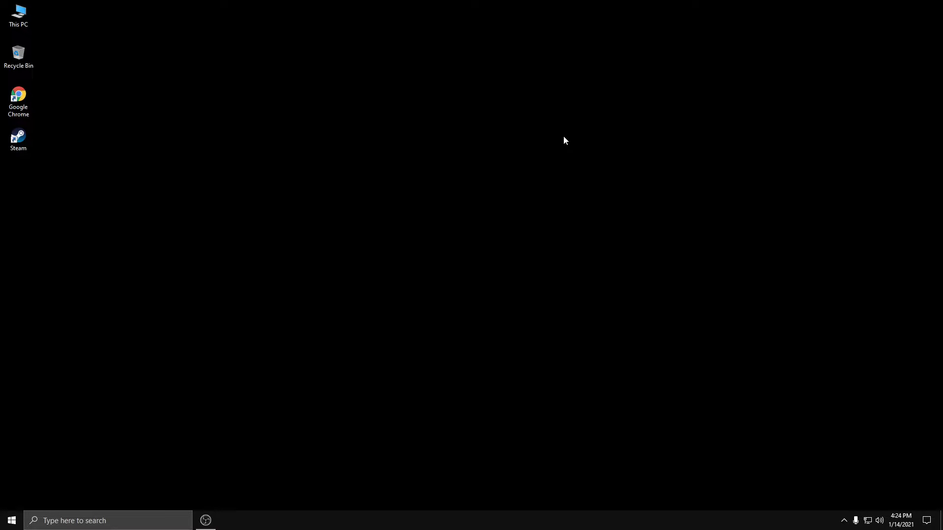
{"action": "mouse_move", "coordinate": [565, 130]}
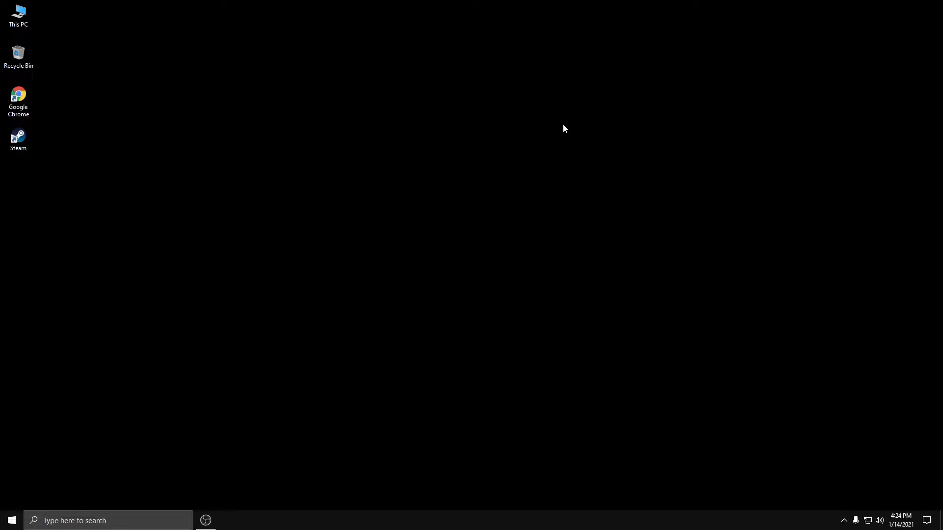
{"action": "mouse_move", "coordinate": [565, 133]}
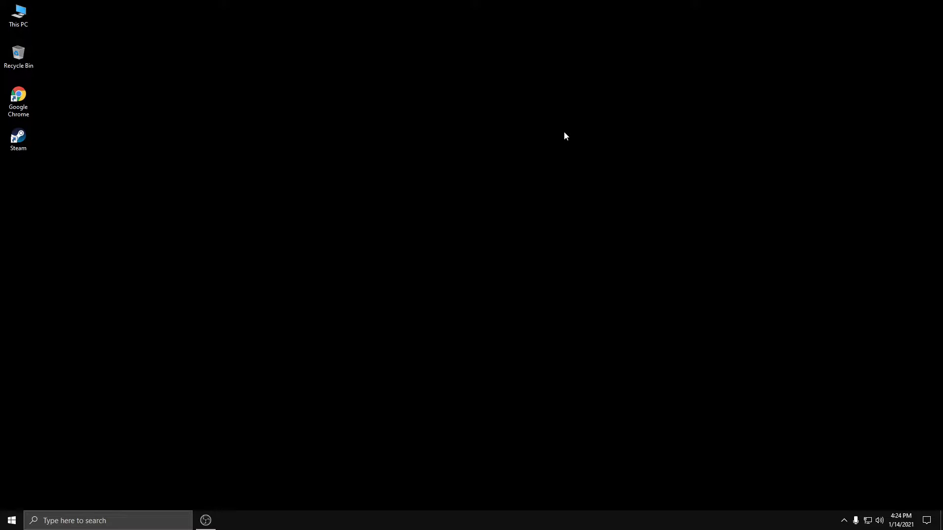
{"action": "mouse_move", "coordinate": [564, 131]}
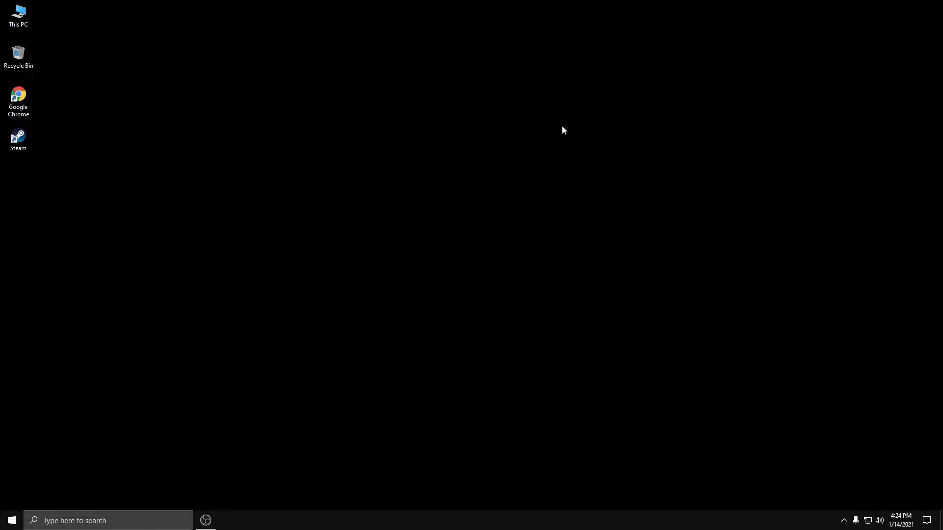
{"action": "mouse_move", "coordinate": [565, 137]}
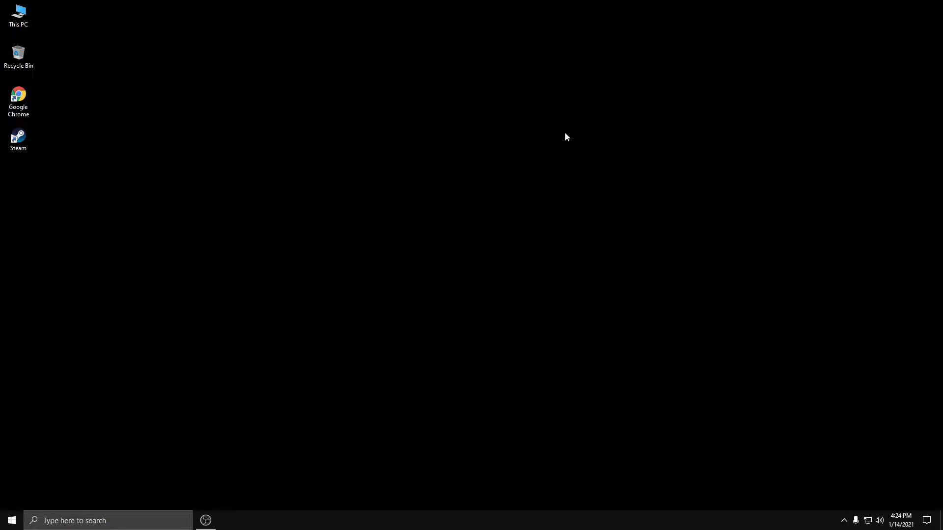
{"action": "mouse_move", "coordinate": [572, 153]}
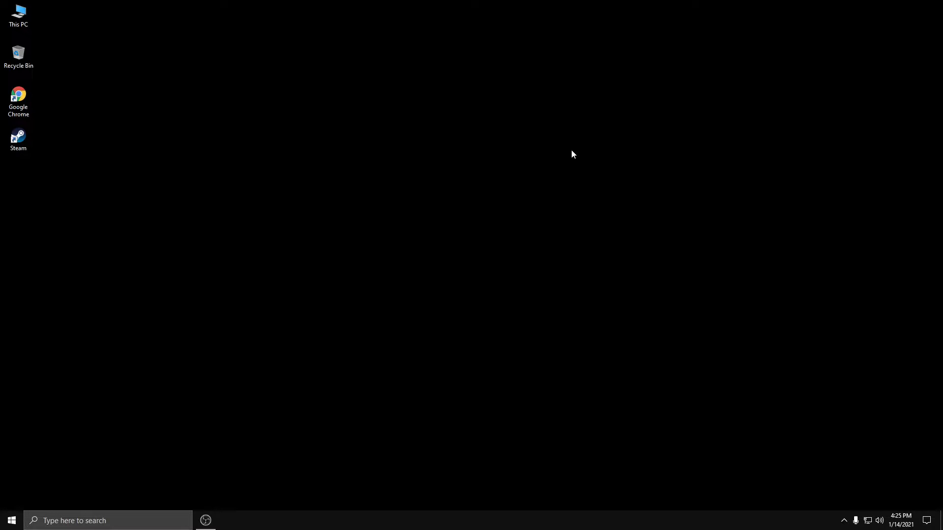
{"action": "mouse_move", "coordinate": [535, 195]}
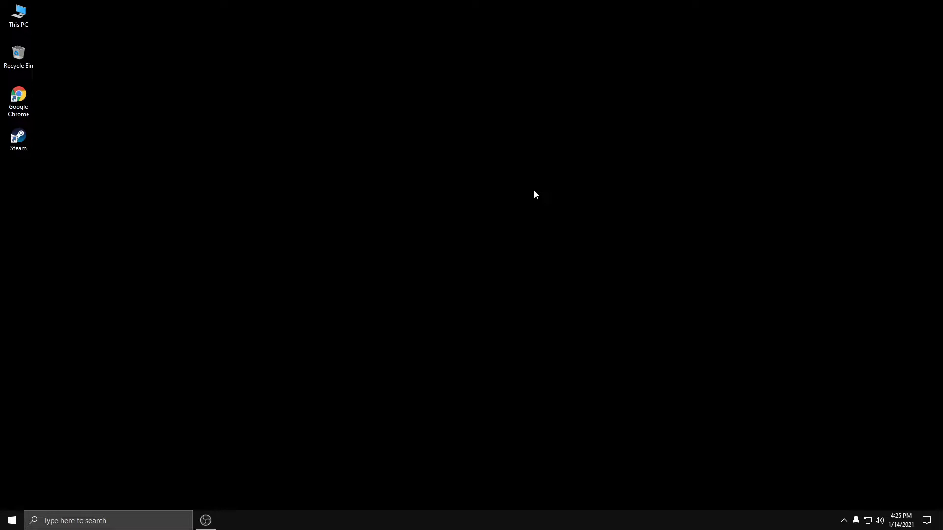
{"action": "mouse_move", "coordinate": [59, 460]}
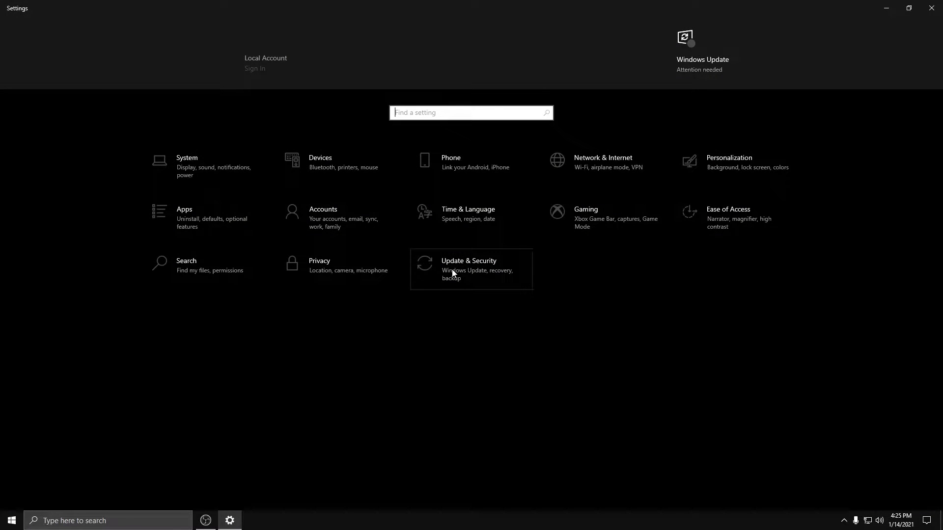
- Resume the paused Windows updates in Update & Security, then go back to the Settings home
{"action": "left_click", "coordinate": [469, 269]}
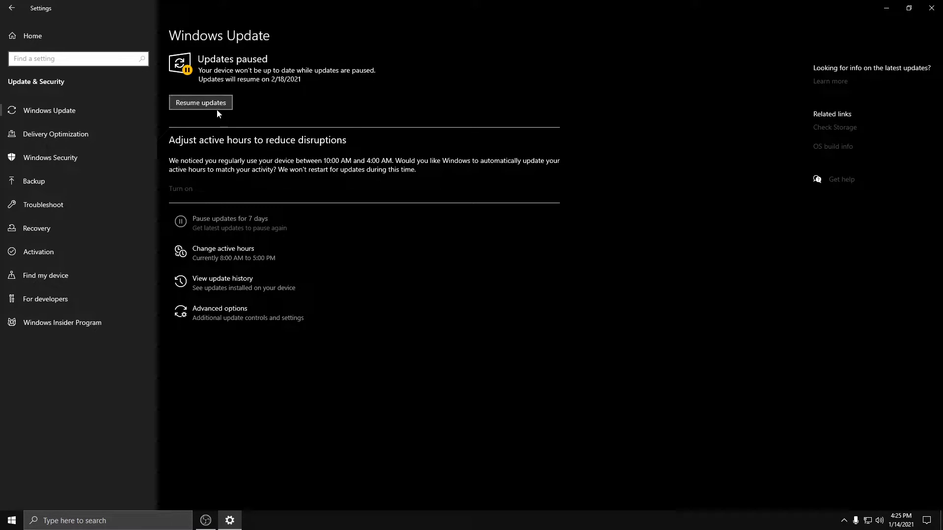
{"action": "left_click", "coordinate": [200, 102]}
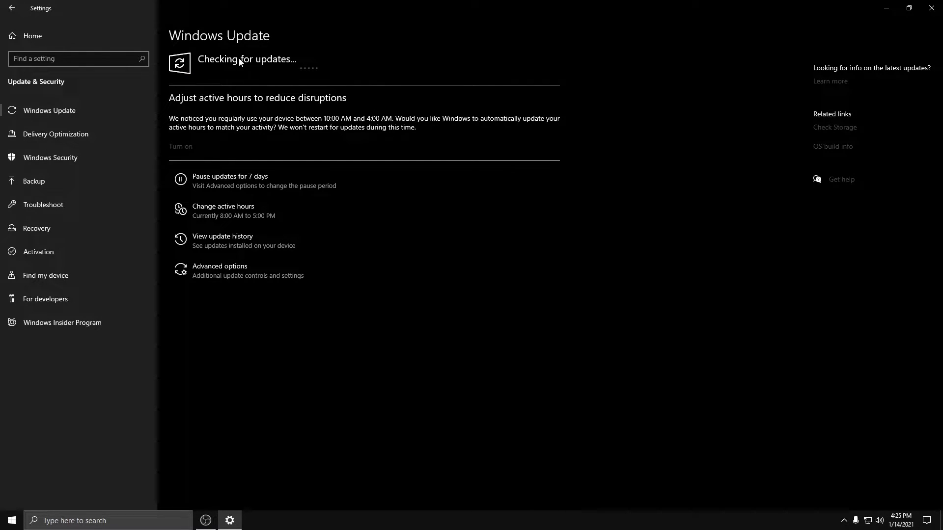
{"action": "mouse_move", "coordinate": [323, 62]}
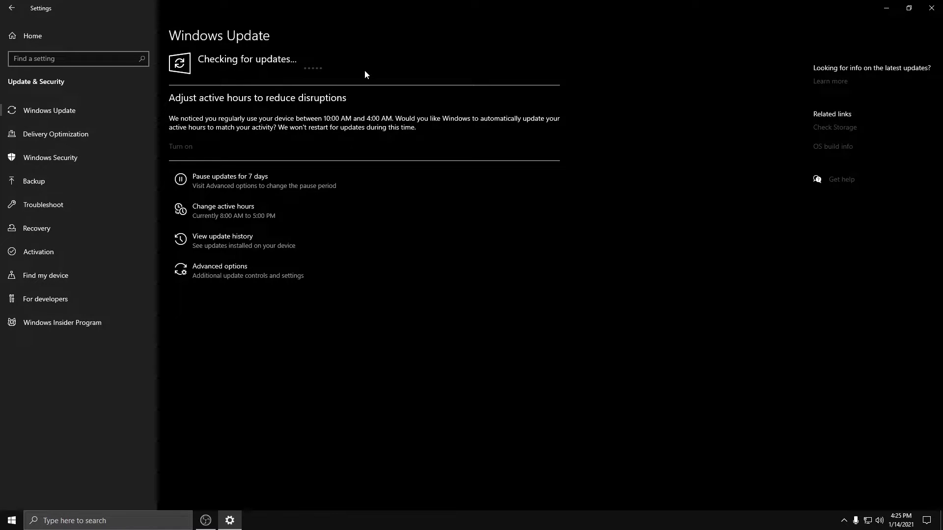
{"action": "left_click", "coordinate": [11, 8]}
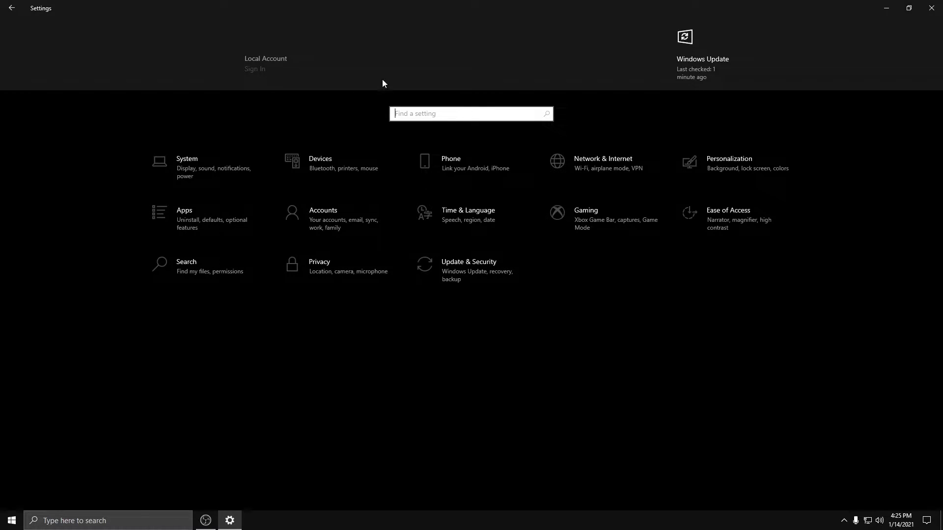
- Open Graphics settings from System > Display and verify hardware-accelerated GPU scheduling is On
{"action": "left_click", "coordinate": [186, 162]}
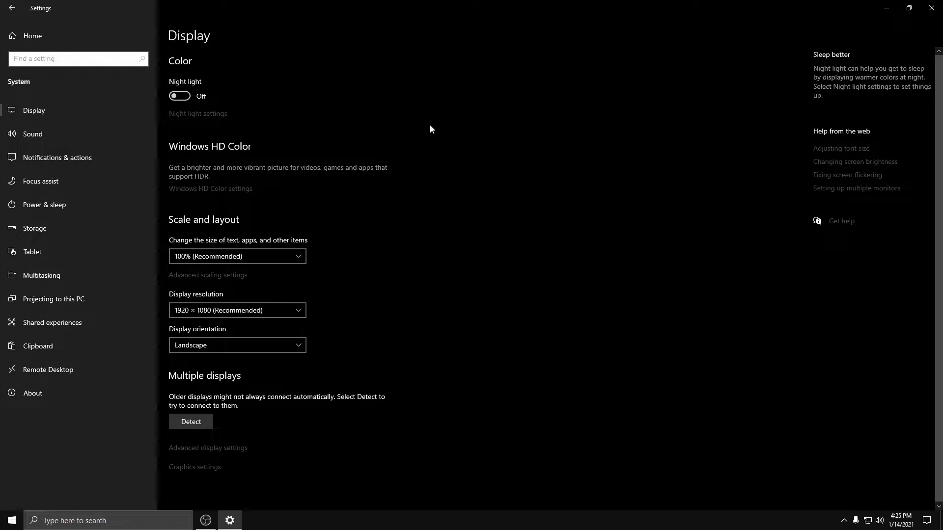
{"action": "left_click", "coordinate": [194, 467]}
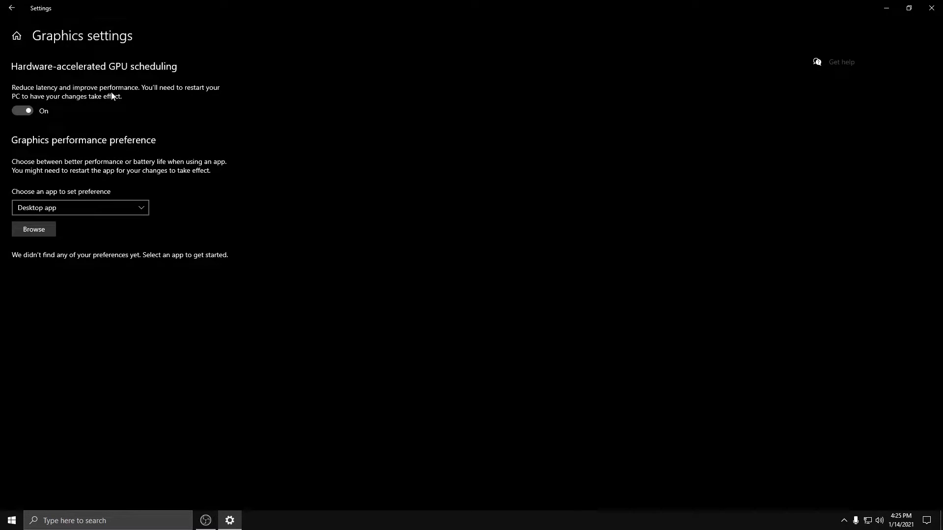
{"action": "mouse_move", "coordinate": [152, 65]}
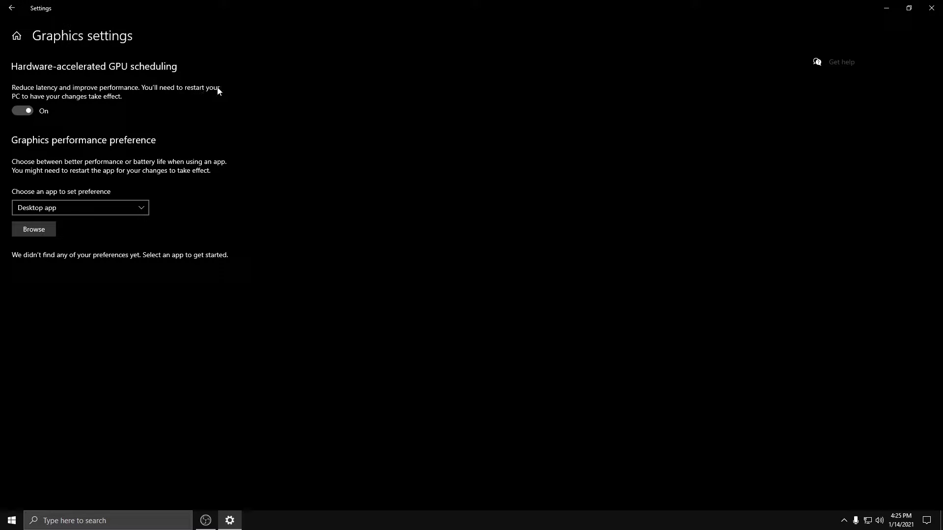
{"action": "mouse_move", "coordinate": [106, 99]}
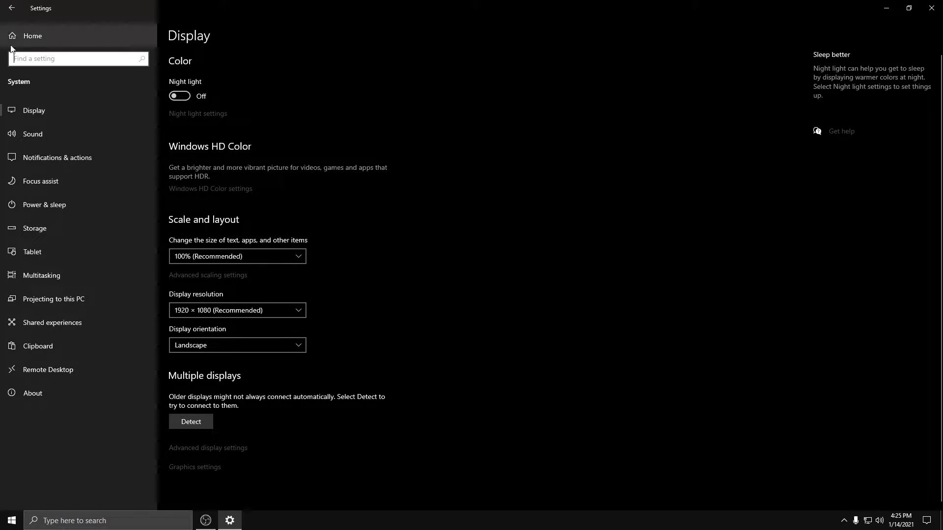
- Review Notifications & actions and Focus assist, then view Power & sleep with screen and sleep set to Never
{"action": "left_click", "coordinate": [57, 158]}
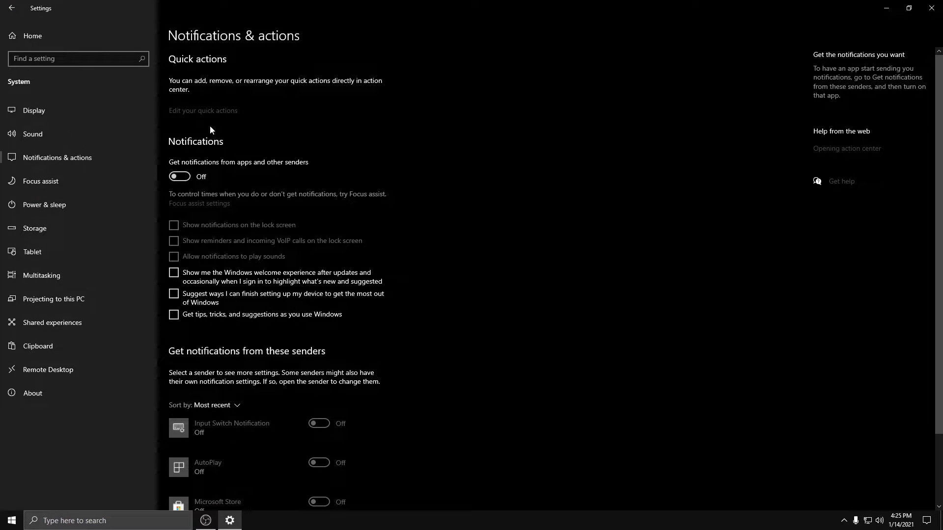
{"action": "scroll", "scroll_direction": "down", "scroll_amount": 3}
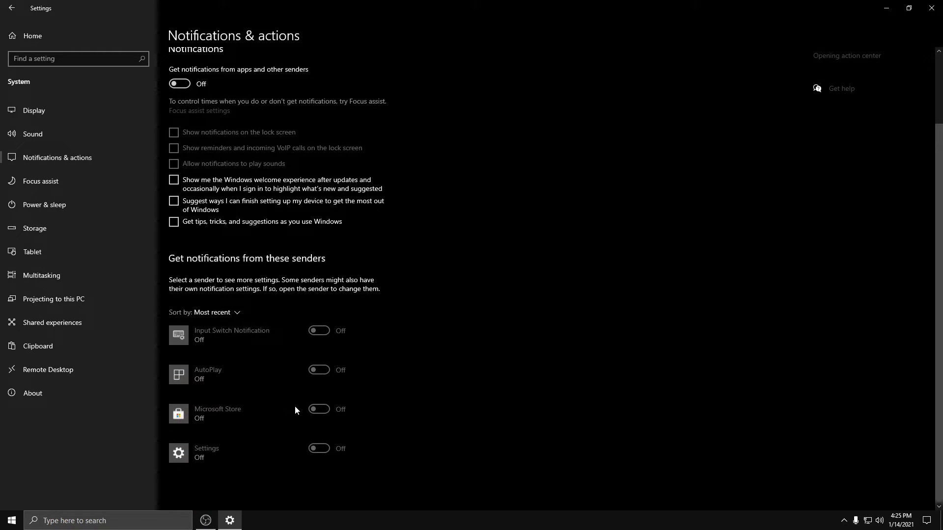
{"action": "scroll", "scroll_direction": "up", "scroll_amount": 3}
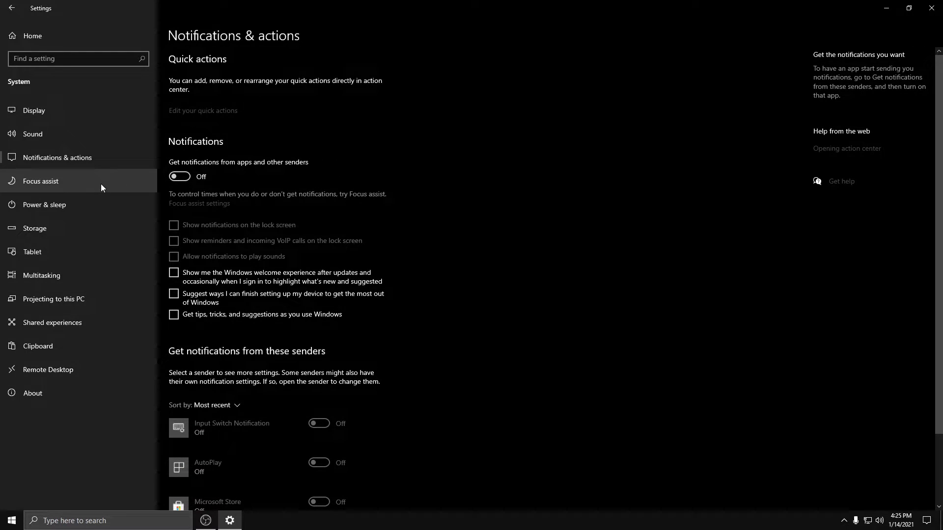
{"action": "left_click", "coordinate": [41, 181]}
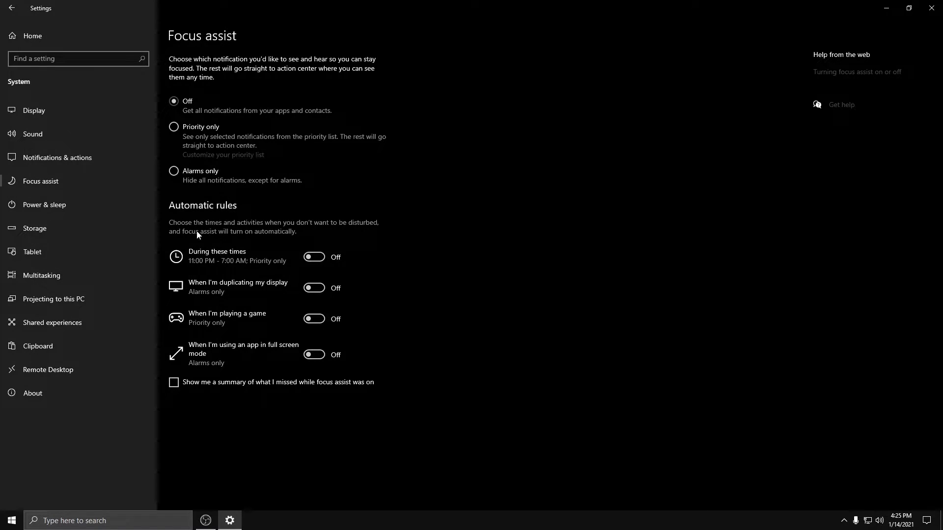
{"action": "mouse_move", "coordinate": [134, 223]}
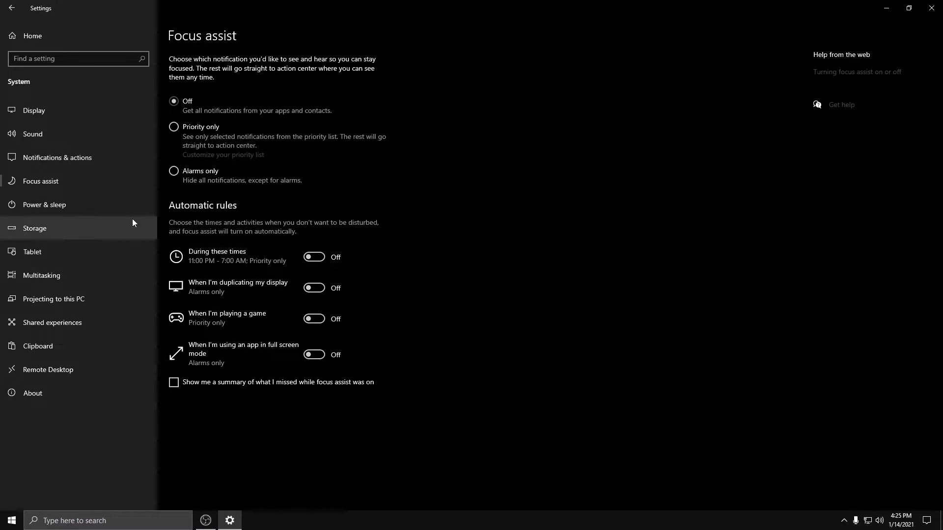
{"action": "left_click", "coordinate": [43, 204]}
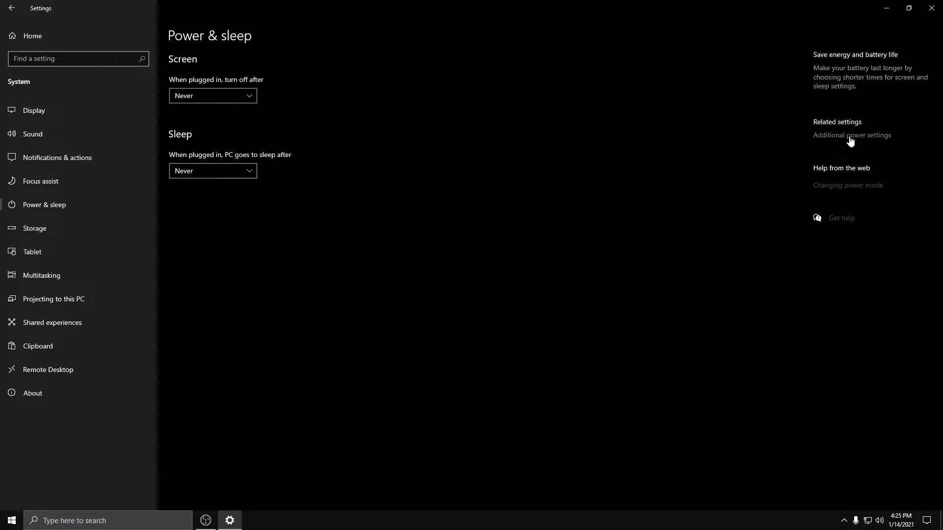
{"action": "left_click", "coordinate": [851, 135]}
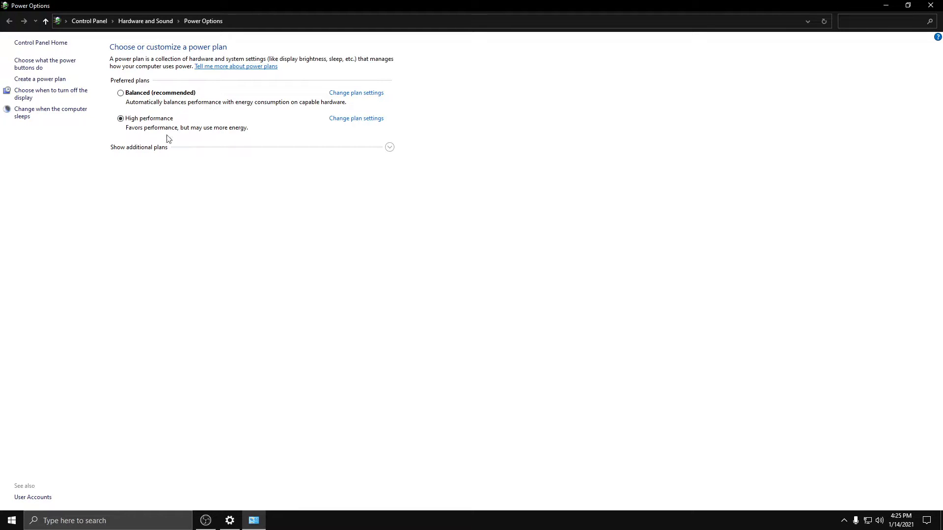
{"action": "mouse_move", "coordinate": [216, 131]}
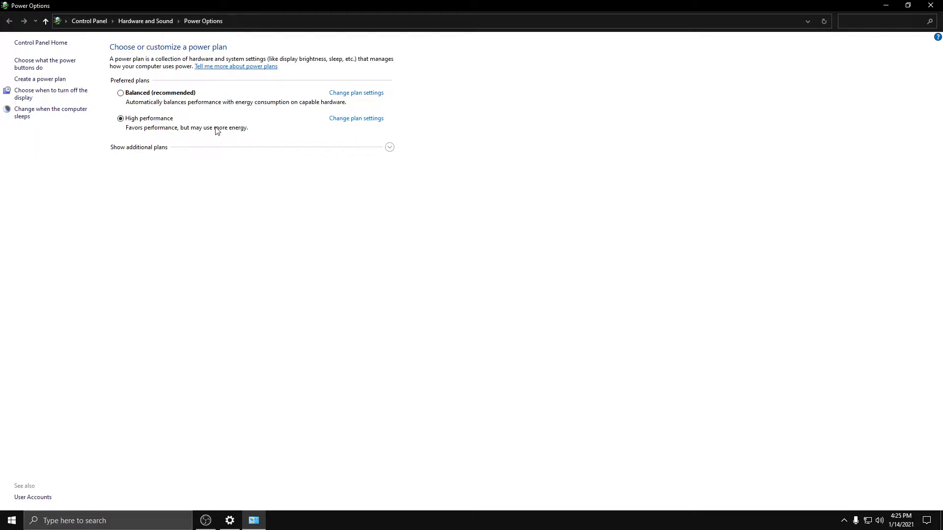
{"action": "mouse_move", "coordinate": [303, 99]}
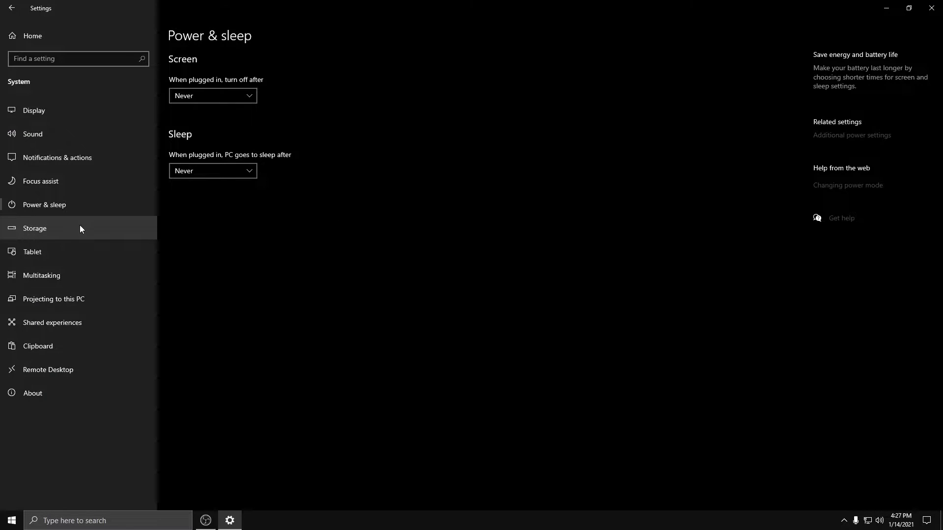
- Browse Storage, Apps & features and Optional features, then return toward the Tablet settings
{"action": "left_click", "coordinate": [35, 229]}
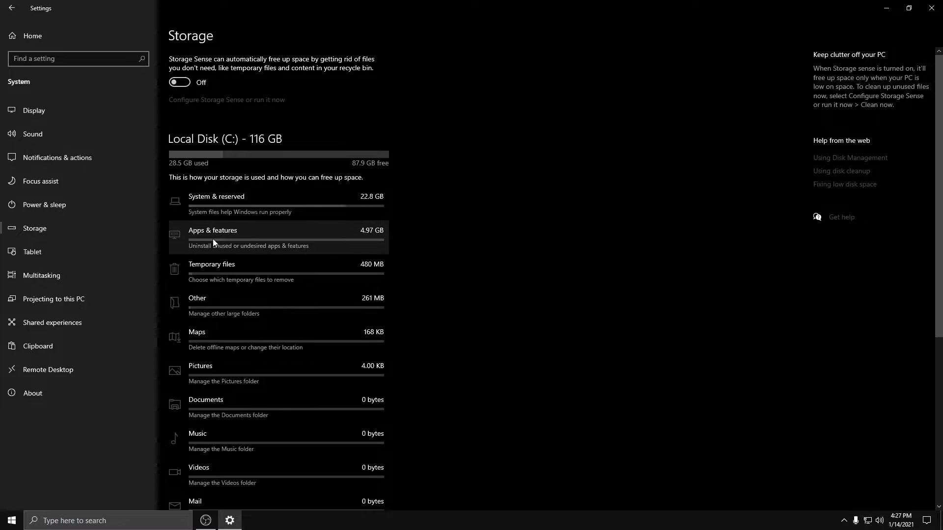
{"action": "left_click", "coordinate": [212, 230]}
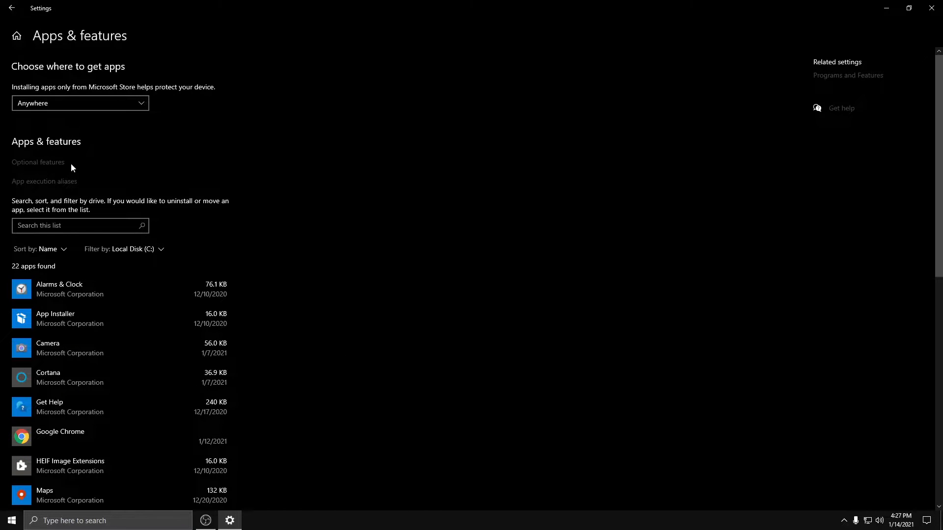
{"action": "left_click", "coordinate": [38, 162]}
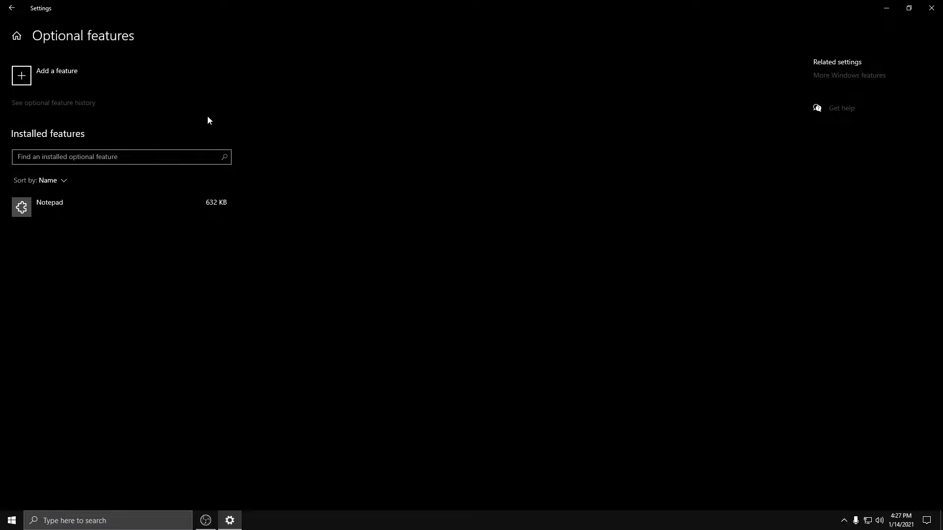
{"action": "left_click", "coordinate": [11, 8]}
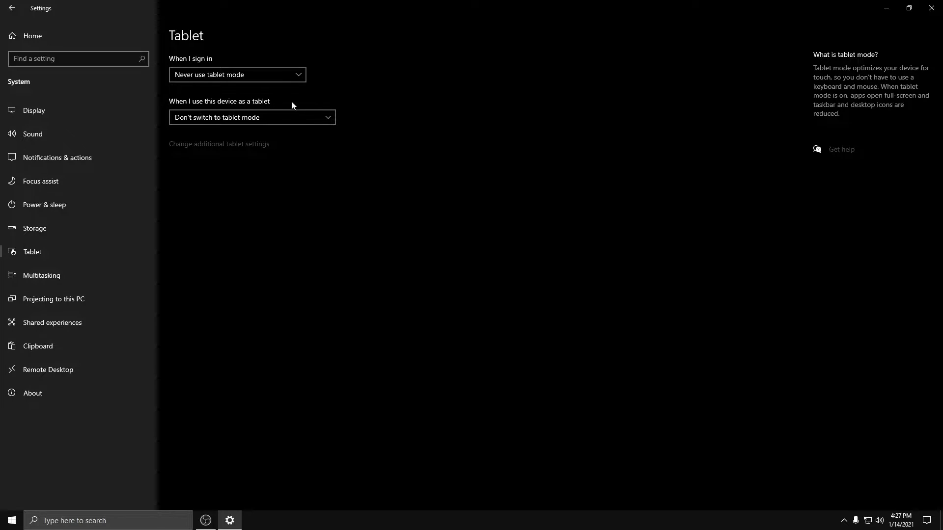
- Choose the tablet-mode switching option, check Shared experiences and Clipboard are Off, then return to Display
{"action": "left_click", "coordinate": [251, 118]}
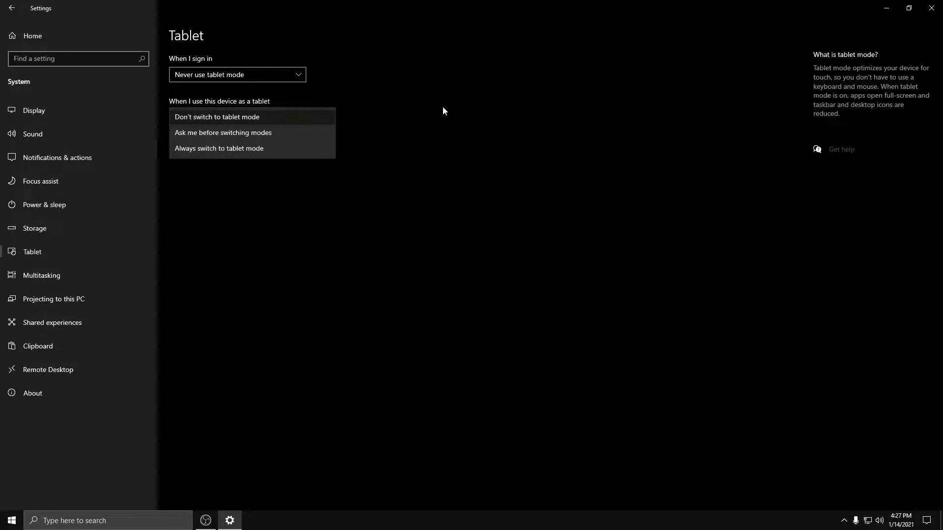
{"action": "left_click", "coordinate": [41, 275]}
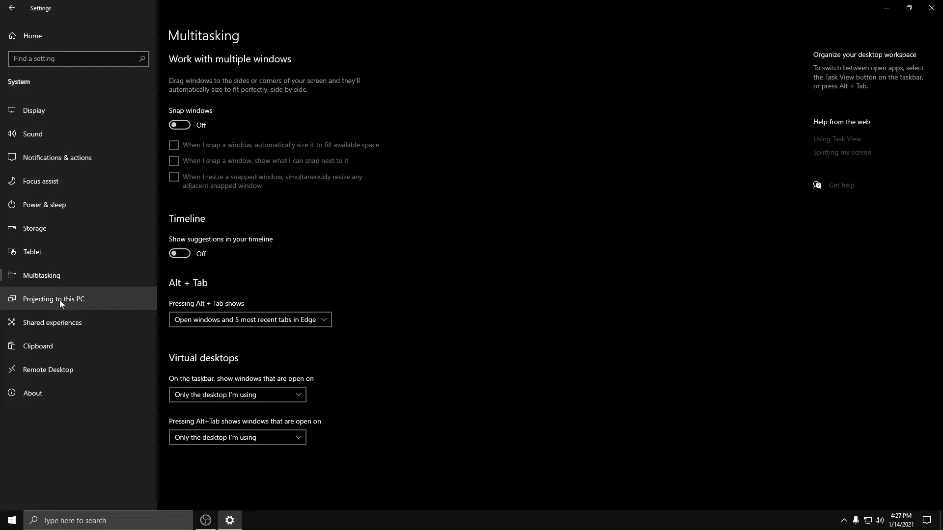
{"action": "left_click", "coordinate": [53, 322]}
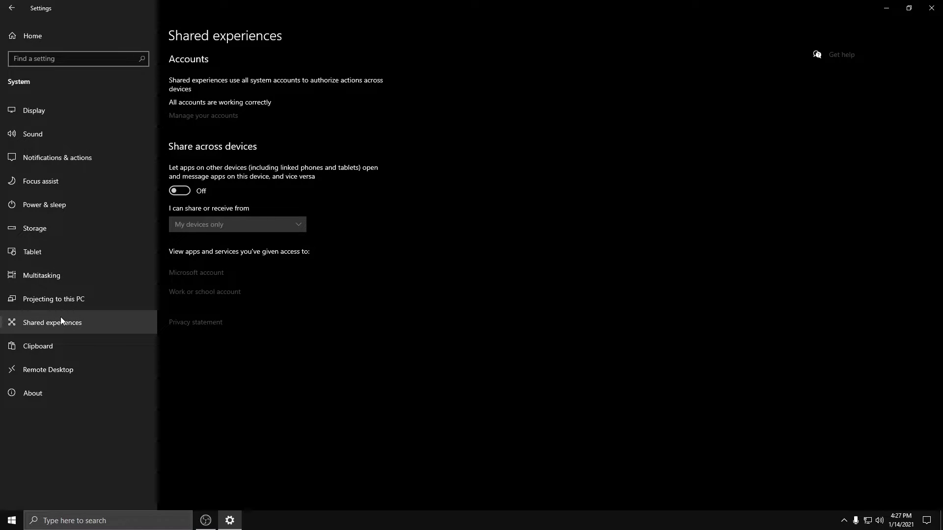
{"action": "mouse_move", "coordinate": [242, 151]}
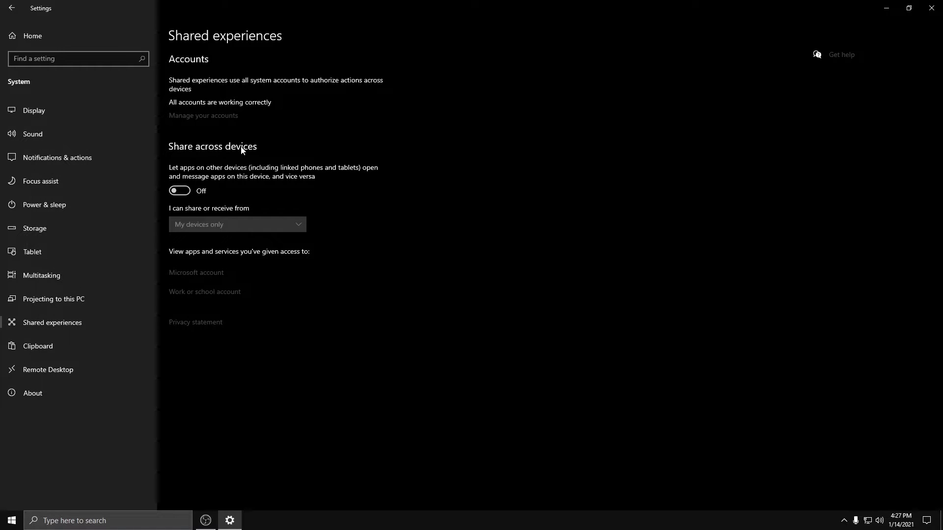
{"action": "left_click", "coordinate": [38, 345]}
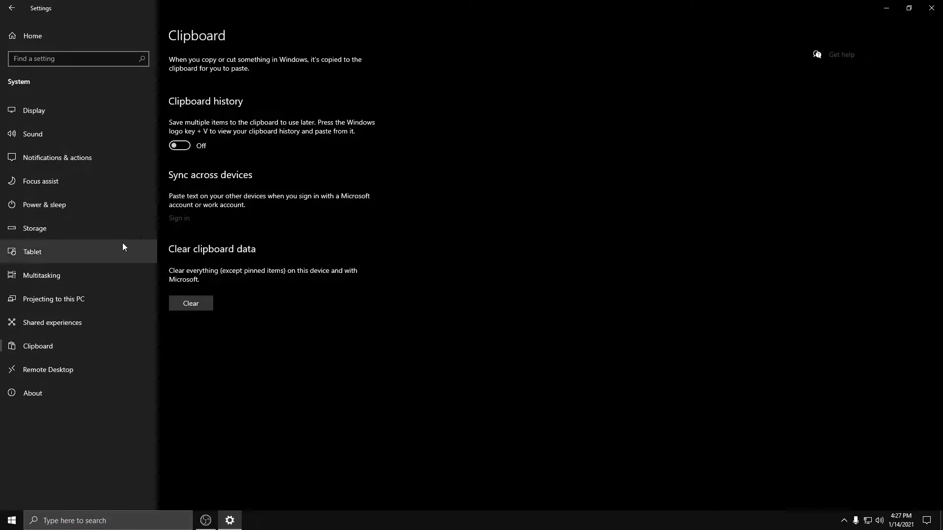
{"action": "mouse_move", "coordinate": [155, 187]}
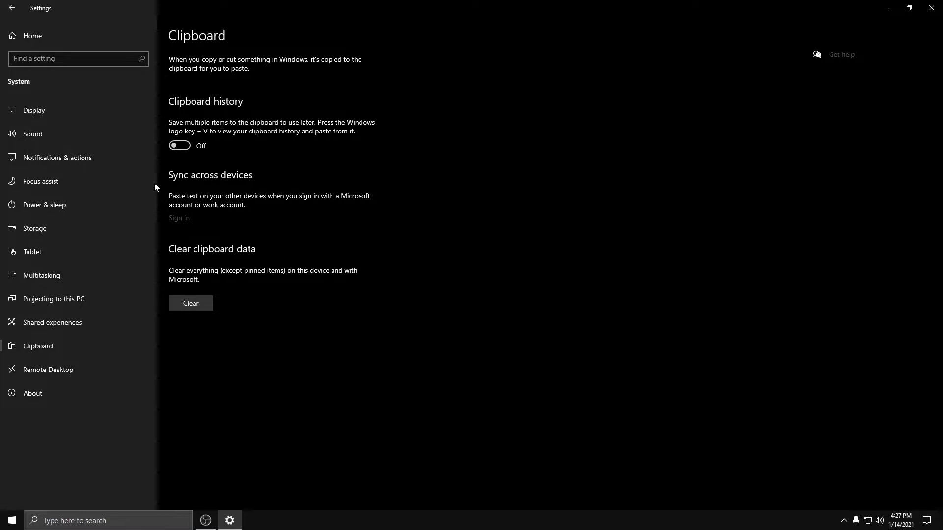
{"action": "left_click", "coordinate": [53, 369]}
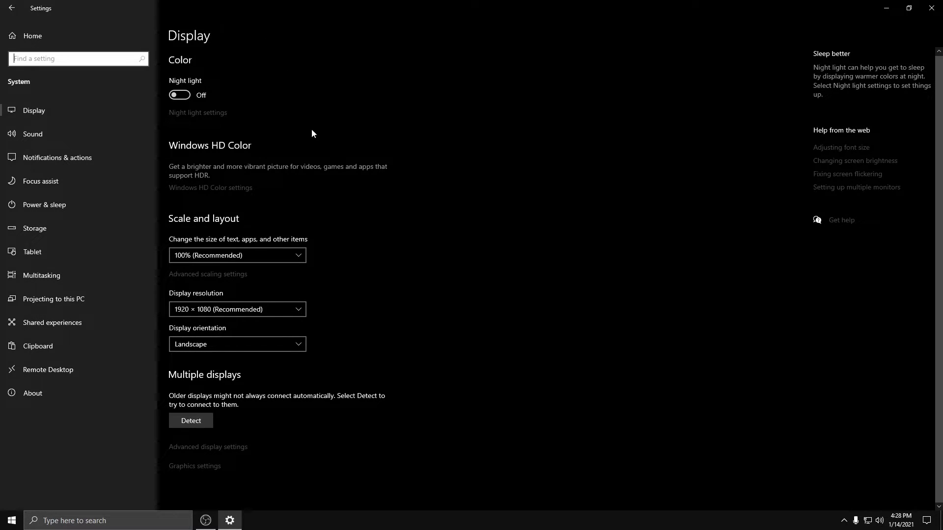
- Open Personalization > Colors and confirm Dark mode with Transparency effects Off
{"action": "left_click", "coordinate": [11, 8]}
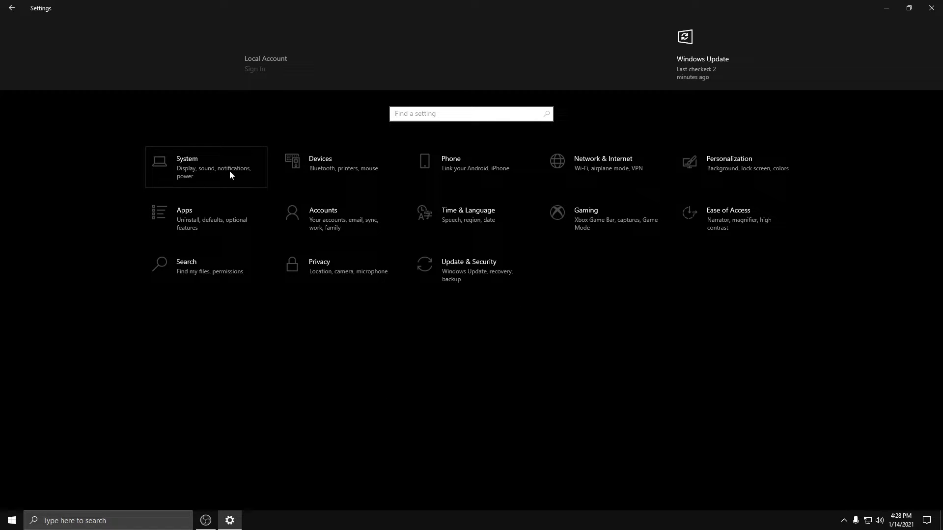
{"action": "left_click", "coordinate": [729, 162]}
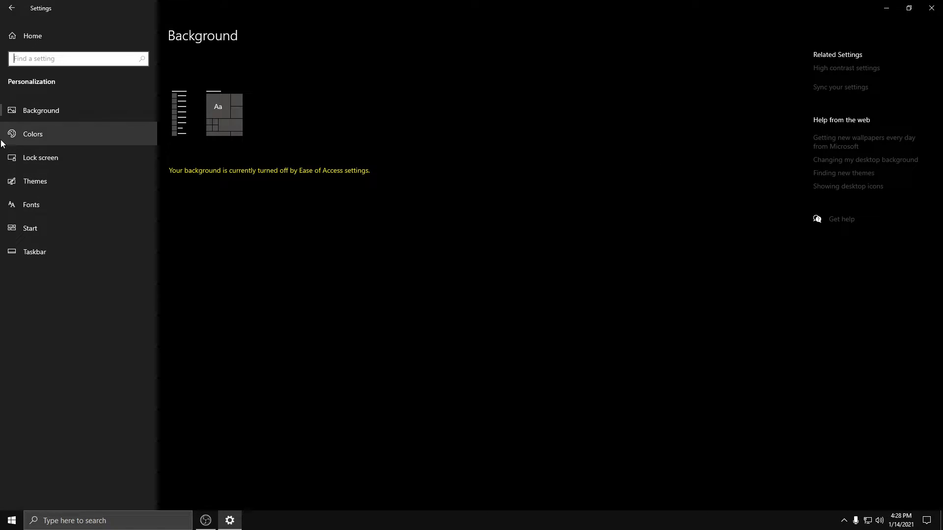
{"action": "left_click", "coordinate": [33, 134]}
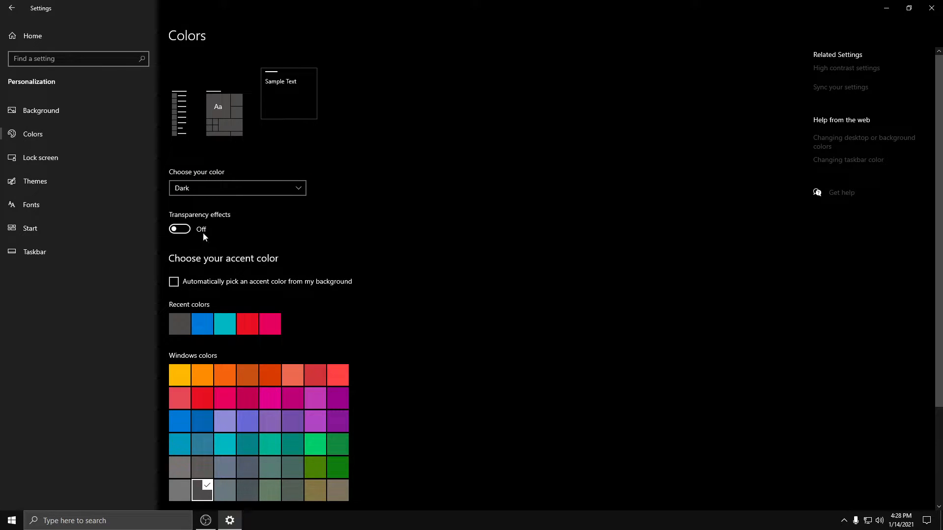
{"action": "mouse_move", "coordinate": [252, 217]}
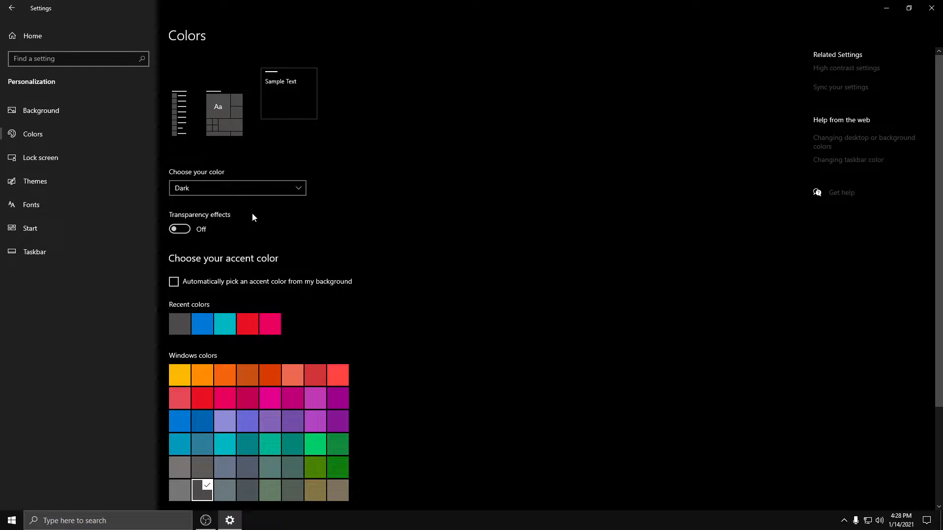
{"action": "mouse_move", "coordinate": [294, 235]}
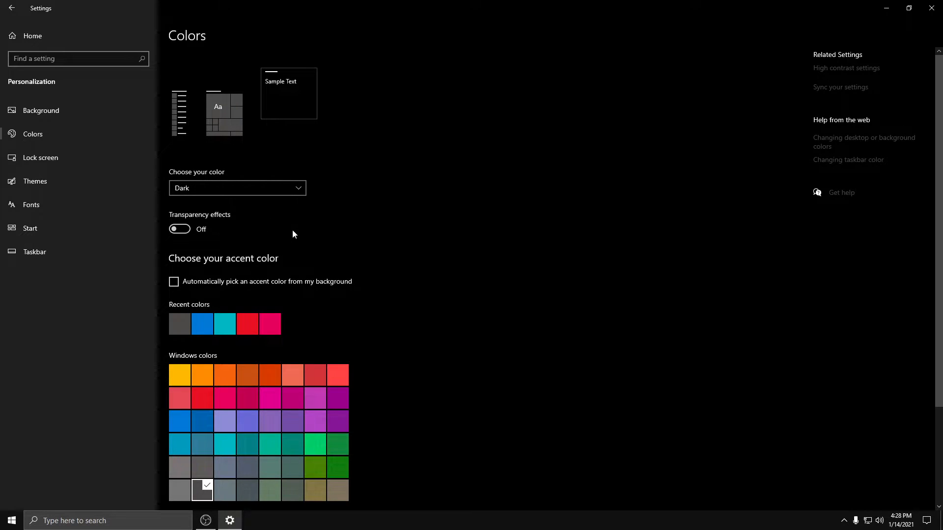
{"action": "scroll", "scroll_direction": "down", "scroll_amount": 3}
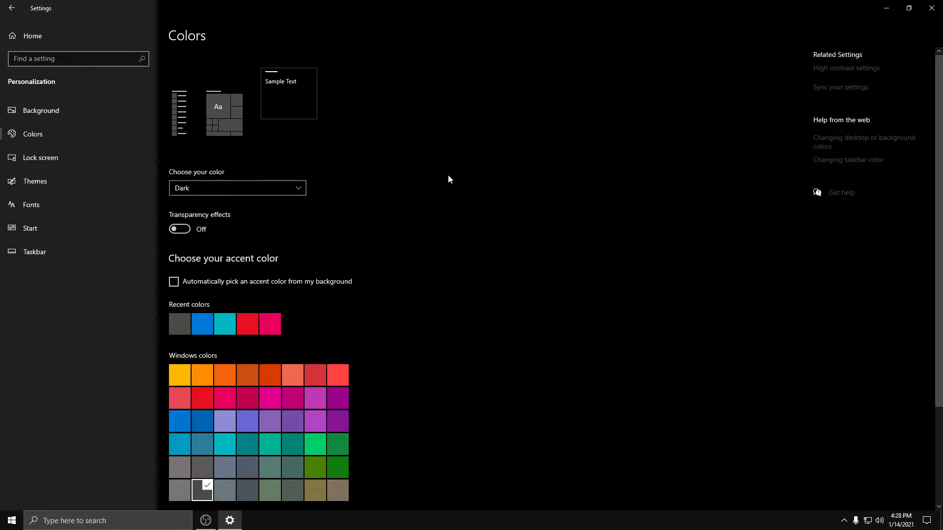
- Verify Lock screen tips and the sign-in screen background picture are both Off
{"action": "left_click", "coordinate": [40, 158]}
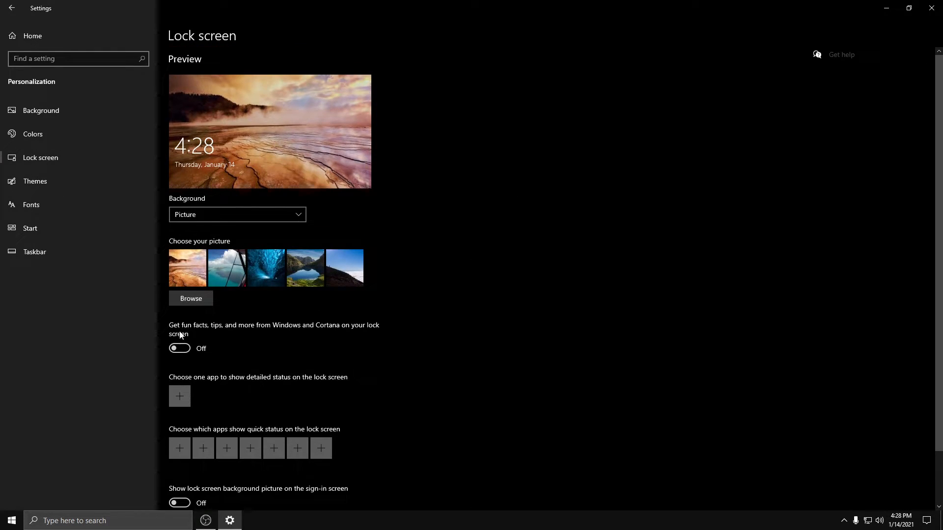
{"action": "scroll", "scroll_direction": "down", "scroll_amount": 3}
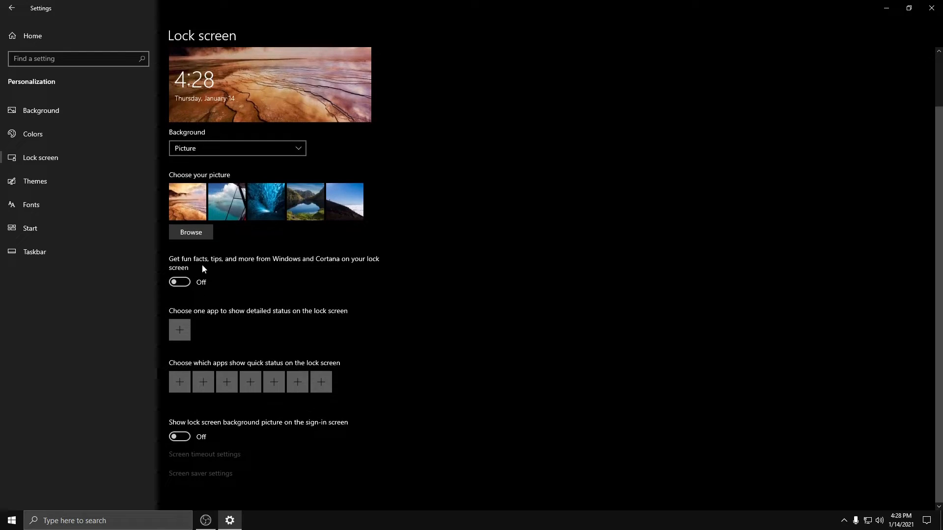
{"action": "mouse_move", "coordinate": [227, 382]}
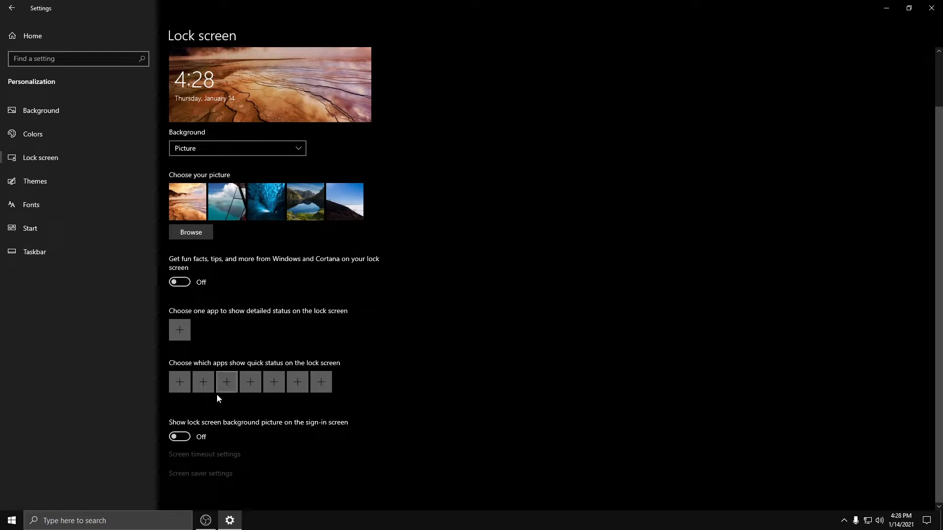
{"action": "mouse_move", "coordinate": [286, 431]}
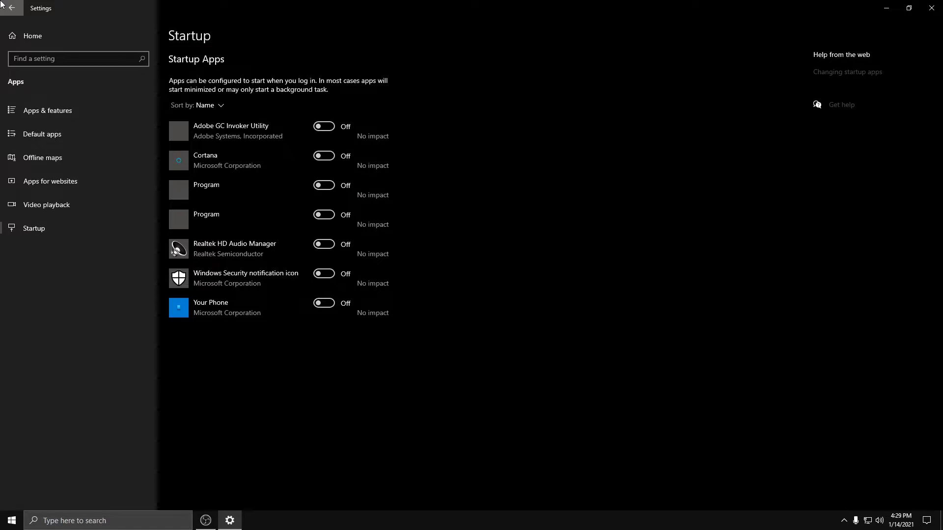
- Open Apps > Startup and confirm every startup app toggle is Off
{"action": "left_click", "coordinate": [11, 8]}
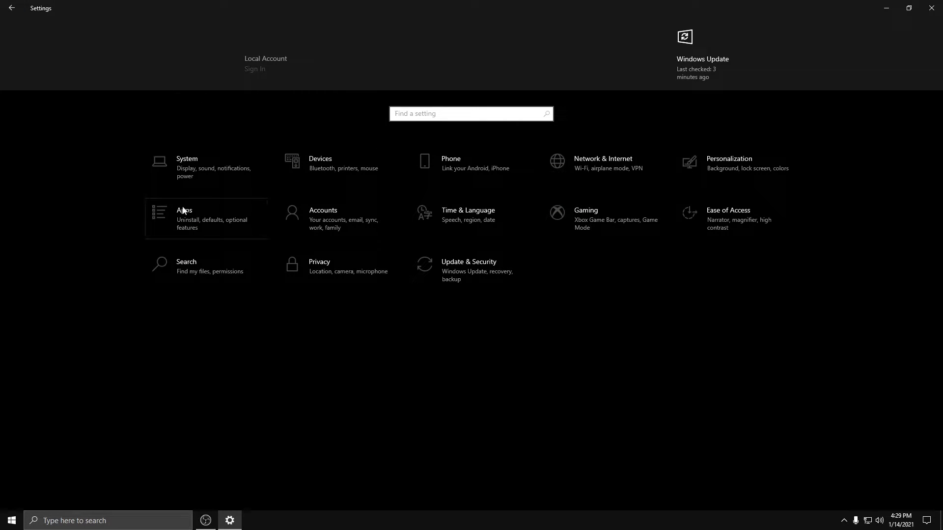
{"action": "left_click", "coordinate": [184, 218]}
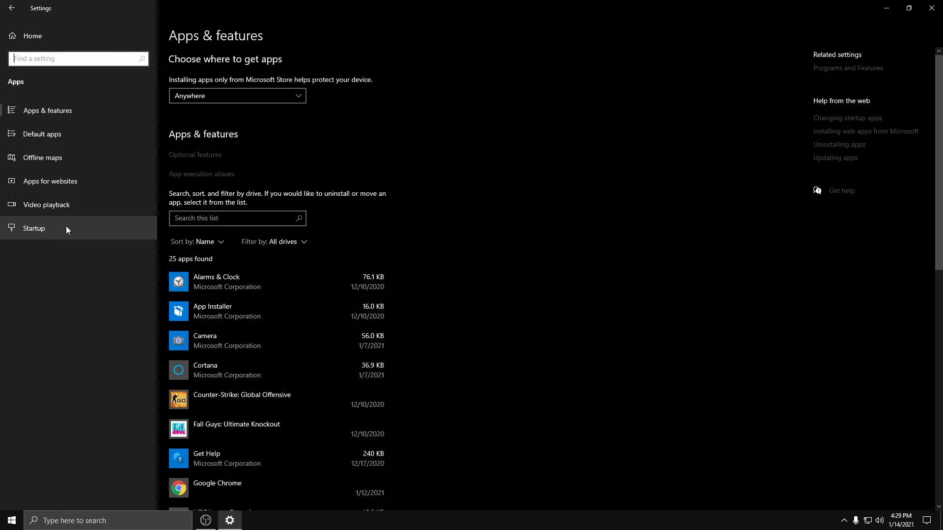
{"action": "left_click", "coordinate": [34, 228]}
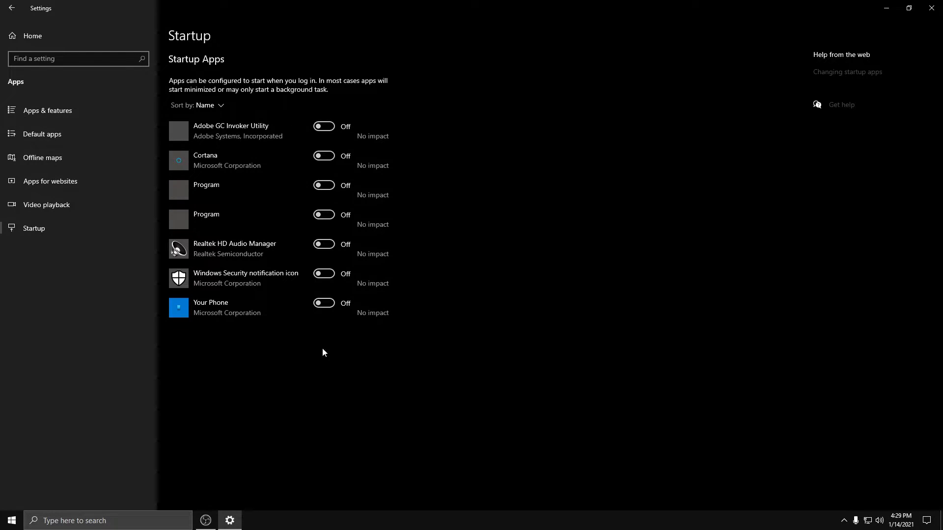
{"action": "mouse_move", "coordinate": [422, 282]}
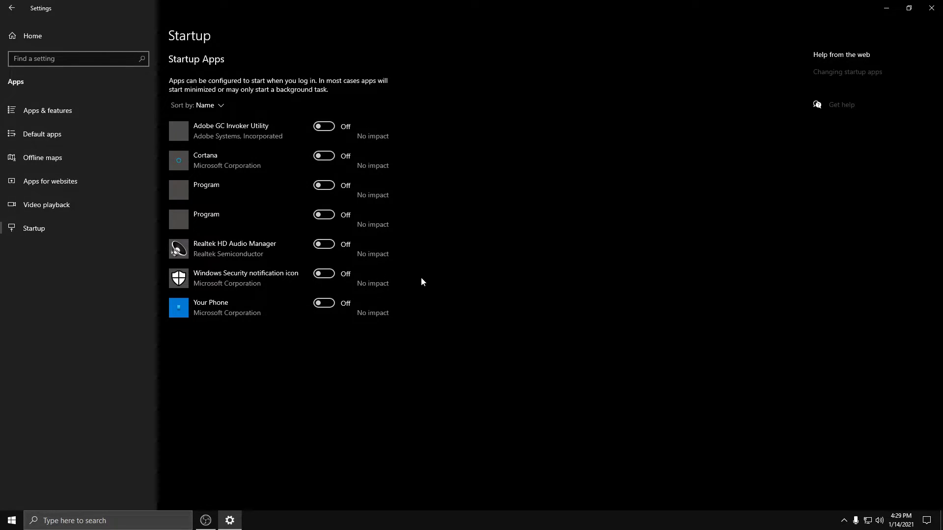
{"action": "mouse_move", "coordinate": [143, 142]}
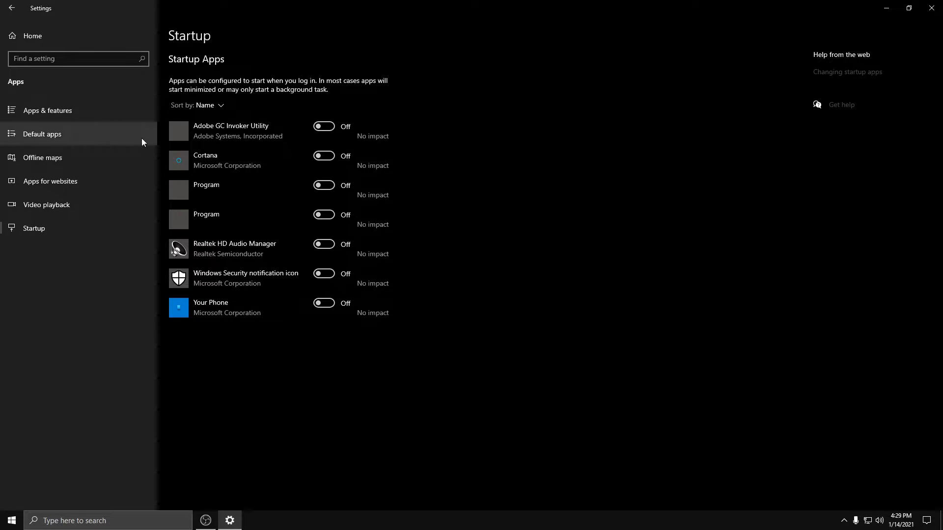
- Confirm Xbox Game Bar is Off and Game Mode is On under Gaming, then return home
{"action": "left_click", "coordinate": [11, 8]}
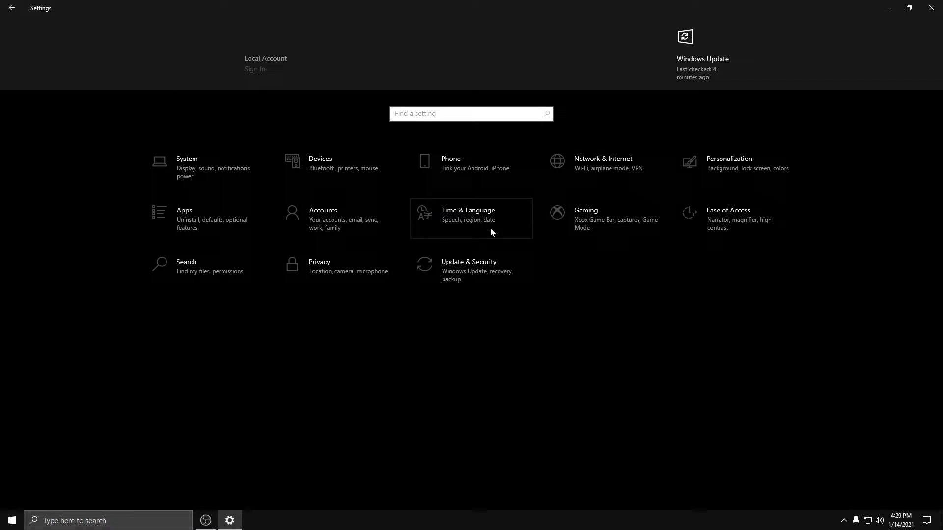
{"action": "left_click", "coordinate": [584, 210]}
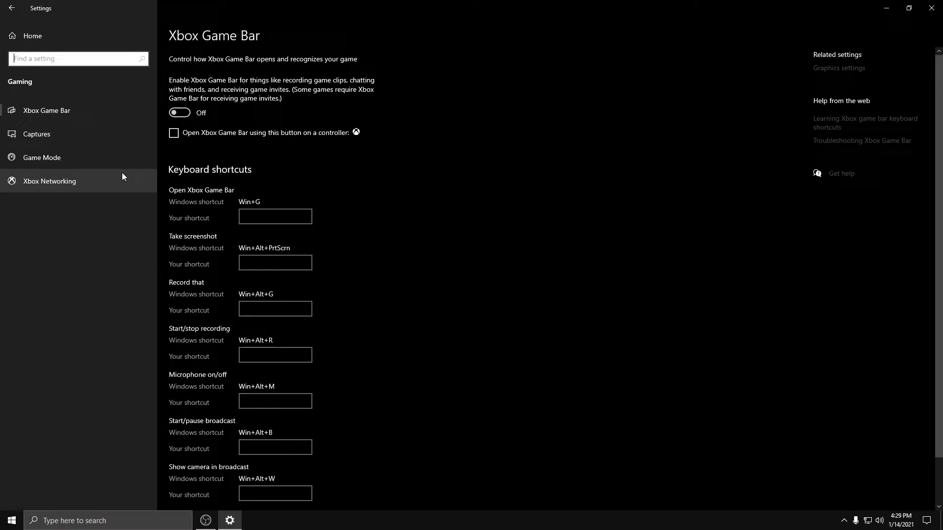
{"action": "left_click", "coordinate": [42, 158]}
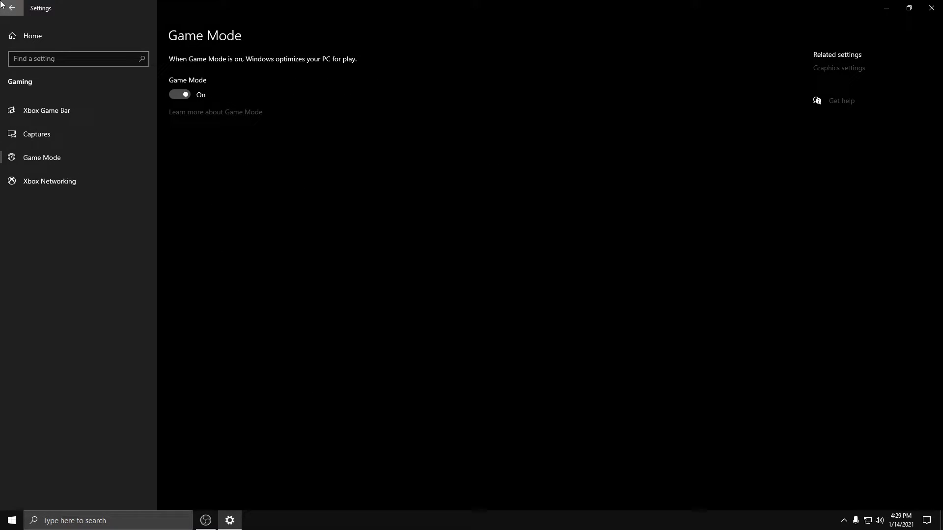
{"action": "left_click", "coordinate": [10, 8]}
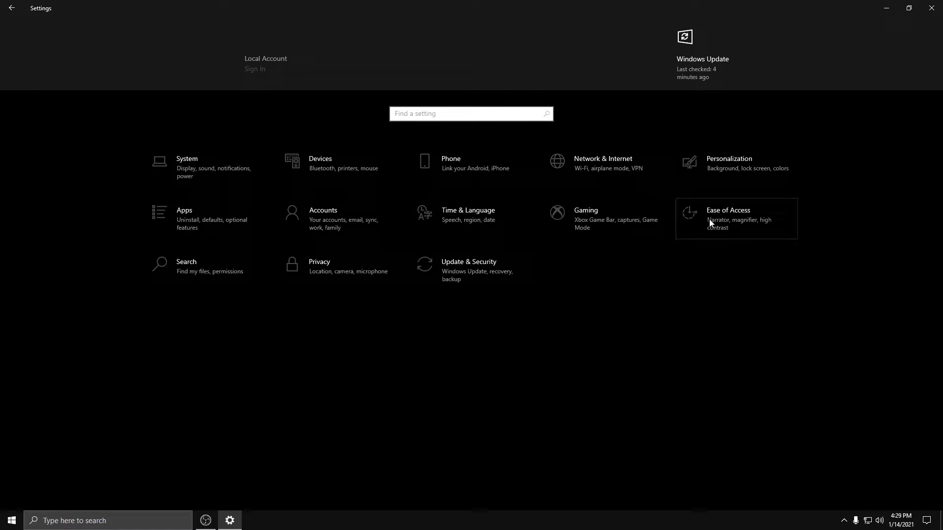
- Browse Ease of Access Display, Mouse pointer and Text cursor, ending on Magnifier left Off
{"action": "left_click", "coordinate": [728, 210]}
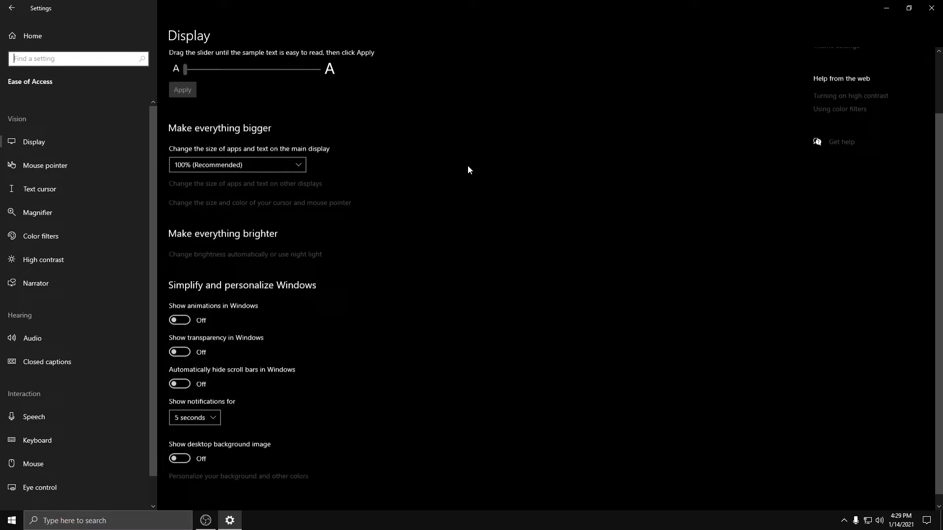
{"action": "scroll", "scroll_direction": "down", "scroll_amount": 3}
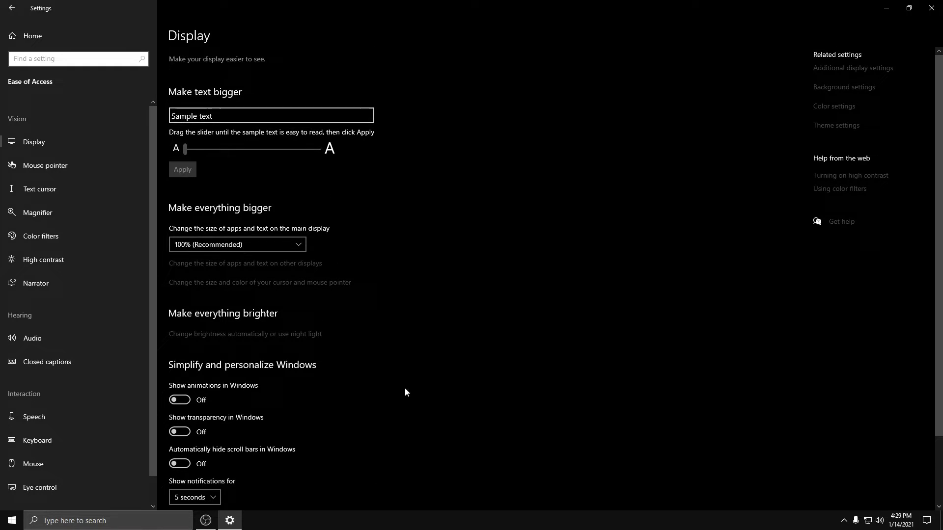
{"action": "left_click", "coordinate": [45, 165]}
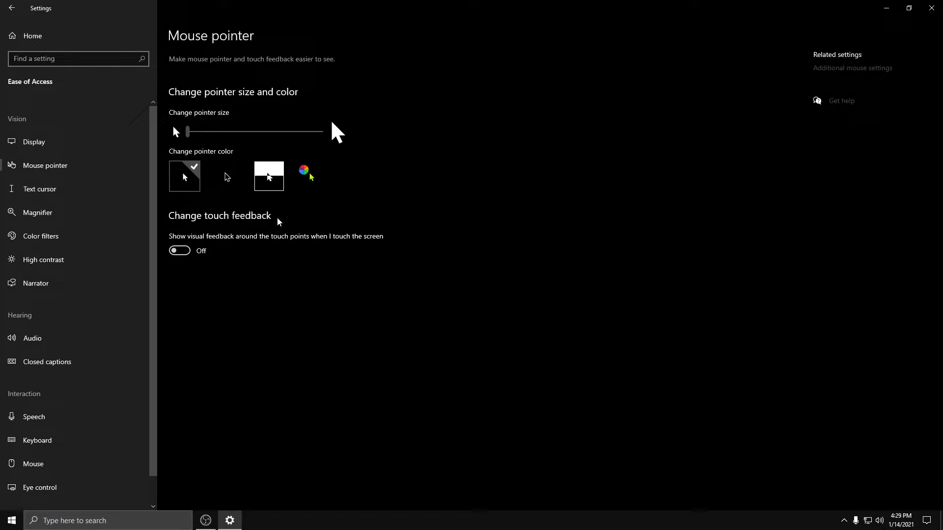
{"action": "left_click", "coordinate": [39, 189]}
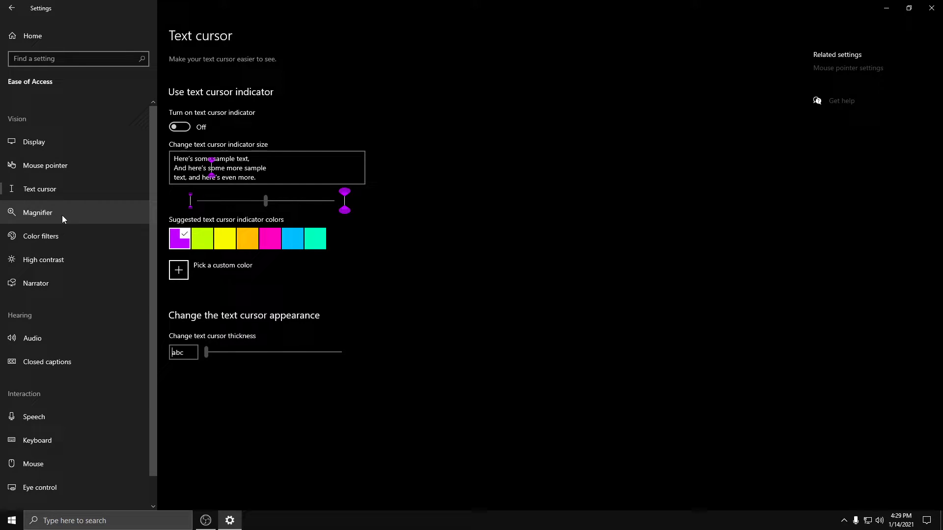
{"action": "left_click", "coordinate": [36, 213]}
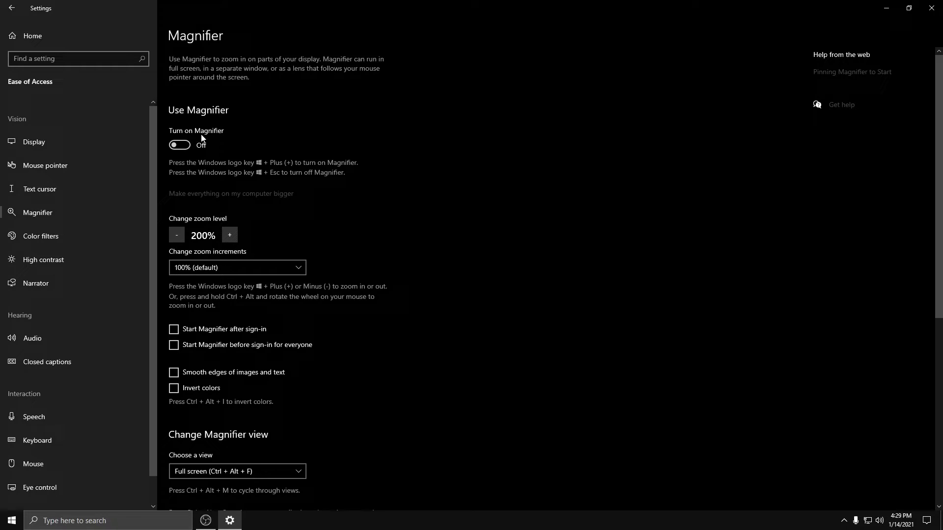
{"action": "mouse_move", "coordinate": [276, 136]}
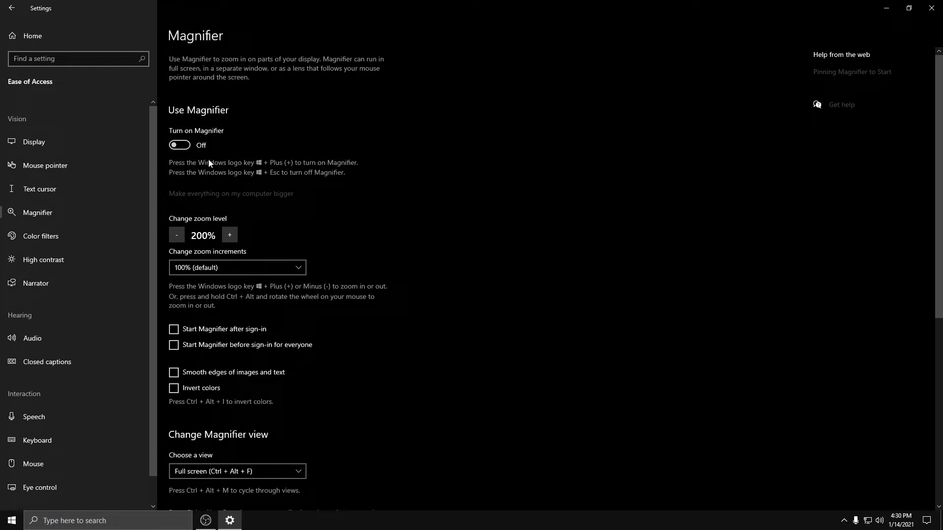
{"action": "scroll", "scroll_direction": "down", "scroll_amount": 3}
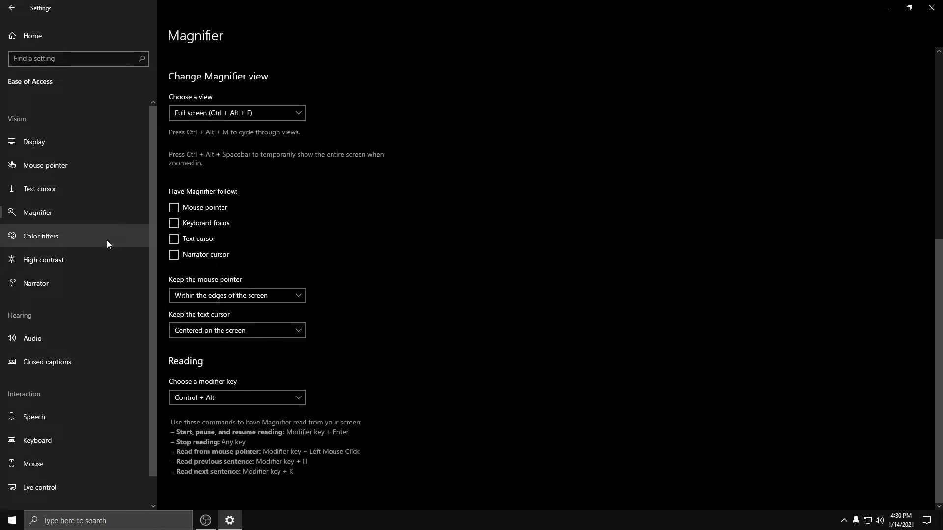
- Check Color filters and High contrast, then scroll through the Narrator settings
{"action": "left_click", "coordinate": [40, 236]}
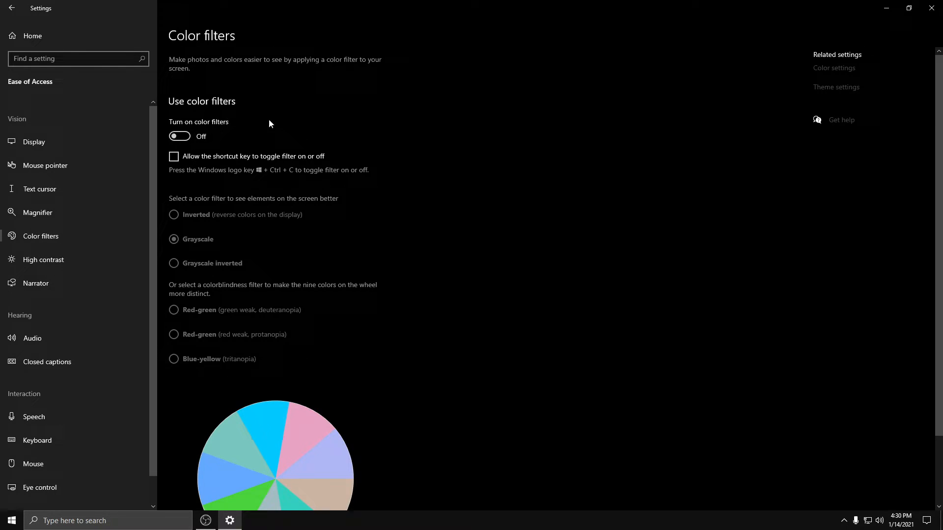
{"action": "left_click", "coordinate": [43, 260]}
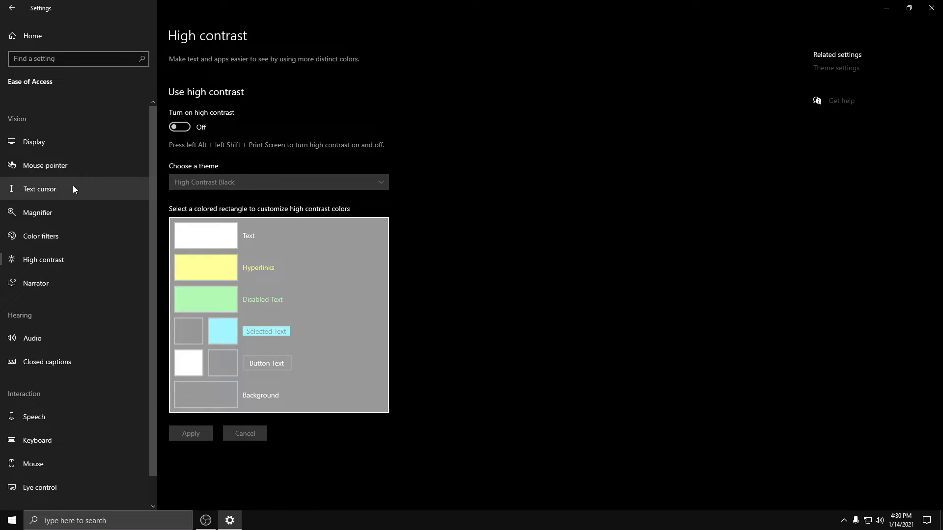
{"action": "mouse_move", "coordinate": [63, 283]}
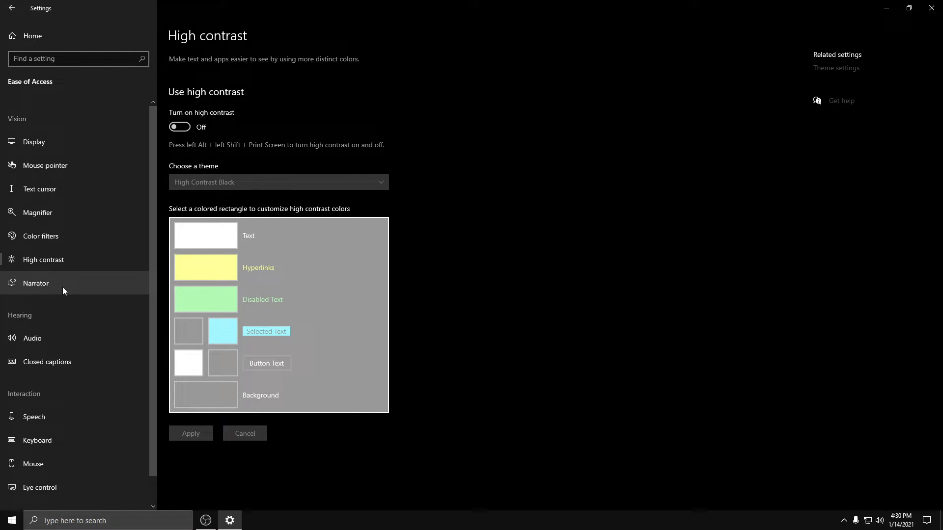
{"action": "left_click", "coordinate": [36, 283]}
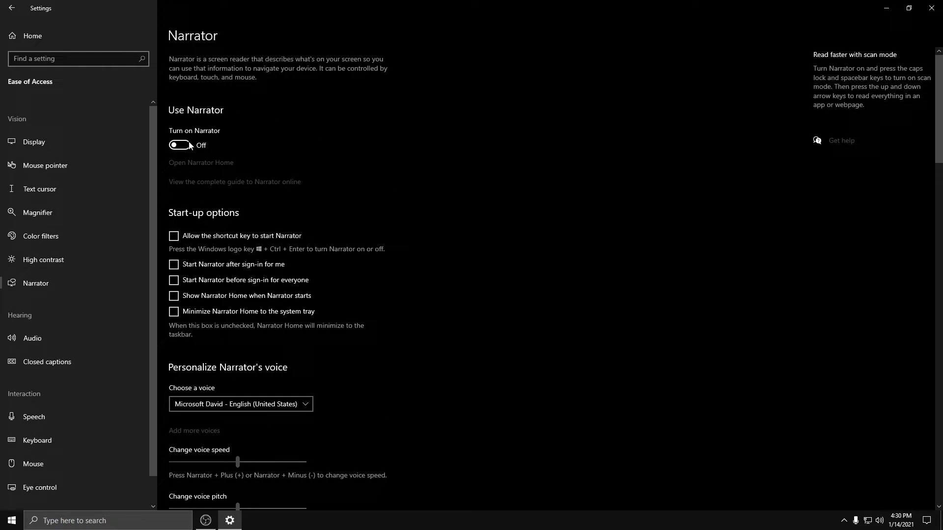
{"action": "scroll", "scroll_direction": "down", "scroll_amount": 3}
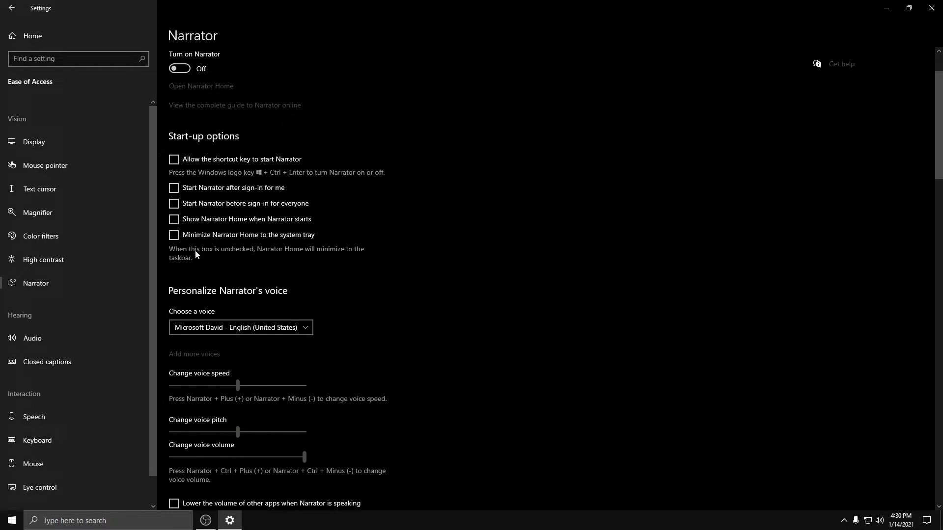
{"action": "scroll", "scroll_direction": "down", "scroll_amount": 3}
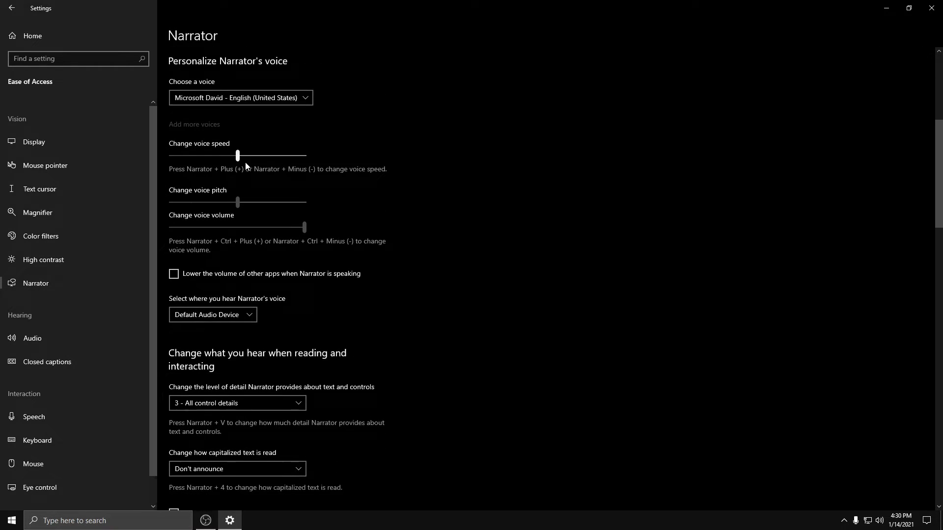
{"action": "scroll", "scroll_direction": "down", "scroll_amount": 3}
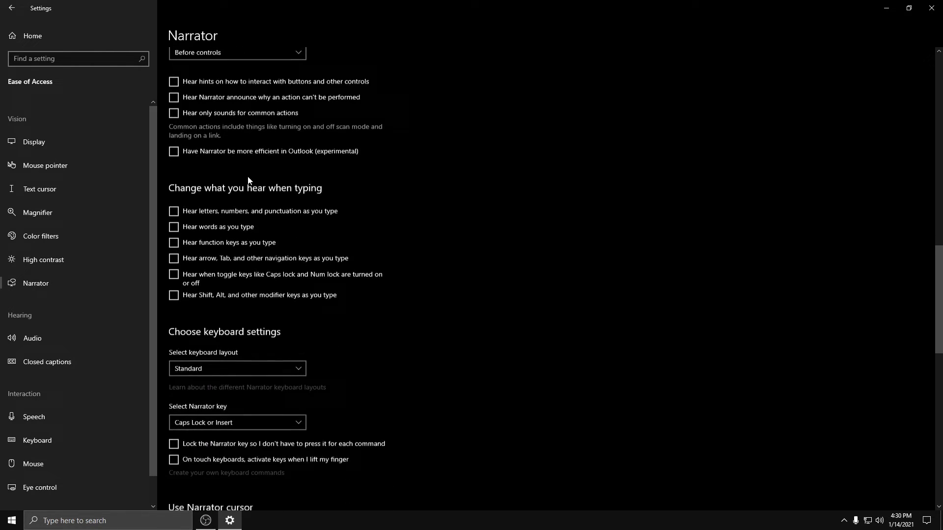
{"action": "scroll", "scroll_direction": "down", "scroll_amount": 3}
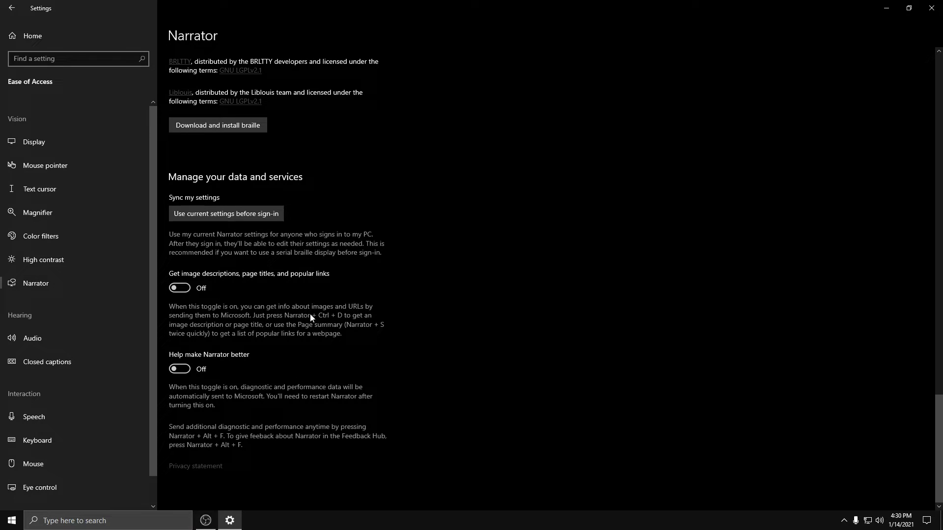
{"action": "mouse_move", "coordinate": [32, 338]}
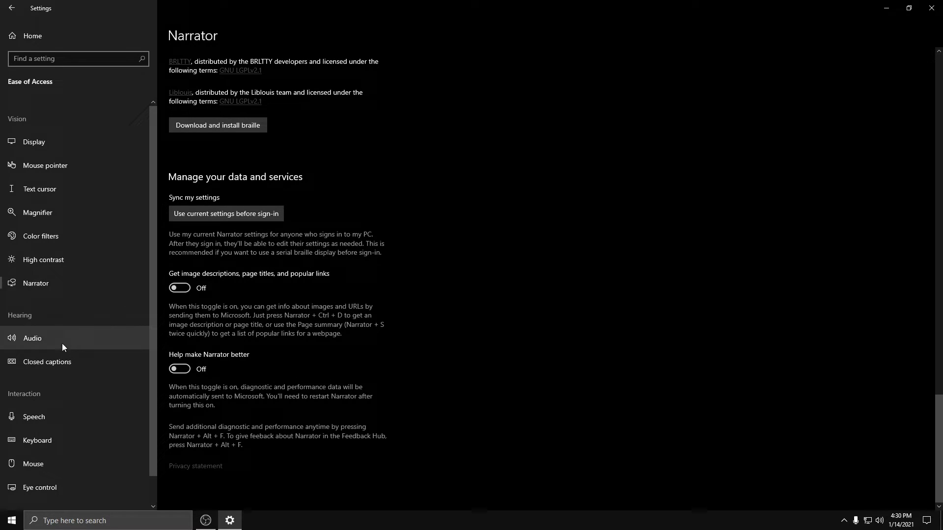
- From the Audio settings, set the sound scheme to No Sounds
{"action": "left_click", "coordinate": [33, 338]}
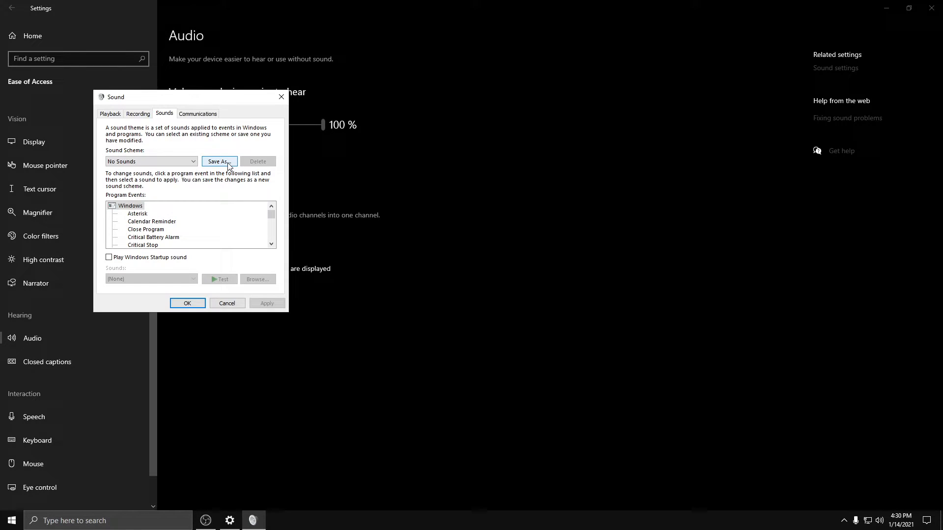
{"action": "left_click", "coordinate": [150, 161]}
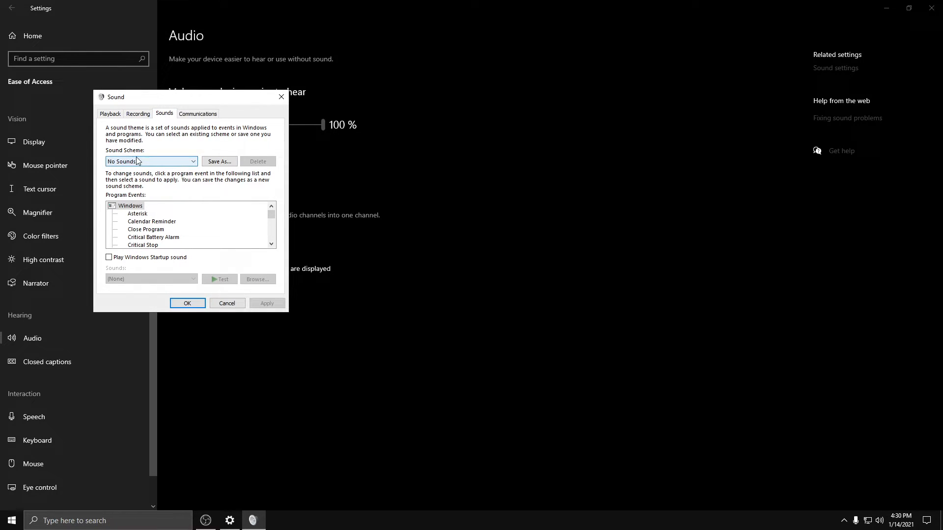
{"action": "left_click", "coordinate": [151, 161]}
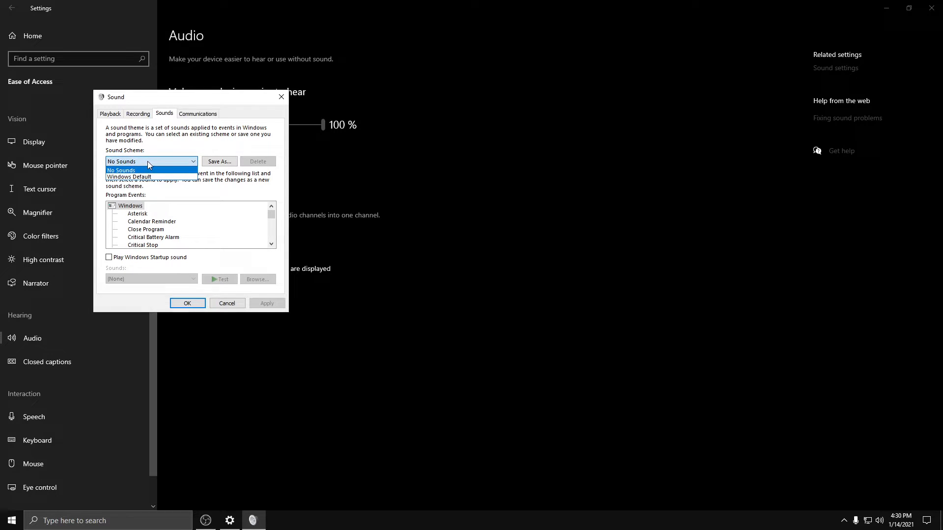
{"action": "left_click", "coordinate": [110, 114]}
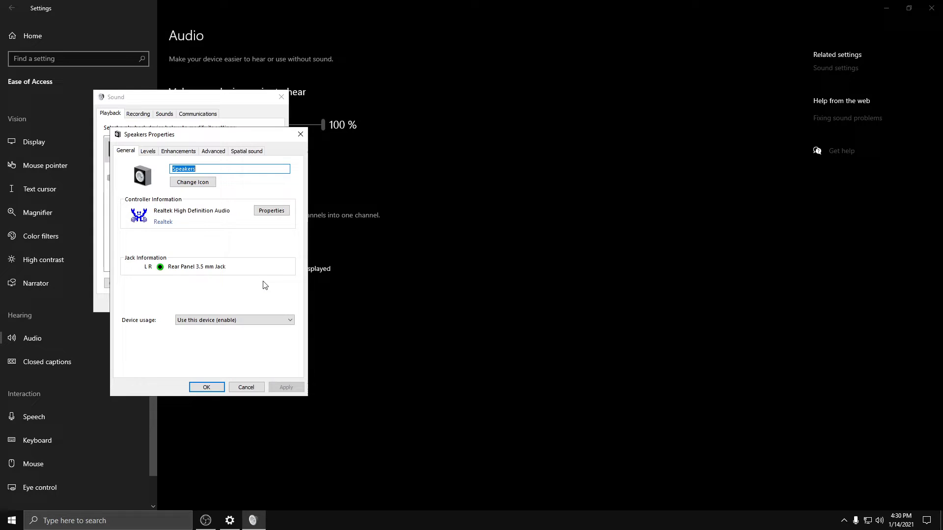
- Disable speaker sound effects, set 24 bit, 192000 Hz format, and close the dialogs
{"action": "left_click", "coordinate": [178, 150]}
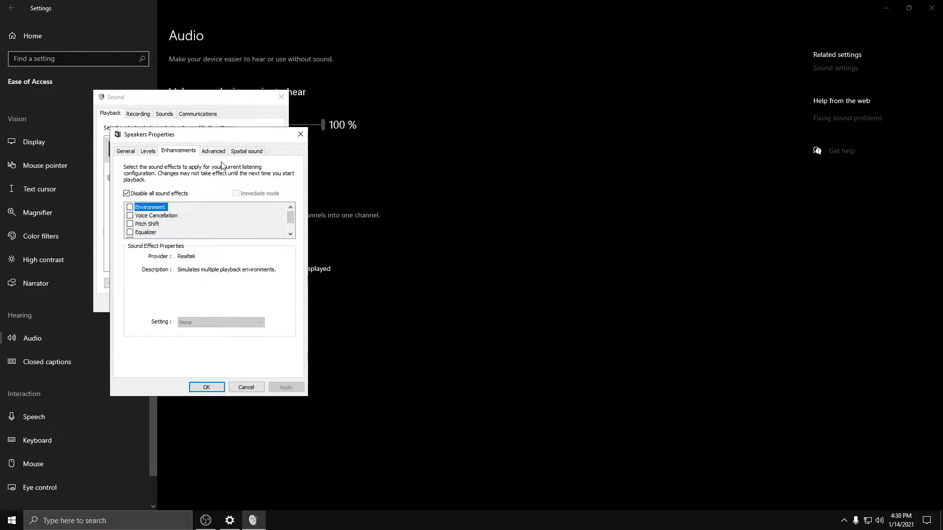
{"action": "left_click", "coordinate": [213, 151]}
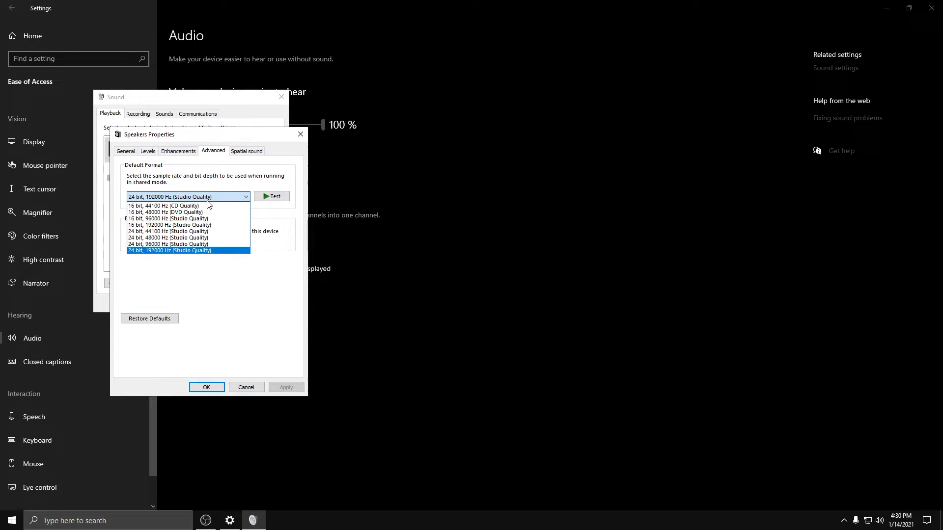
{"action": "left_click", "coordinate": [169, 251]}
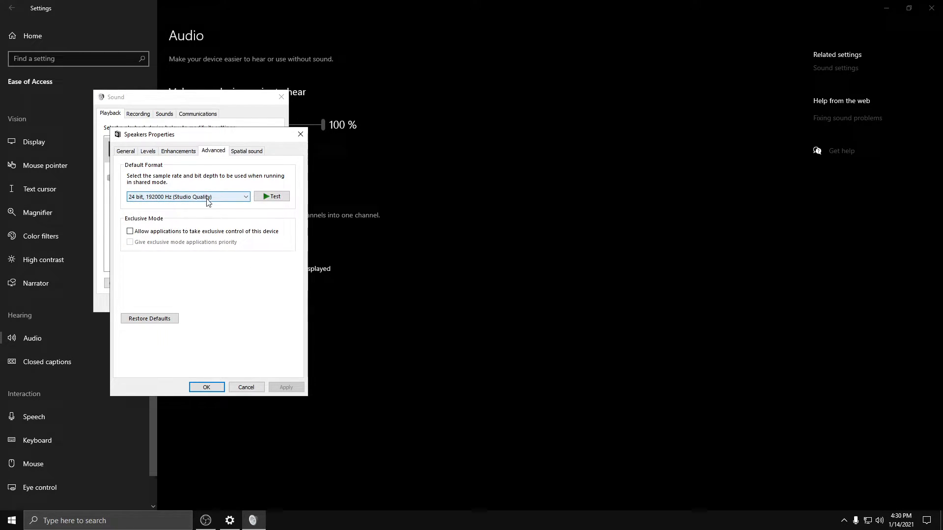
{"action": "left_click", "coordinate": [188, 196]}
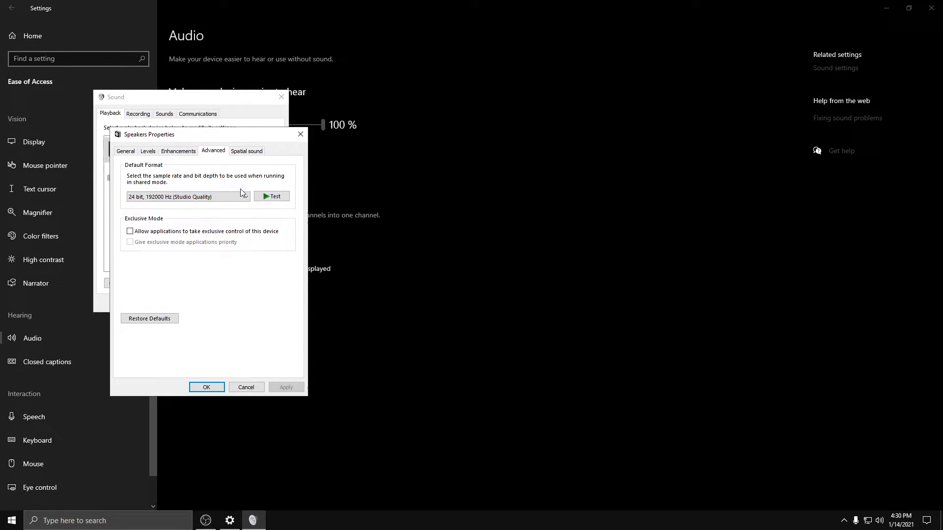
{"action": "left_click", "coordinate": [246, 151]}
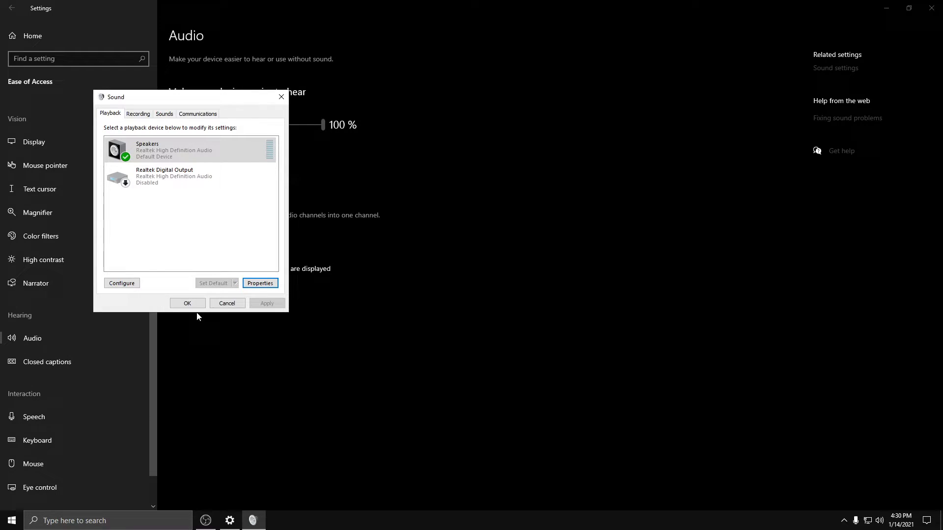
{"action": "left_click", "coordinate": [228, 303]}
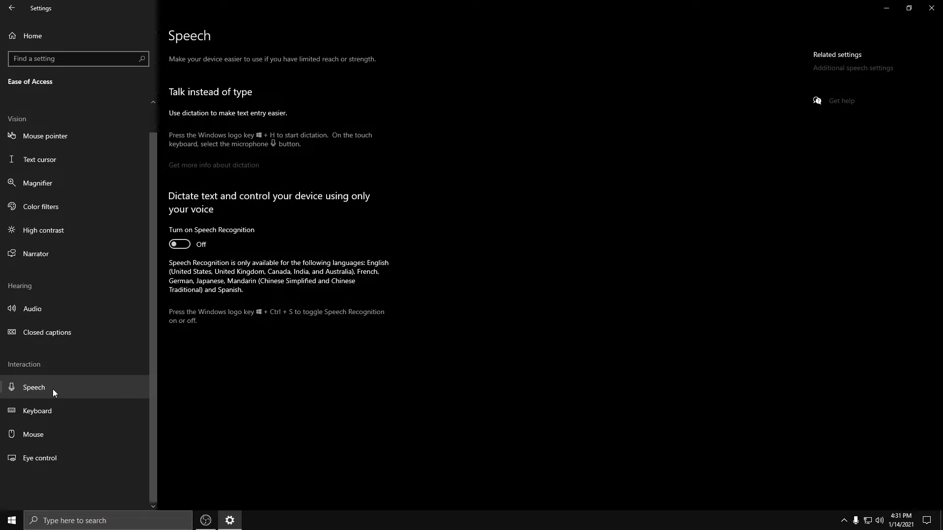
{"action": "mouse_move", "coordinate": [117, 404]}
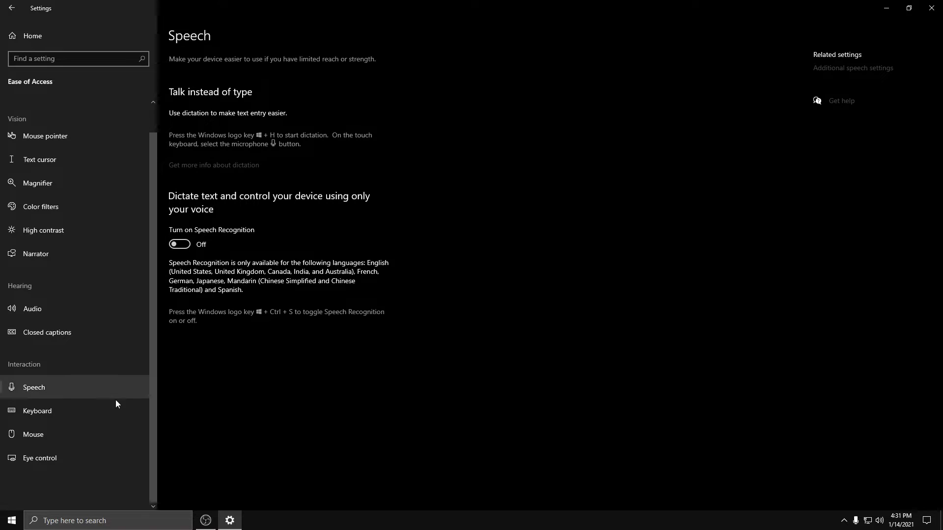
- Review the Keyboard and Mouse accessibility pages with toggles off, then return to Settings home
{"action": "left_click", "coordinate": [37, 410]}
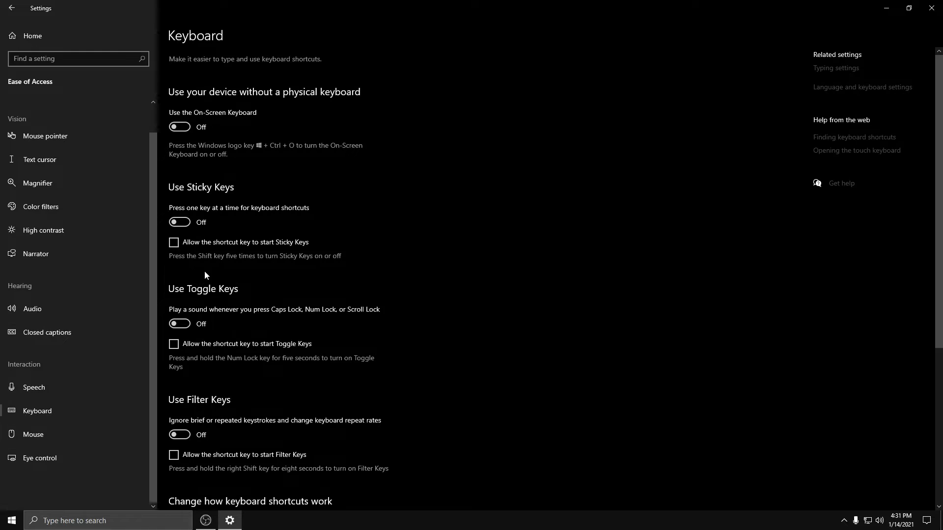
{"action": "scroll", "scroll_direction": "down", "scroll_amount": 3}
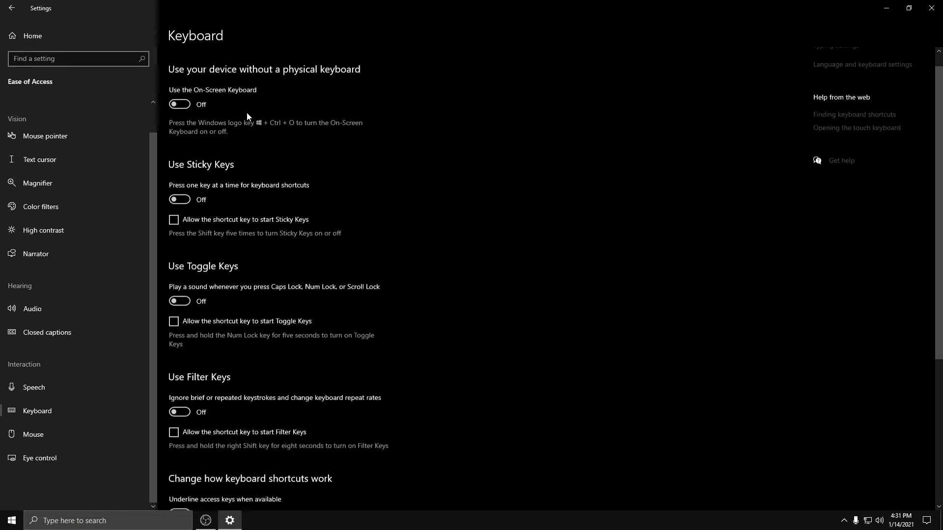
{"action": "scroll", "scroll_direction": "down", "scroll_amount": 3}
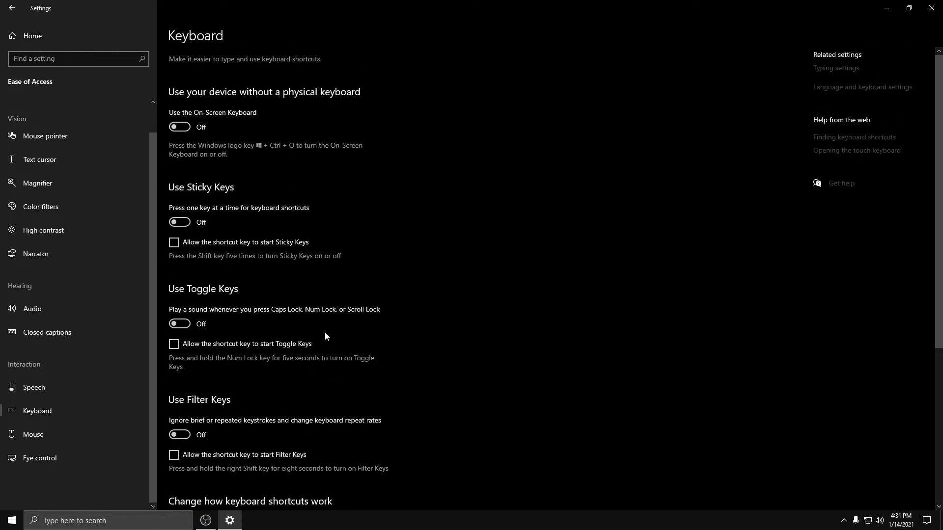
{"action": "left_click", "coordinate": [33, 435]}
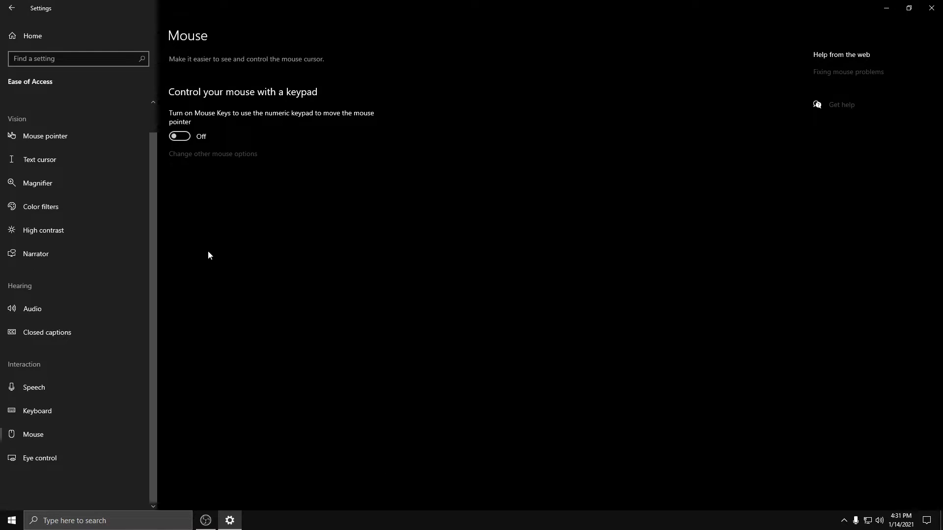
{"action": "mouse_move", "coordinate": [252, 140]}
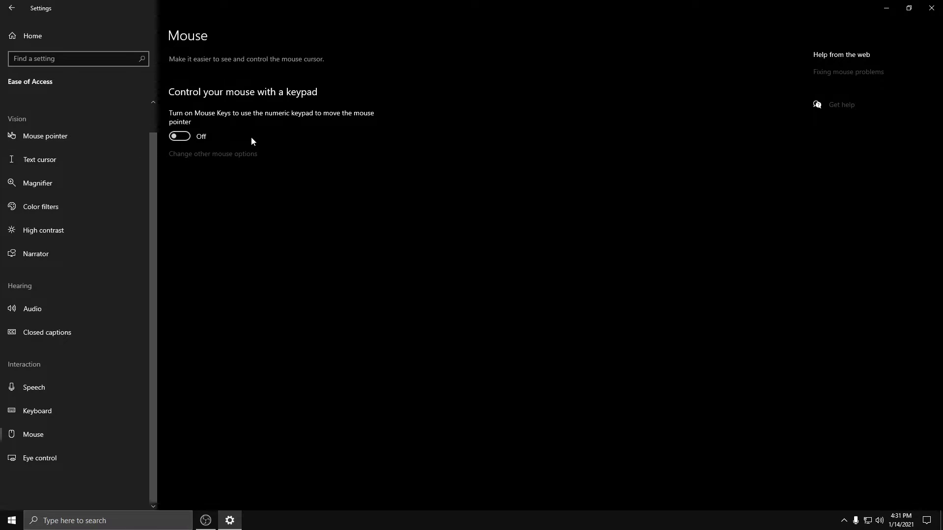
{"action": "left_click", "coordinate": [10, 8]}
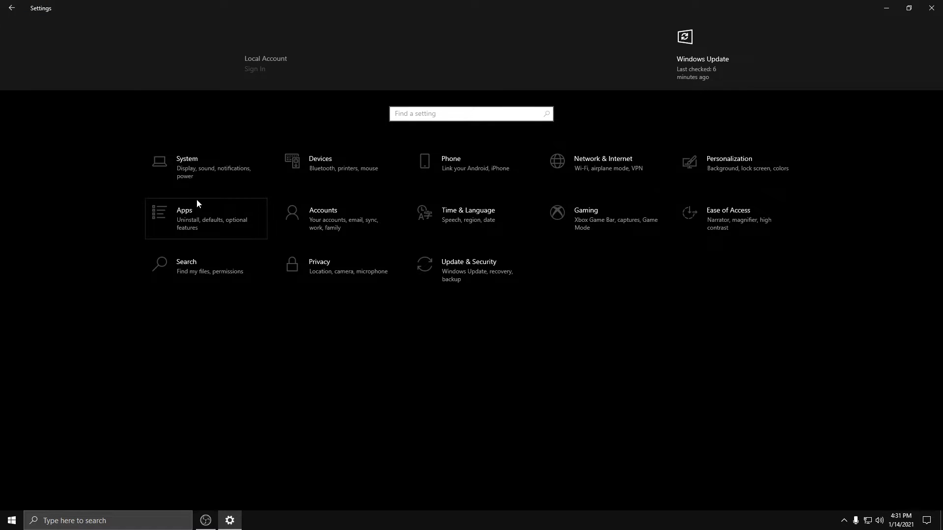
{"action": "mouse_move", "coordinate": [351, 273]}
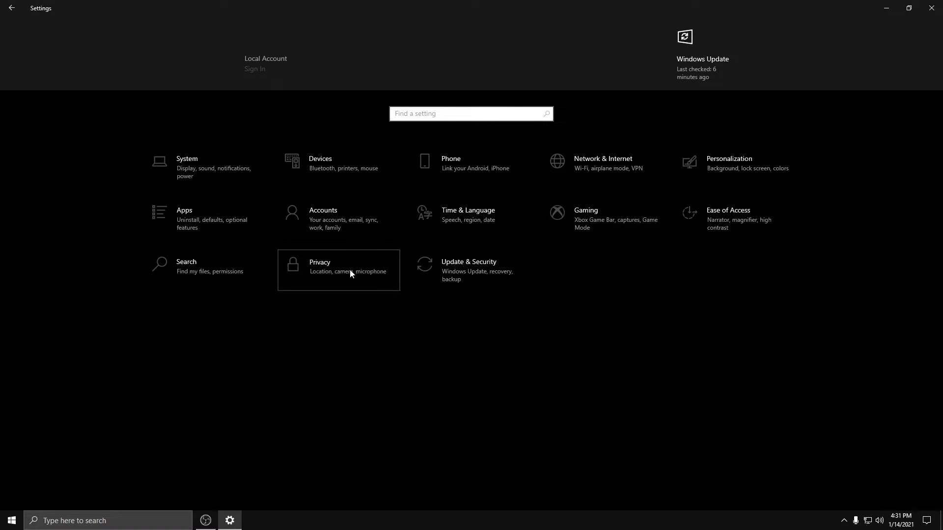
- In Privacy, view Speech, Inking & typing, Diagnostics & feedback and Activity history, all off
{"action": "left_click", "coordinate": [338, 270]}
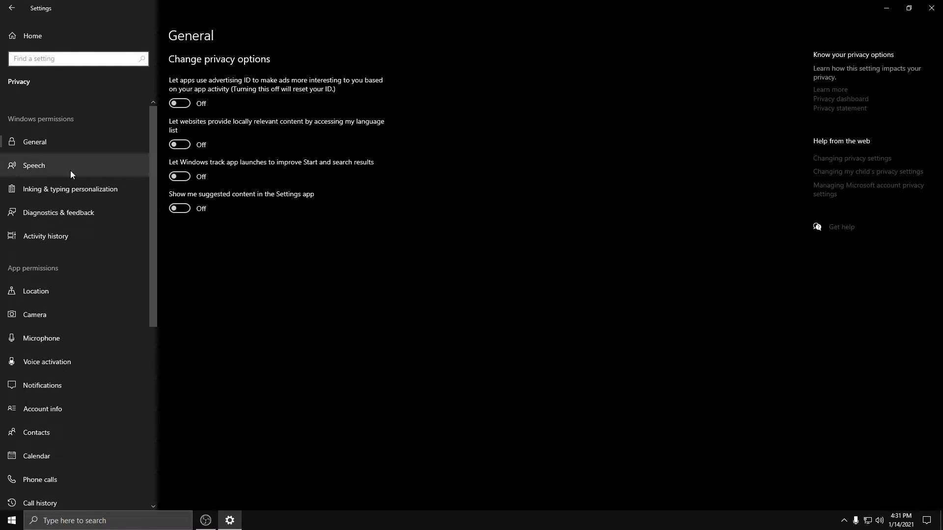
{"action": "left_click", "coordinate": [34, 166]}
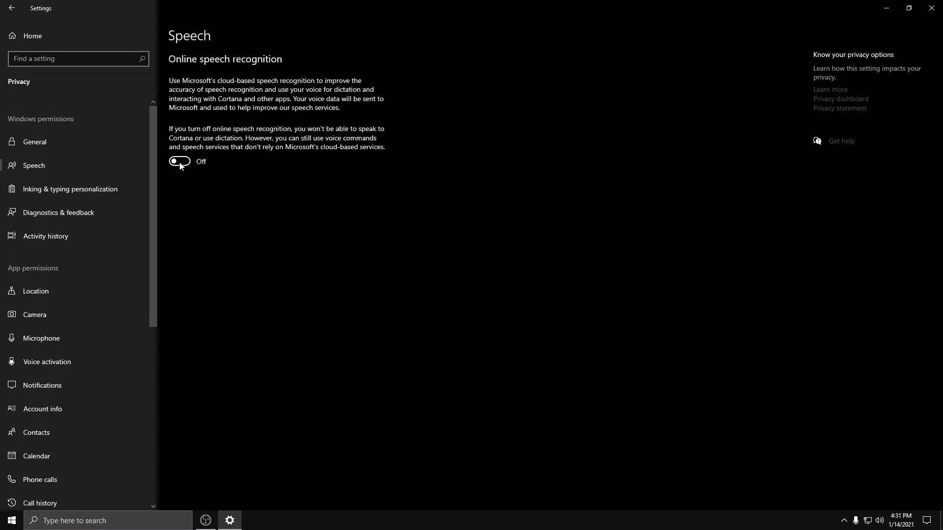
{"action": "left_click", "coordinate": [70, 188]}
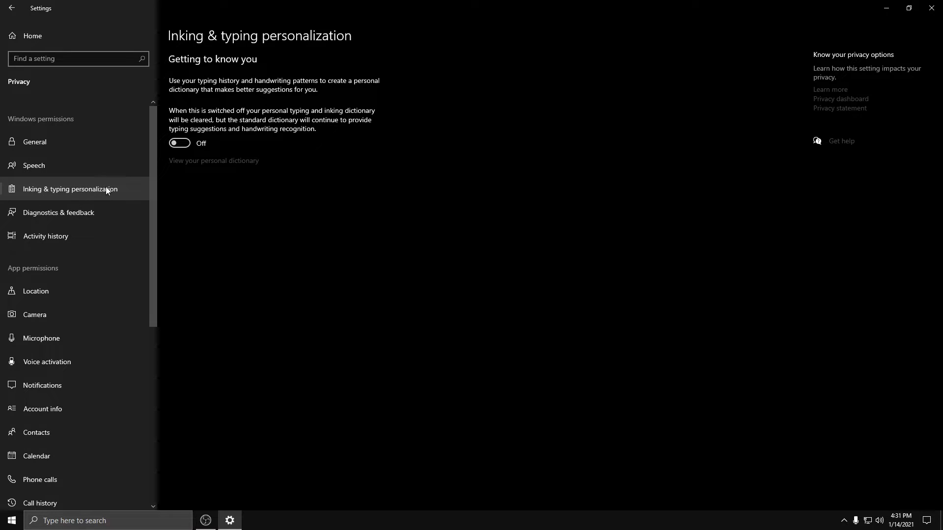
{"action": "mouse_move", "coordinate": [123, 196]}
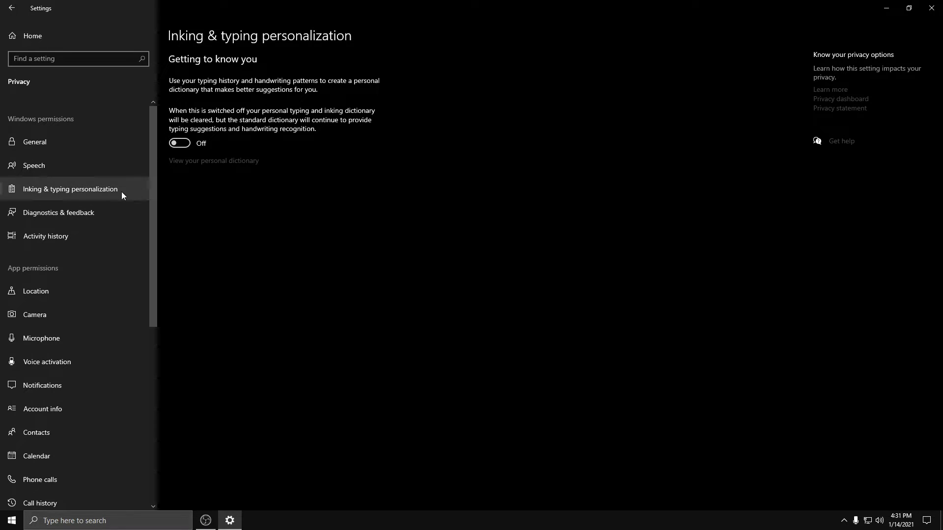
{"action": "left_click", "coordinate": [59, 212]}
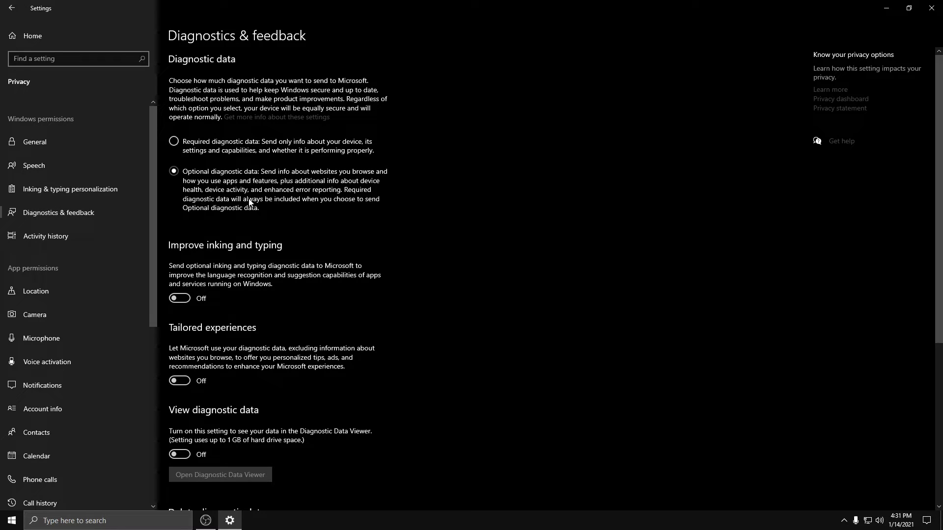
{"action": "scroll", "scroll_direction": "down", "scroll_amount": 3}
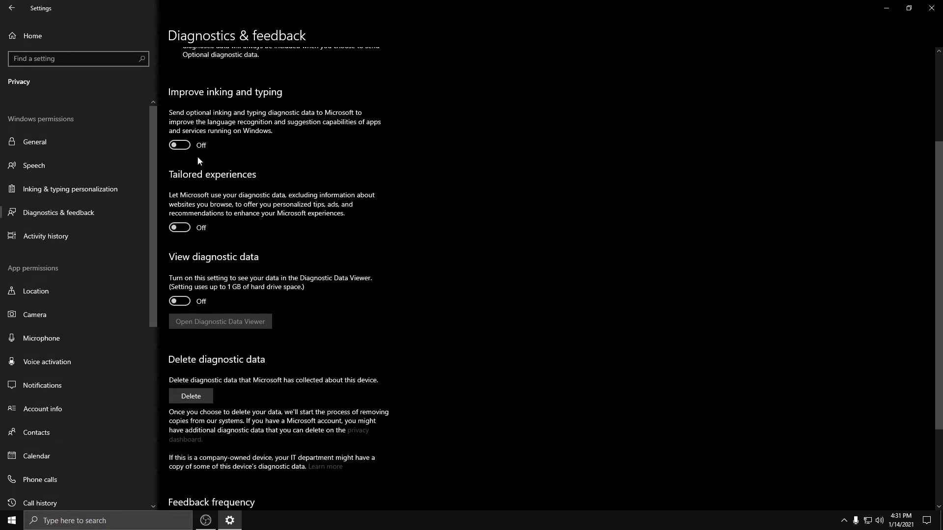
{"action": "scroll", "scroll_direction": "down", "scroll_amount": 3}
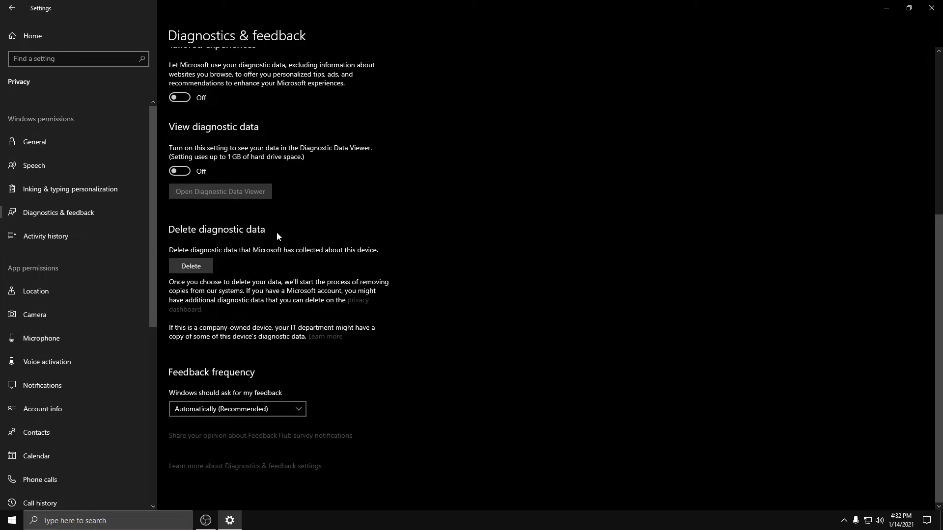
{"action": "mouse_move", "coordinate": [45, 236]}
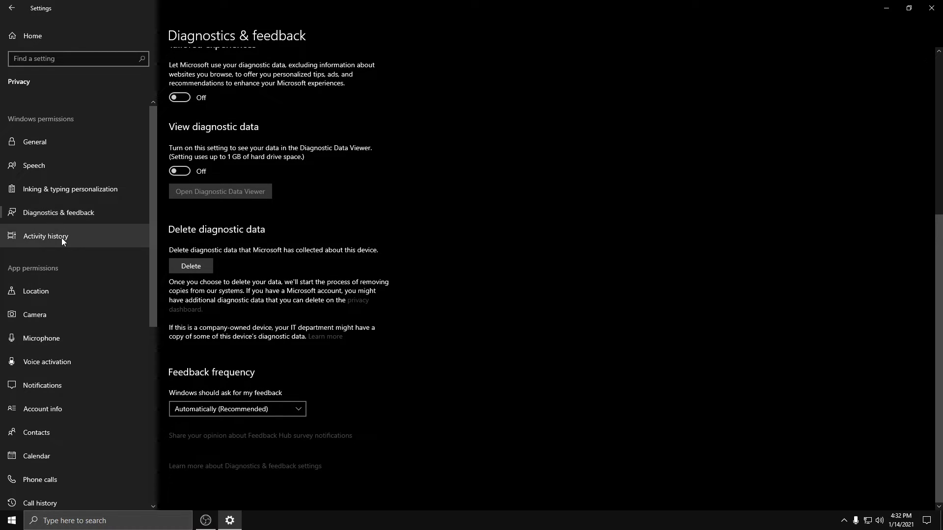
{"action": "left_click", "coordinate": [46, 236]}
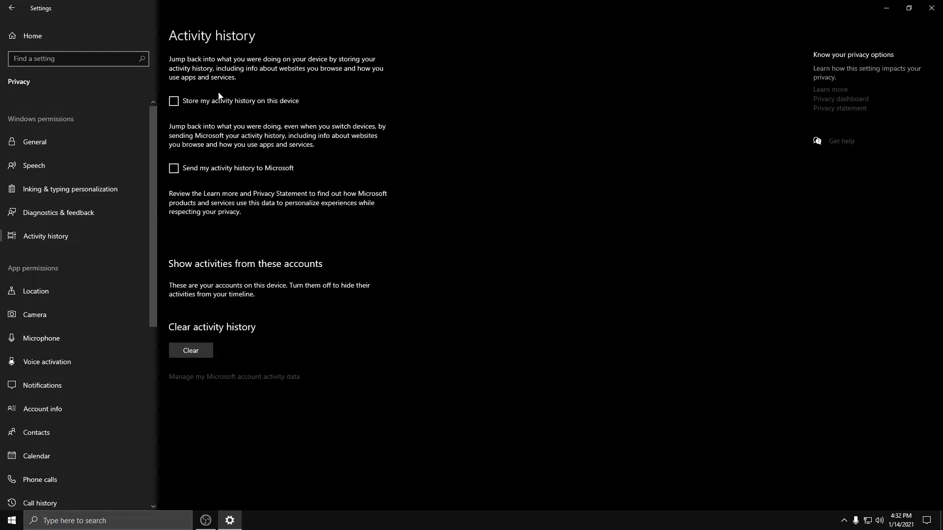
{"action": "mouse_move", "coordinate": [251, 181]}
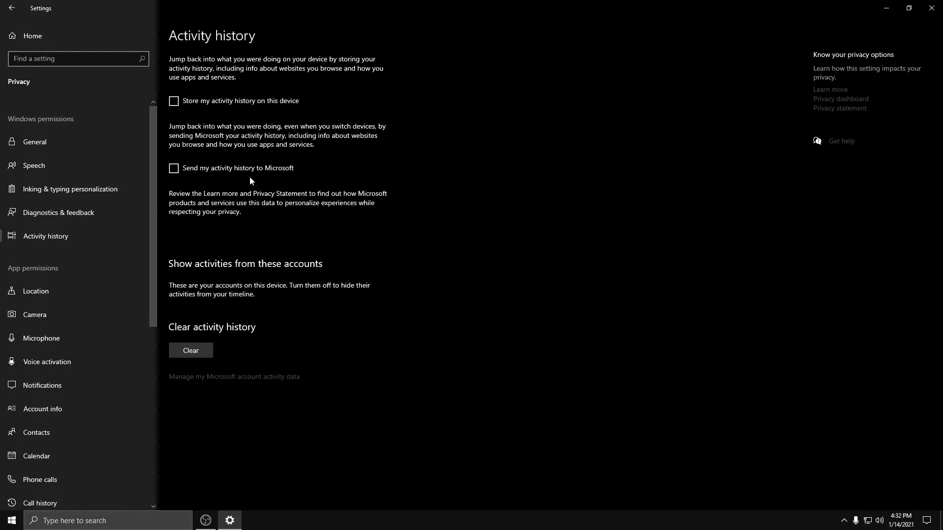
{"action": "mouse_move", "coordinate": [66, 379]}
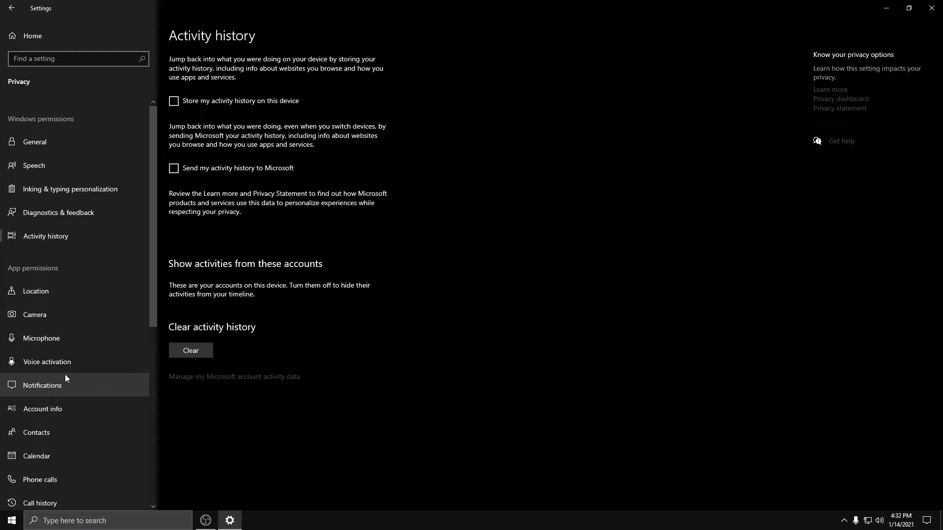
{"action": "left_click", "coordinate": [36, 292]}
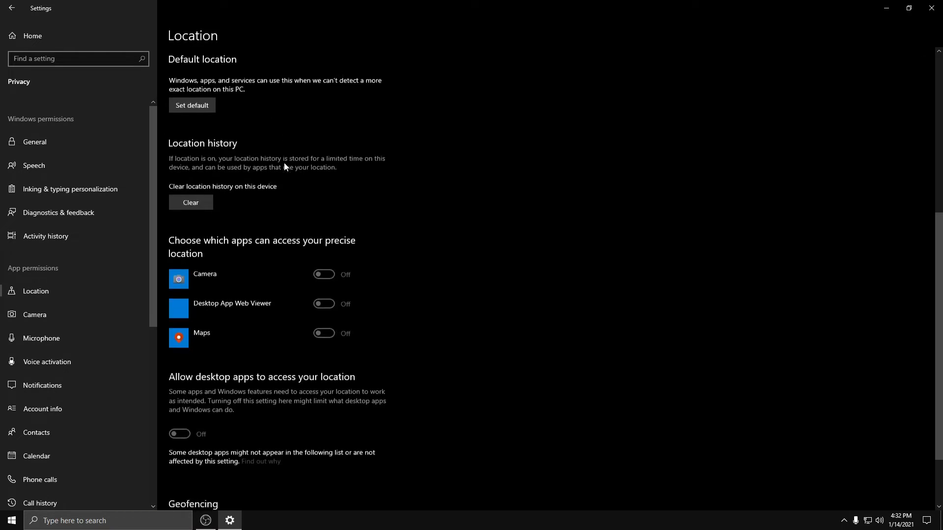
- Check Microphone, Voice activation and Notifications permissions, then view Background apps, left off
{"action": "scroll", "scroll_direction": "down", "scroll_amount": 3}
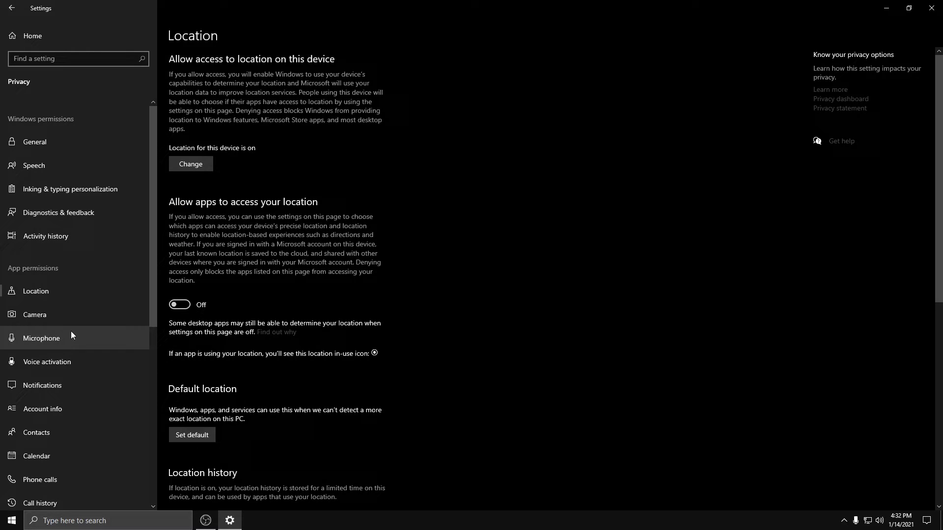
{"action": "left_click", "coordinate": [41, 338]}
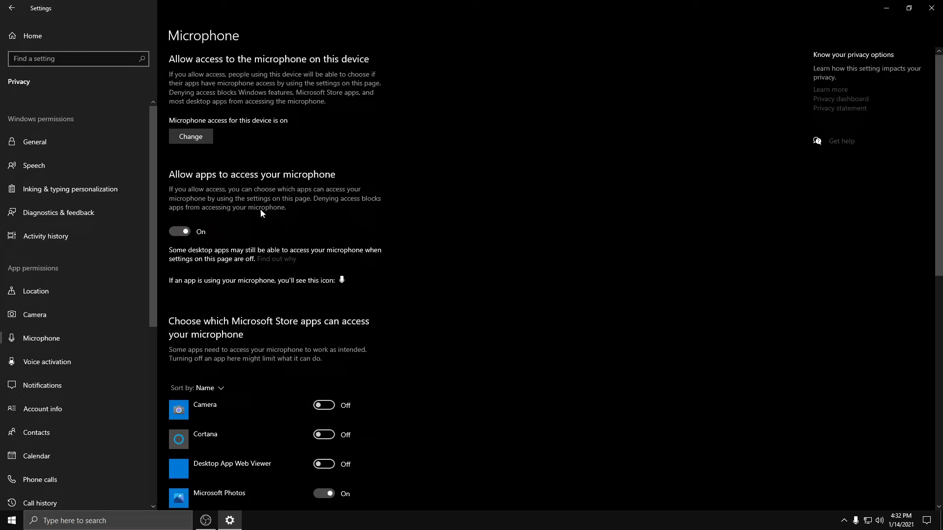
{"action": "mouse_move", "coordinate": [319, 182]}
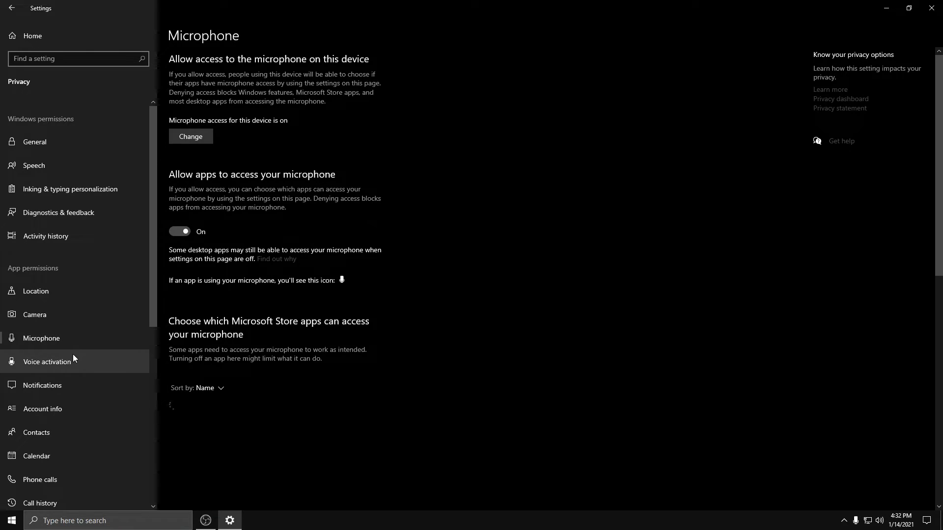
{"action": "left_click", "coordinate": [48, 361]}
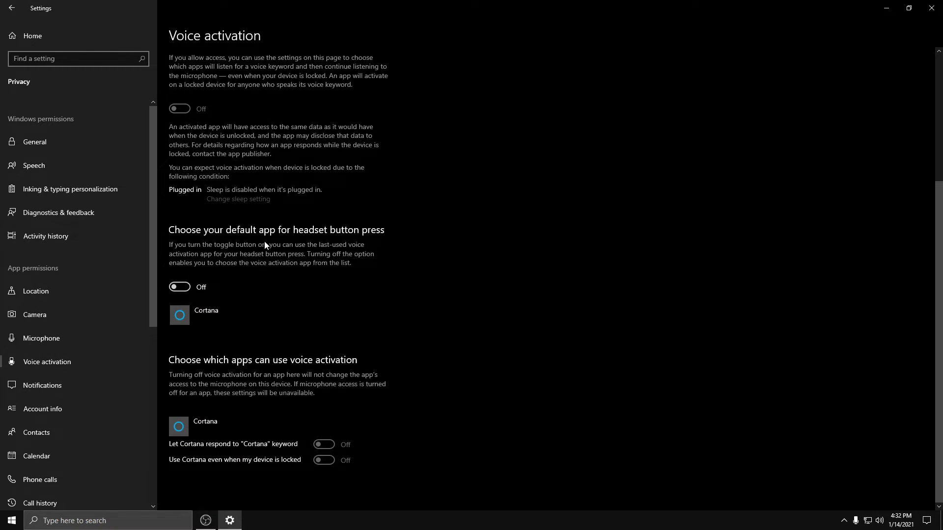
{"action": "left_click", "coordinate": [41, 385]}
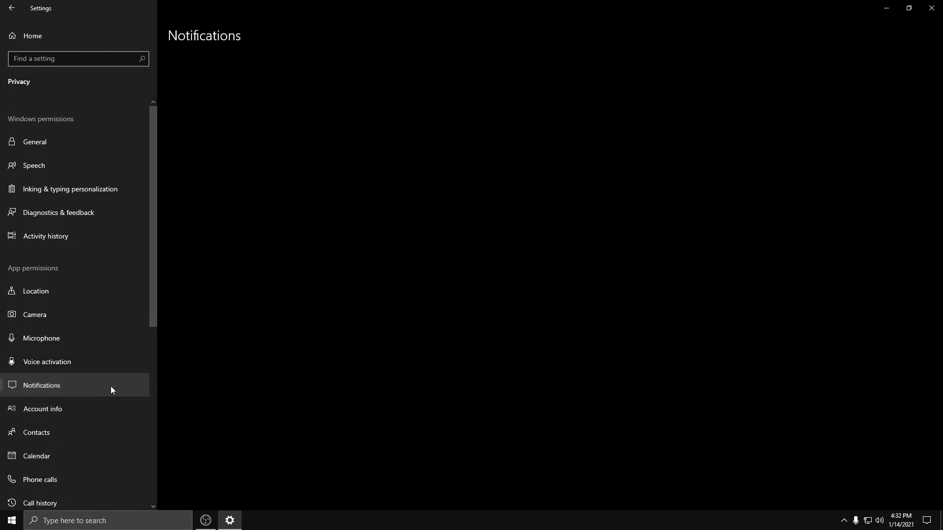
{"action": "left_click", "coordinate": [43, 385]}
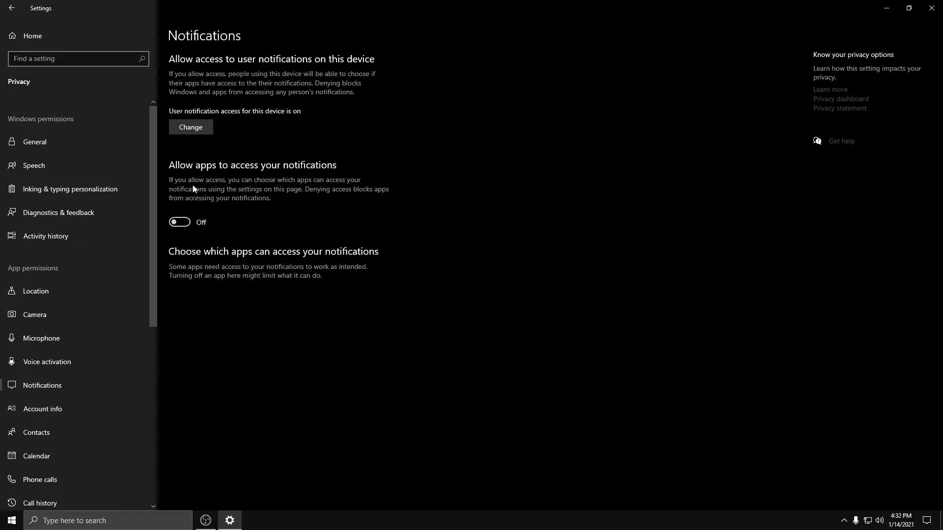
{"action": "mouse_move", "coordinate": [361, 163]}
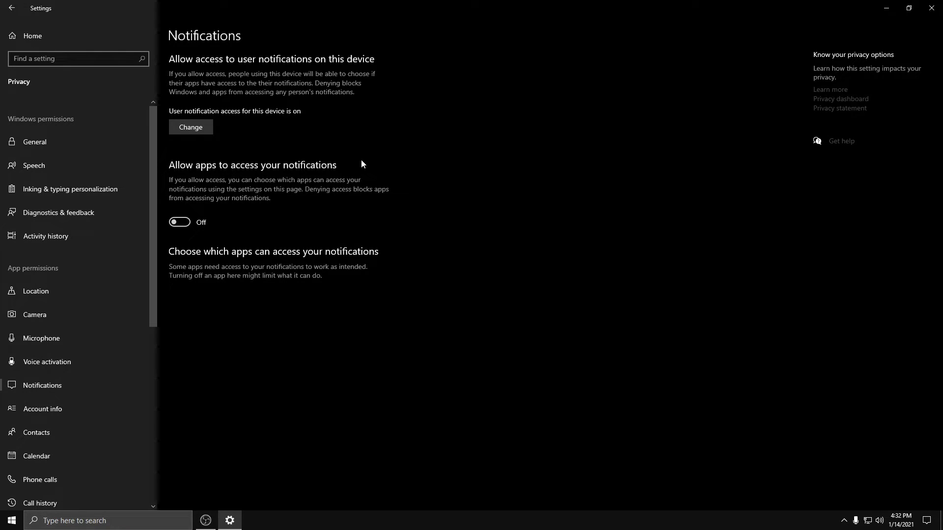
{"action": "left_click", "coordinate": [51, 335]}
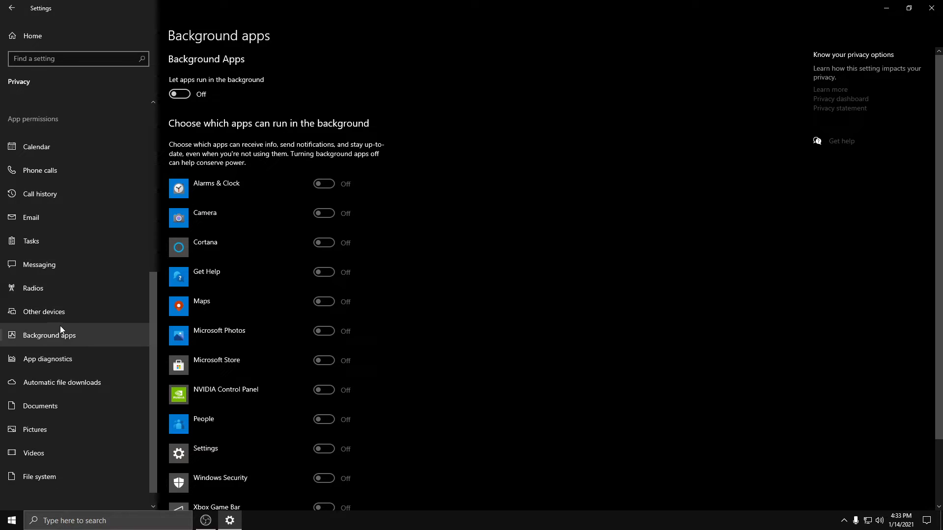
{"action": "scroll", "scroll_direction": "down", "scroll_amount": 3}
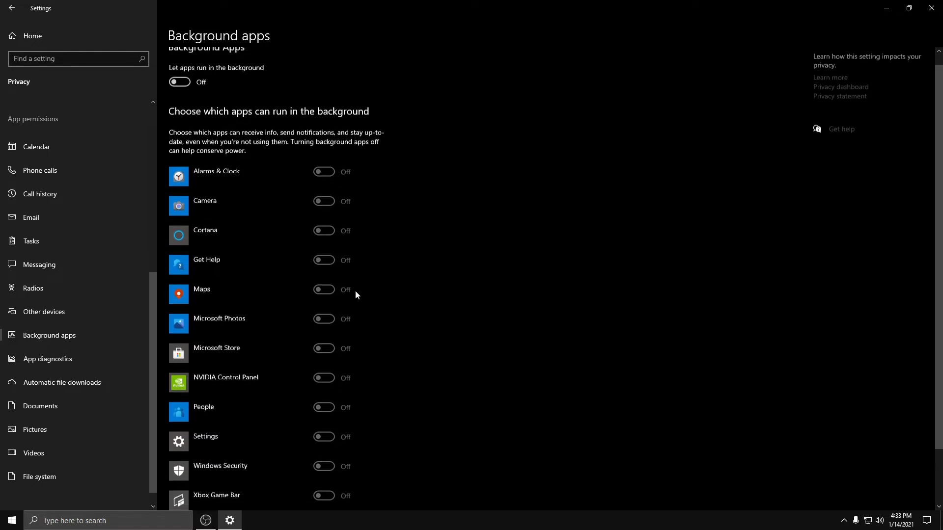
{"action": "scroll", "scroll_direction": "down", "scroll_amount": 3}
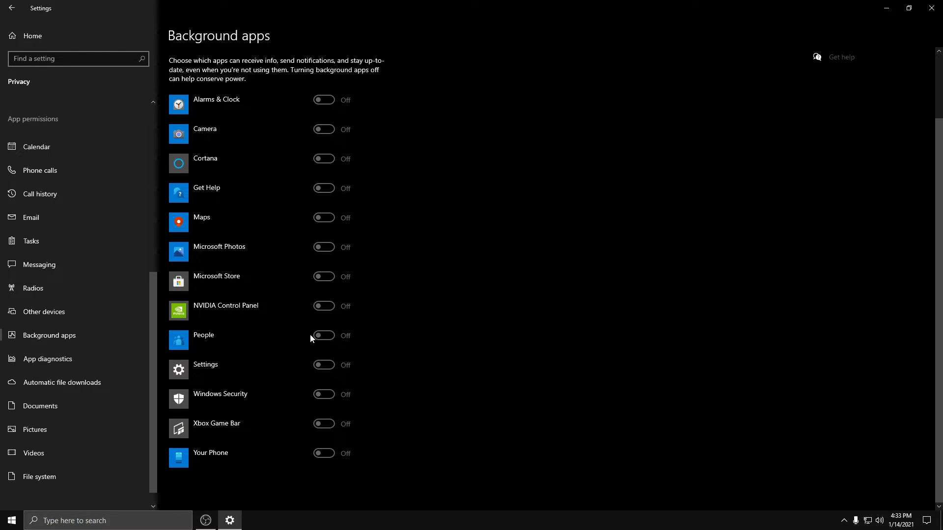
{"action": "left_click", "coordinate": [11, 520]}
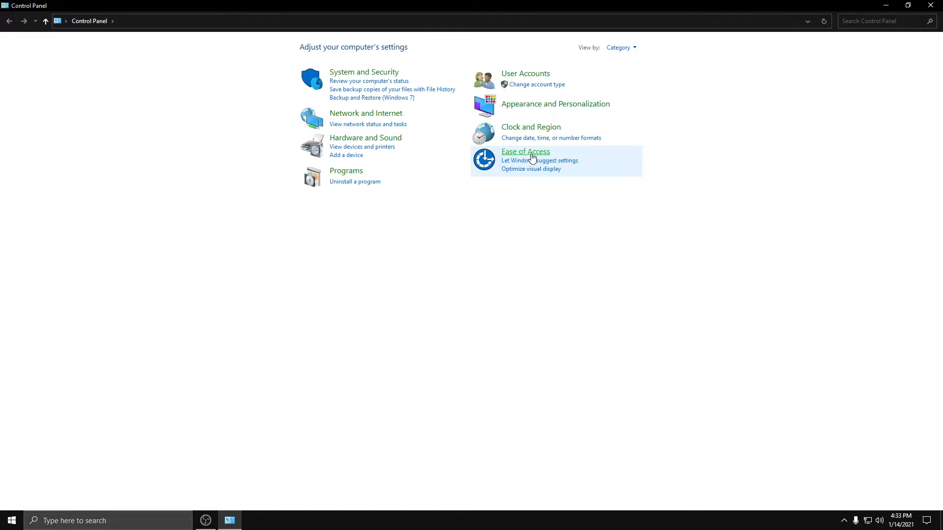
- Go to Ease of Access > Make the computer easier to see in Control Panel
{"action": "left_click", "coordinate": [525, 150]}
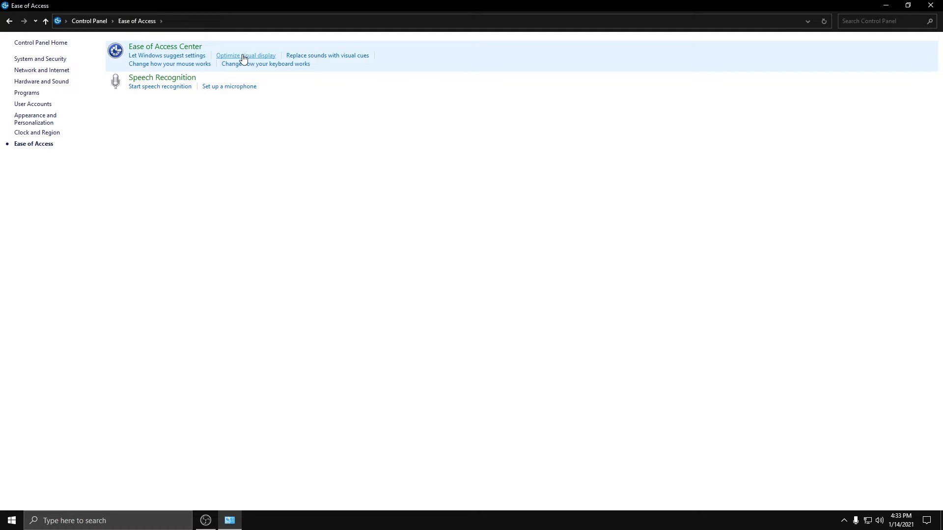
{"action": "left_click", "coordinate": [246, 56]}
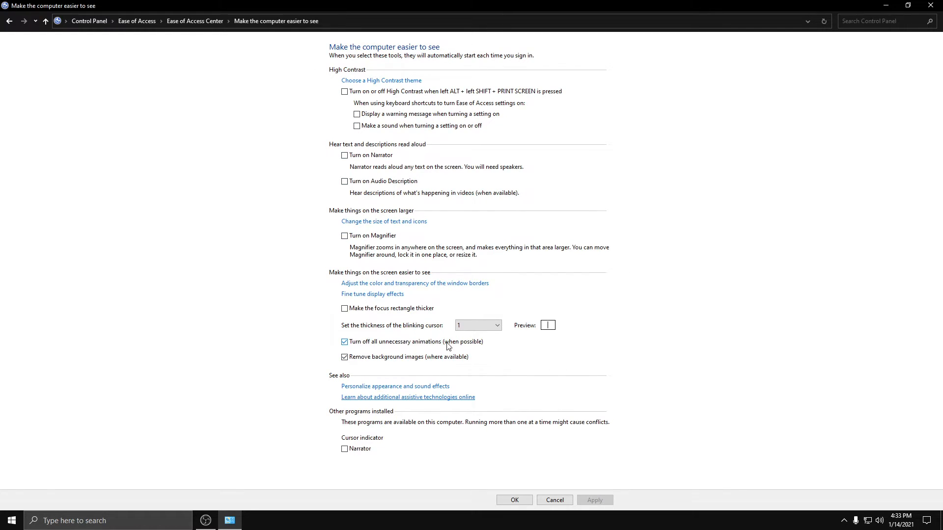
{"action": "mouse_move", "coordinate": [370, 361]}
{"action": "type", "text": "tur"}
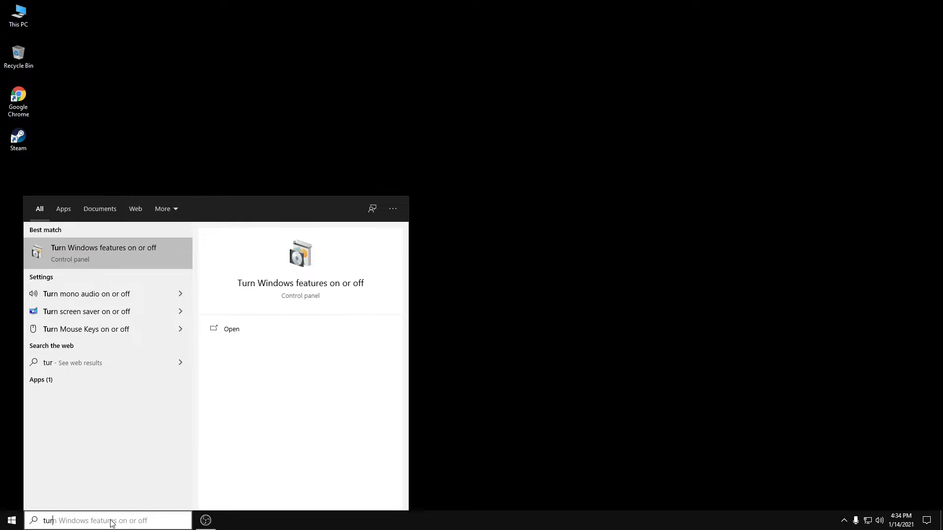
- Scroll through the Turn Windows features on or off list and close it with OK
{"action": "left_click", "coordinate": [108, 253]}
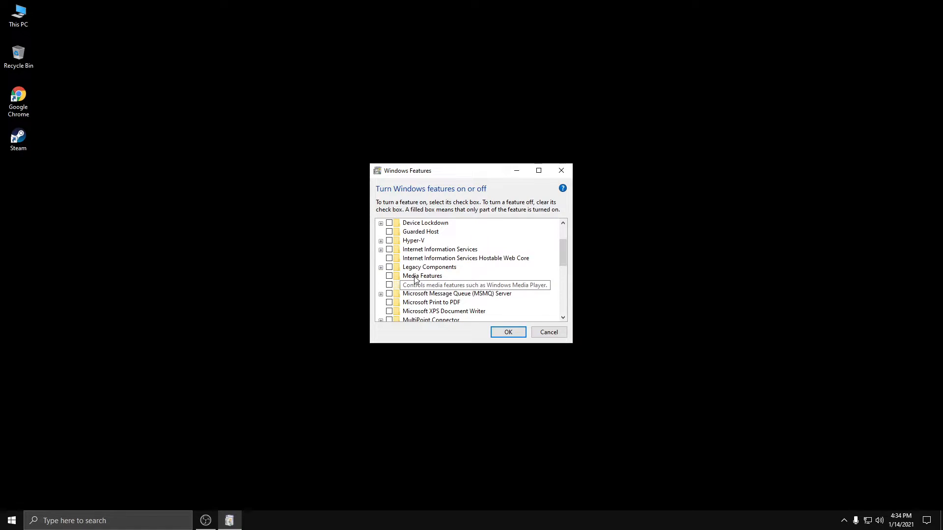
{"action": "mouse_move", "coordinate": [435, 277]}
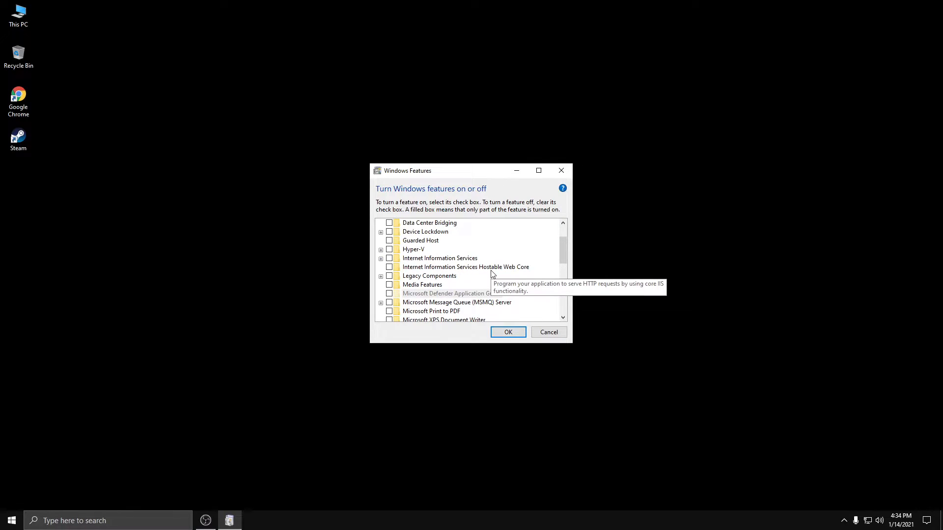
{"action": "scroll", "scroll_direction": "down", "scroll_amount": 3}
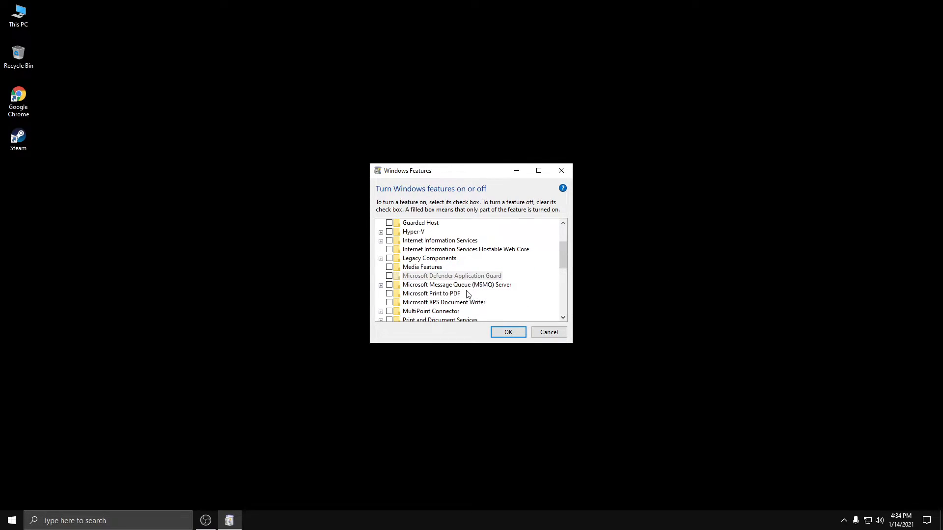
{"action": "mouse_move", "coordinate": [440, 294]}
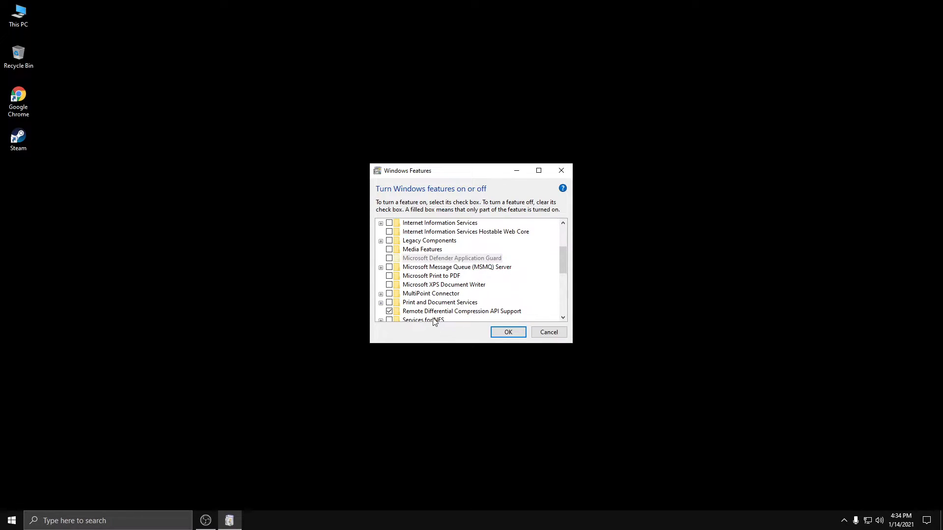
{"action": "mouse_move", "coordinate": [440, 302]}
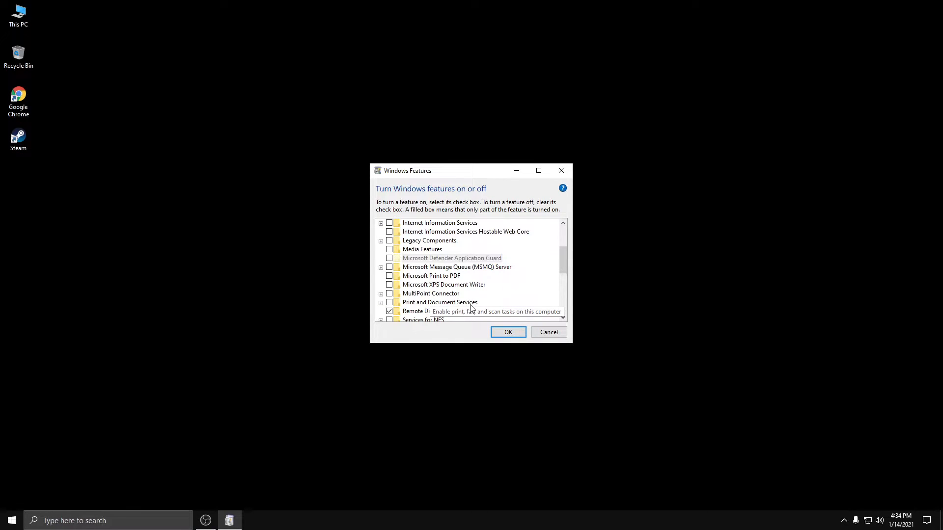
{"action": "mouse_move", "coordinate": [431, 306]}
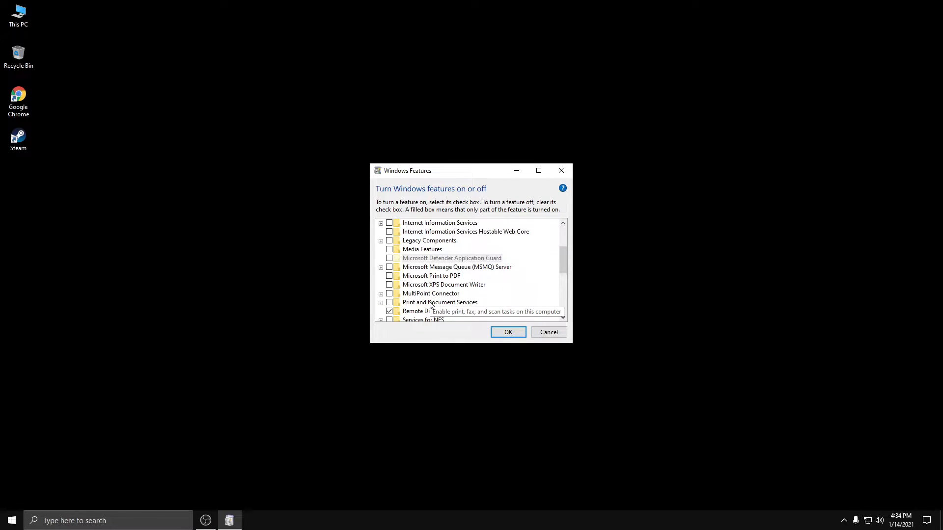
{"action": "scroll", "scroll_direction": "down", "scroll_amount": 3}
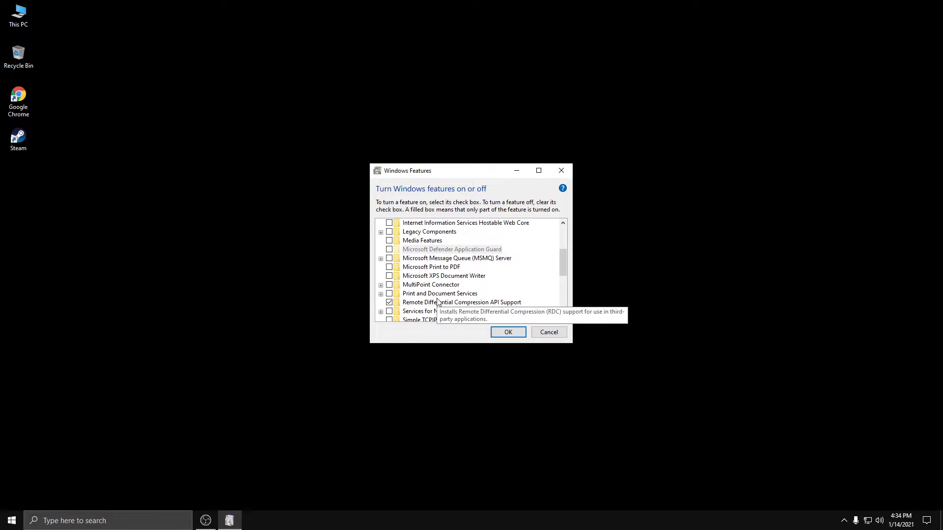
{"action": "scroll", "scroll_direction": "down", "scroll_amount": 3}
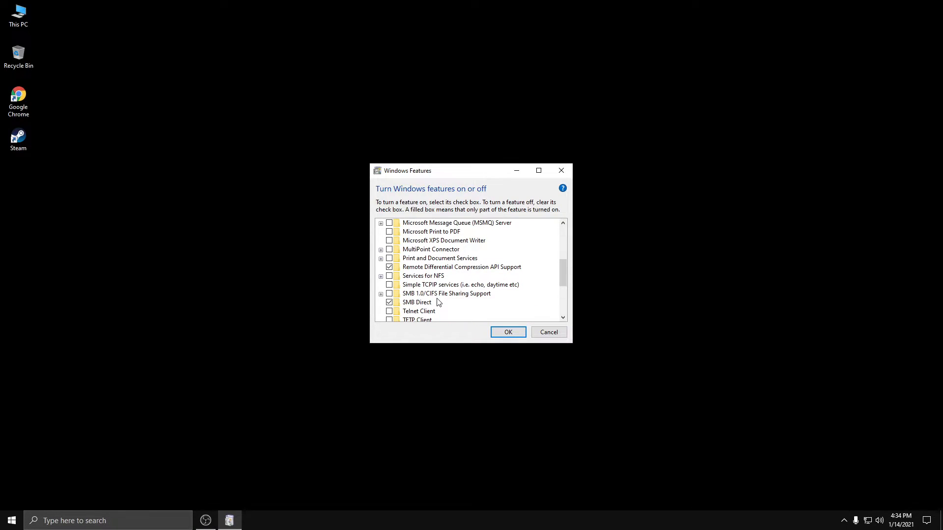
{"action": "scroll", "scroll_direction": "down", "scroll_amount": 3}
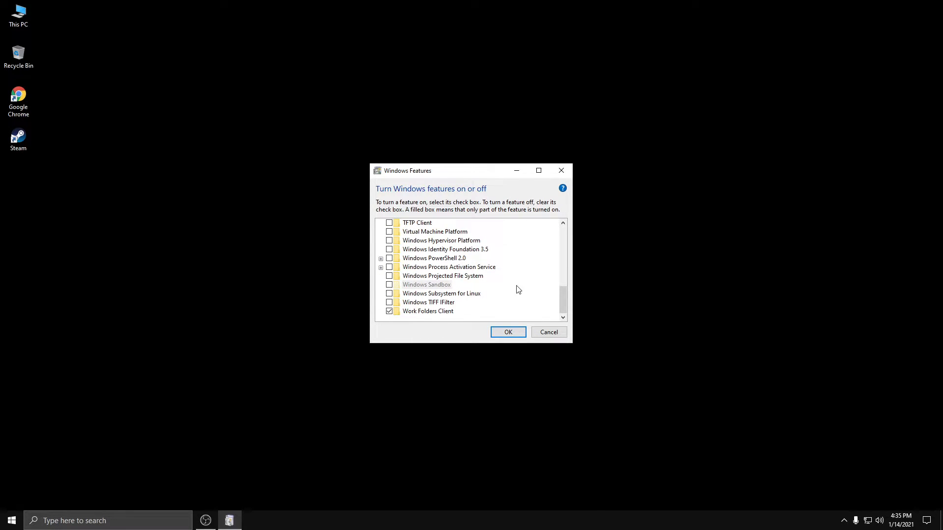
{"action": "left_click", "coordinate": [507, 332]}
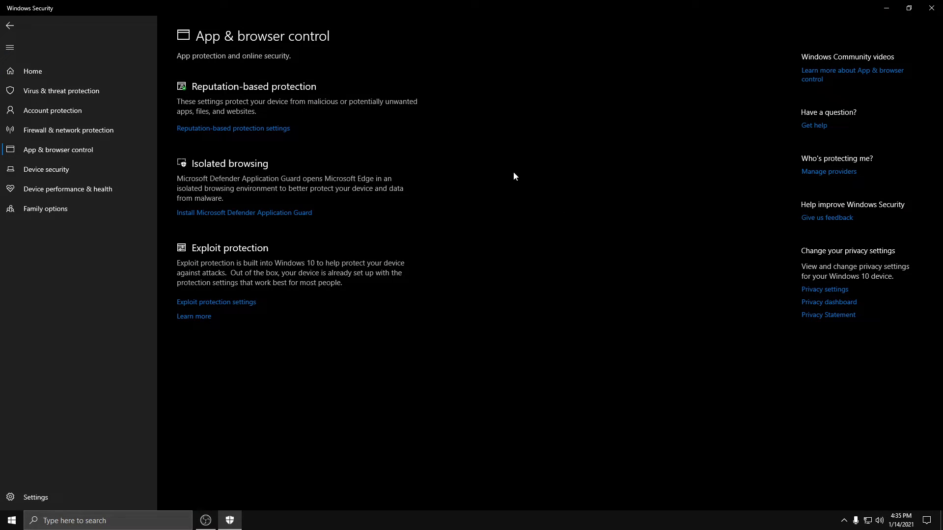
- Review Exploit protection defaults, then view Ransomware protection with Controlled folder access off
{"action": "left_click", "coordinate": [216, 302]}
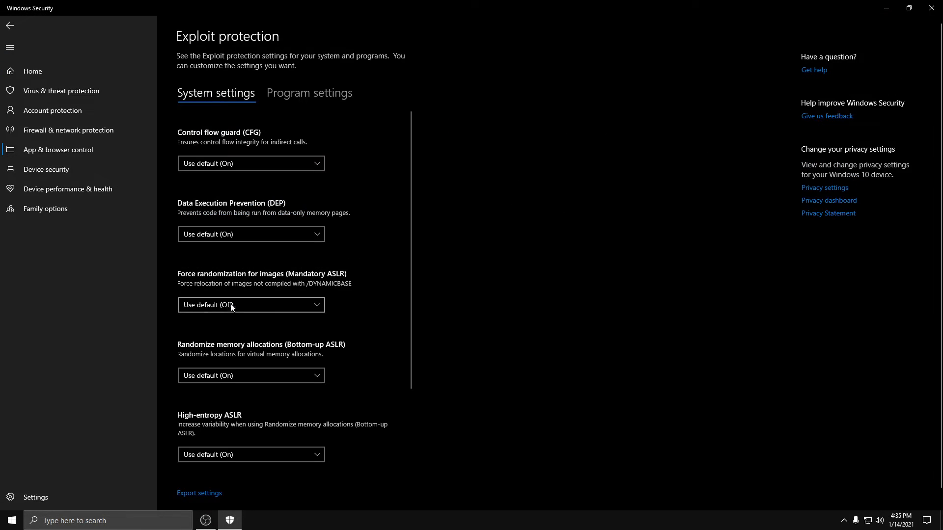
{"action": "scroll", "scroll_direction": "down", "scroll_amount": 3}
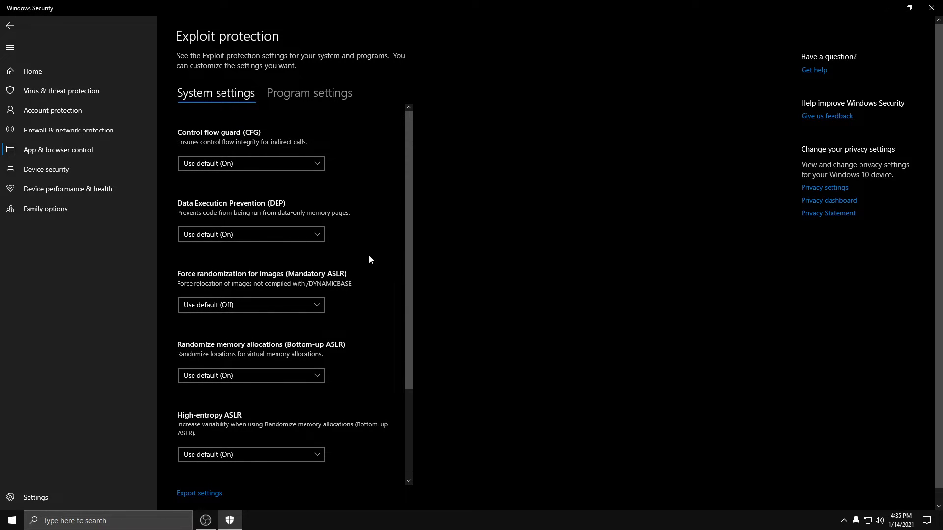
{"action": "mouse_move", "coordinate": [381, 222]}
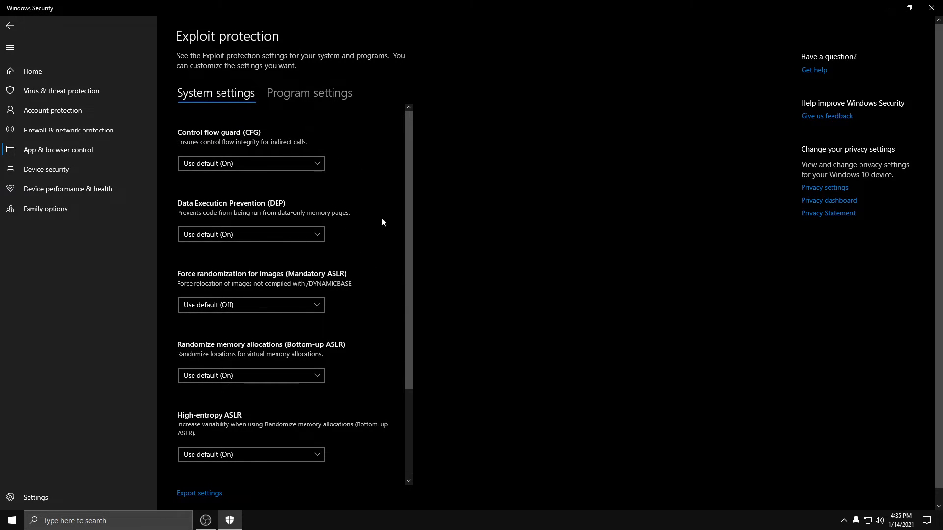
{"action": "left_click", "coordinate": [10, 25]}
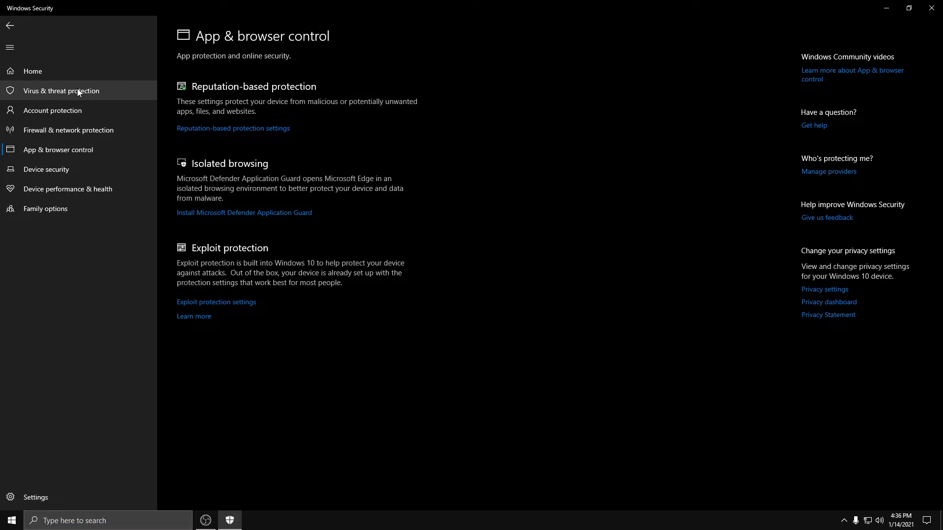
{"action": "left_click", "coordinate": [61, 90]}
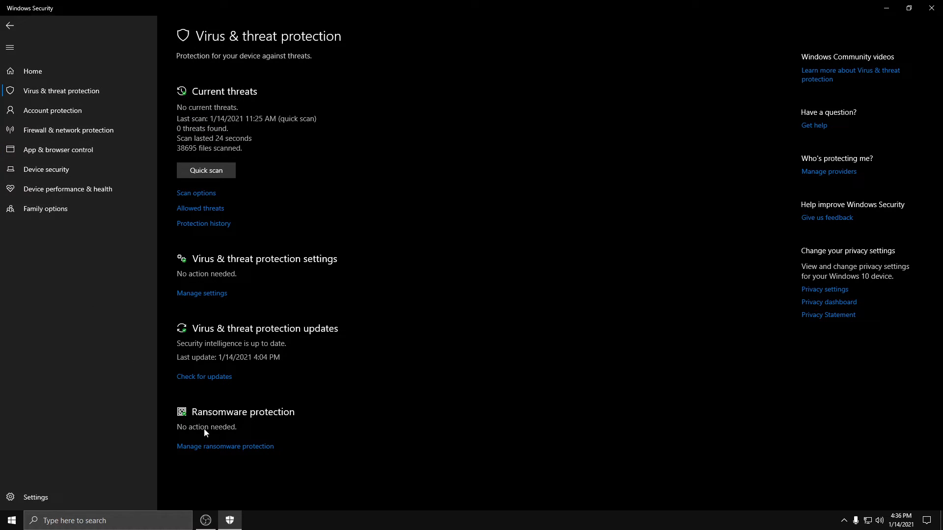
{"action": "left_click", "coordinate": [225, 447]}
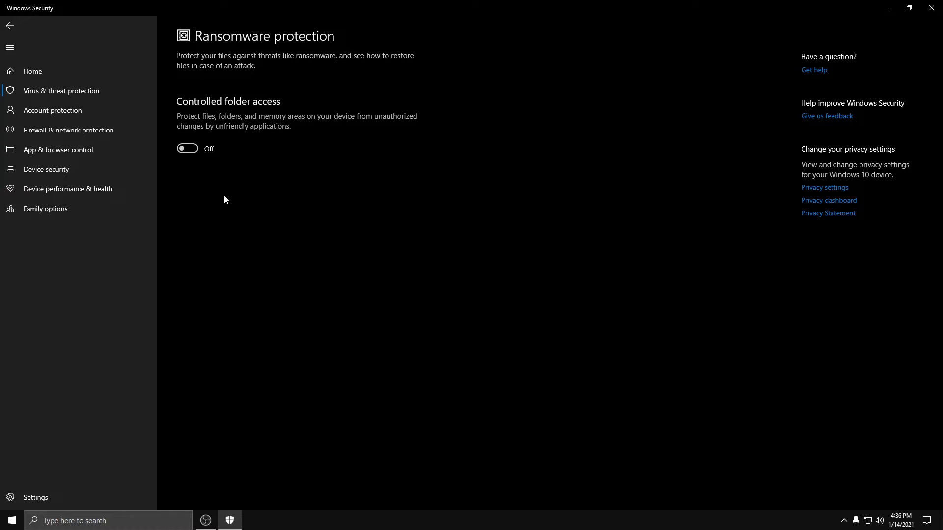
{"action": "mouse_move", "coordinate": [228, 204]}
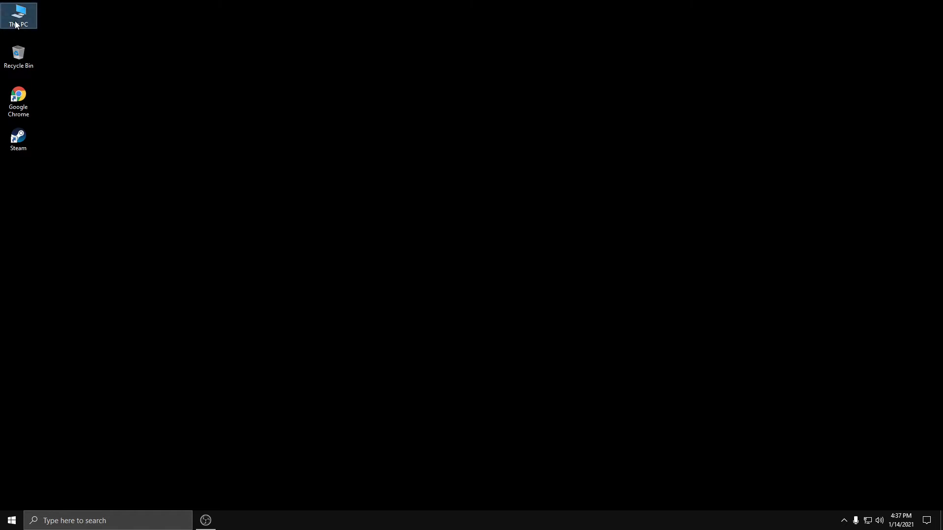
- In This PC's Folder Options, keep recent files and frequent folders unchecked in Quick access
{"action": "double_click", "coordinate": [18, 16]}
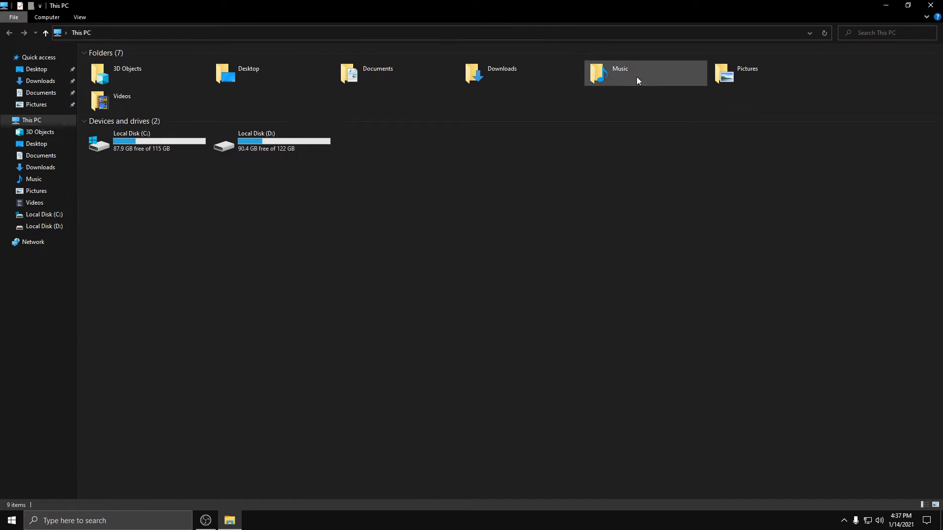
{"action": "left_click", "coordinate": [79, 16]}
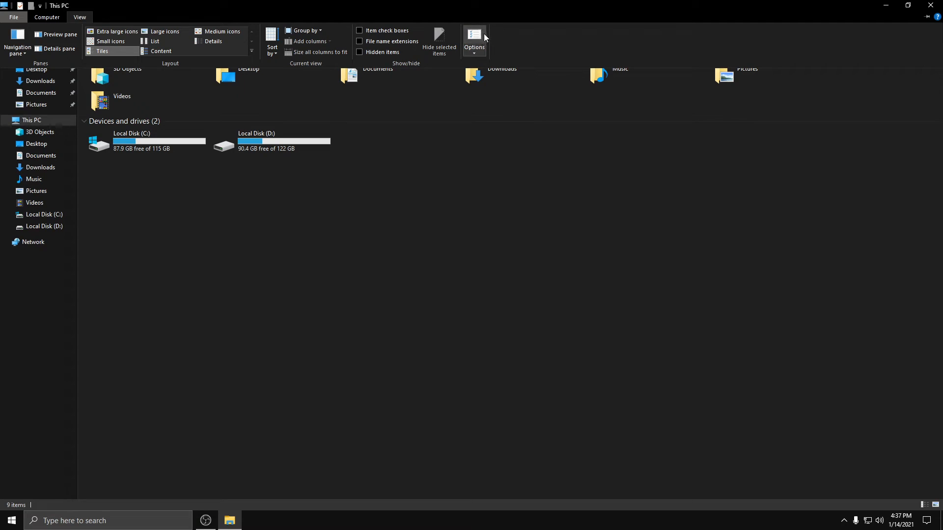
{"action": "left_click", "coordinate": [474, 41]}
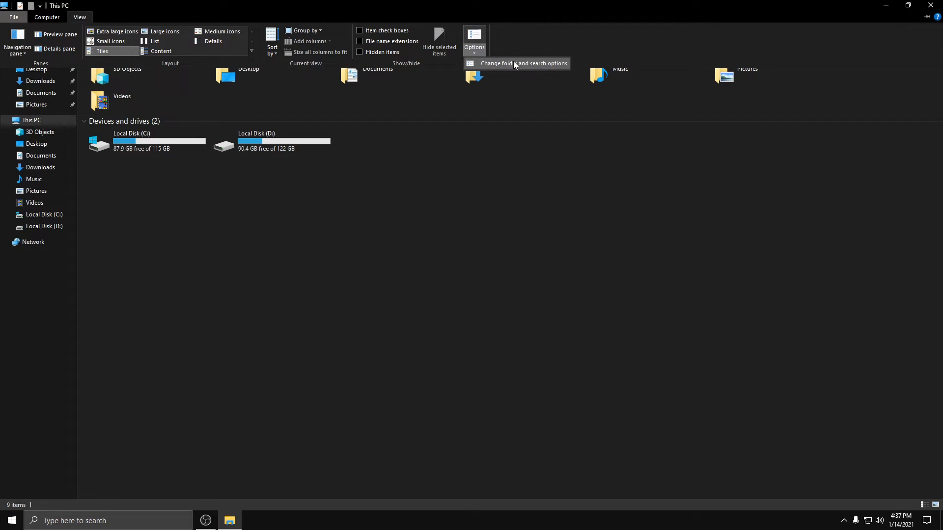
{"action": "left_click", "coordinate": [524, 63]}
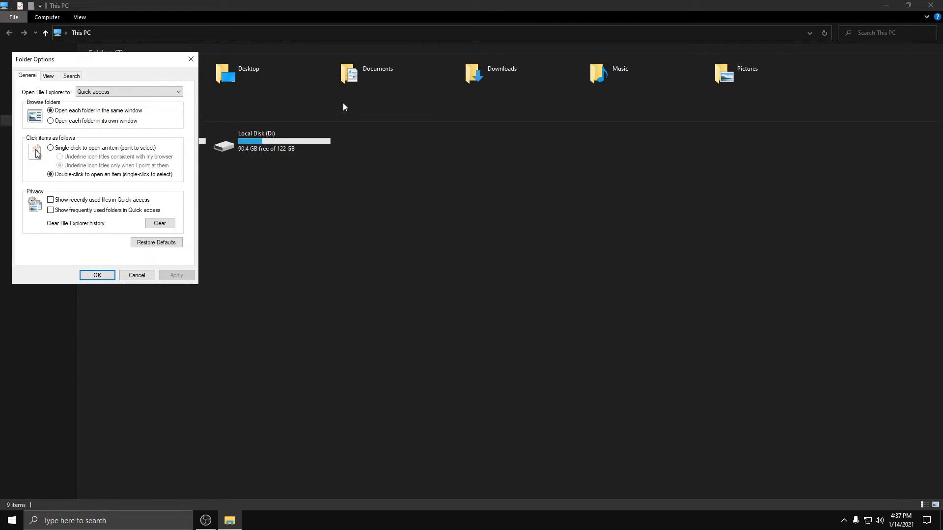
{"action": "mouse_move", "coordinate": [12, 205]}
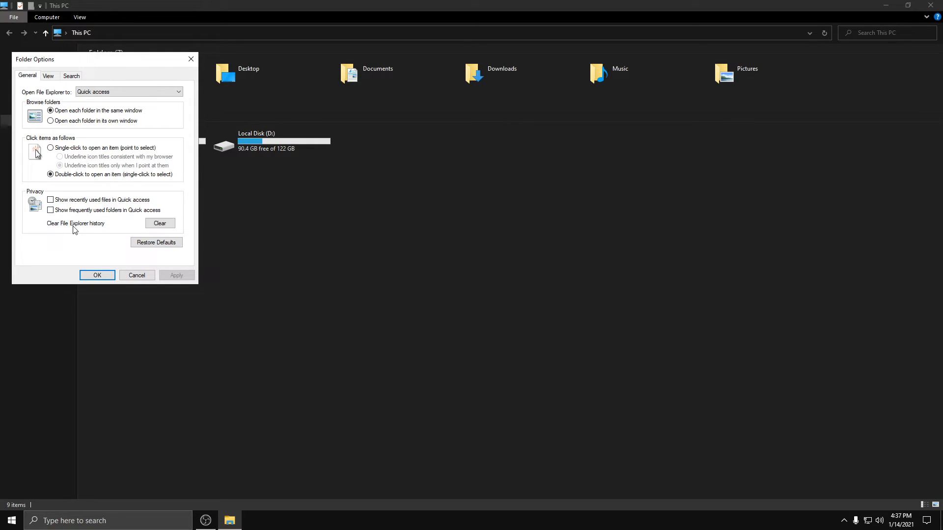
{"action": "left_click", "coordinate": [71, 75]}
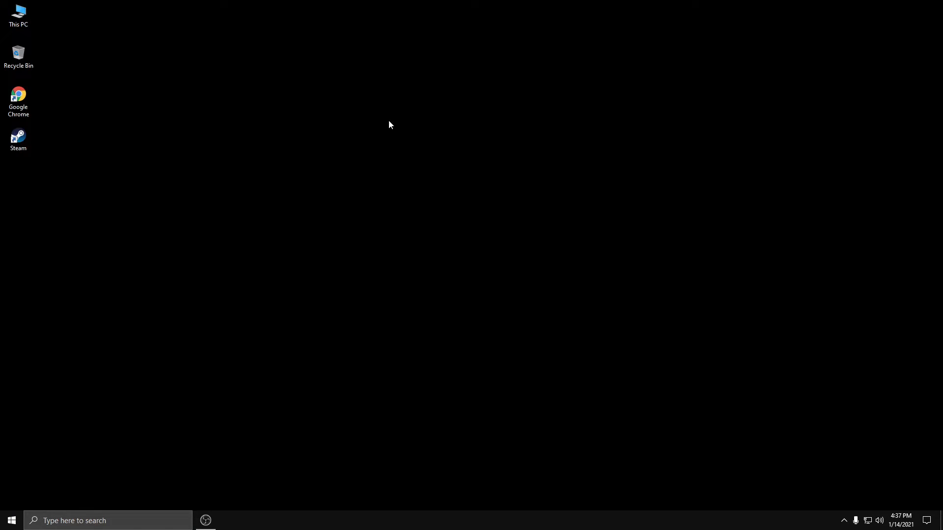
- Search 'adjust' and set visual effects to Custom with only Smooth edges of screen fonts
{"action": "type", "text": "a"}
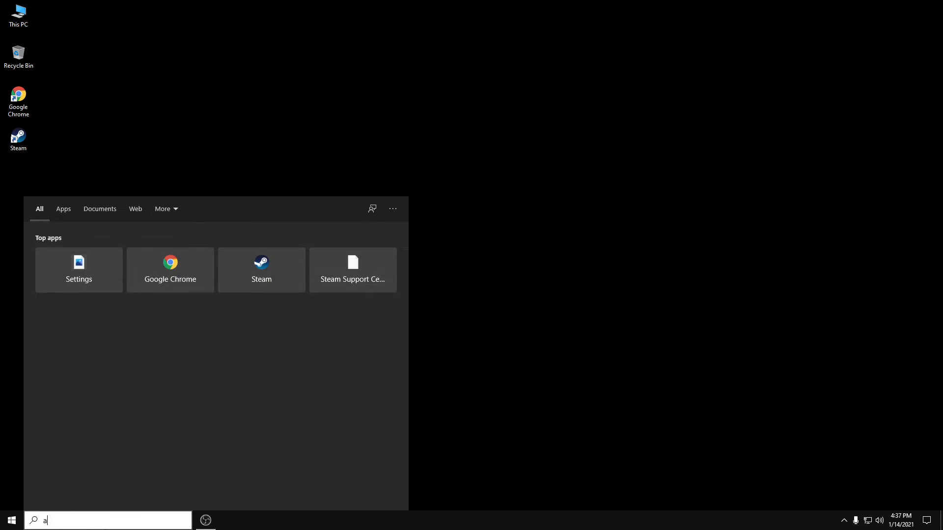
{"action": "type", "text": "djust"}
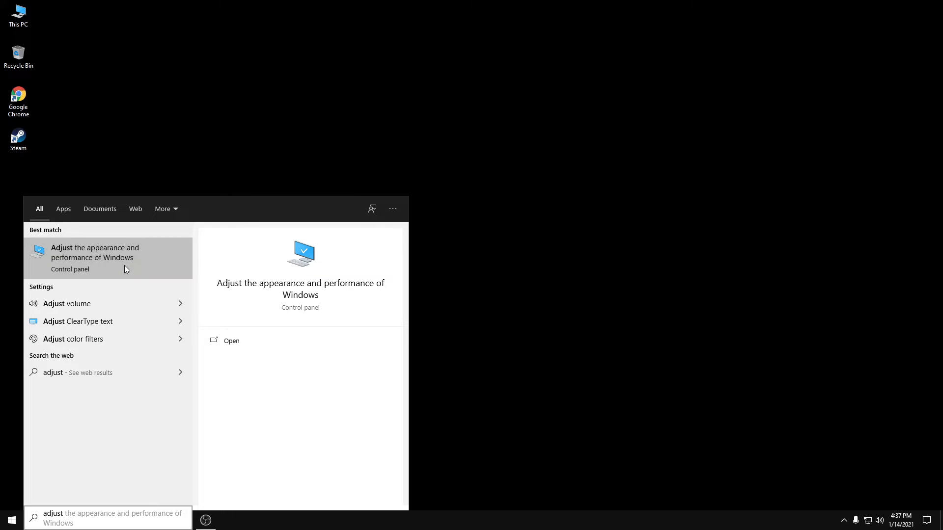
{"action": "left_click", "coordinate": [95, 253]}
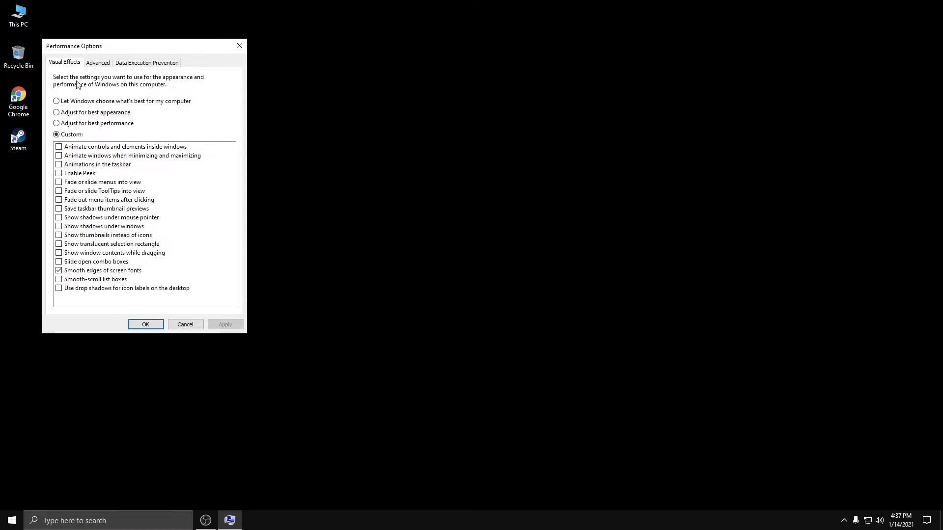
{"action": "mouse_move", "coordinate": [73, 218]}
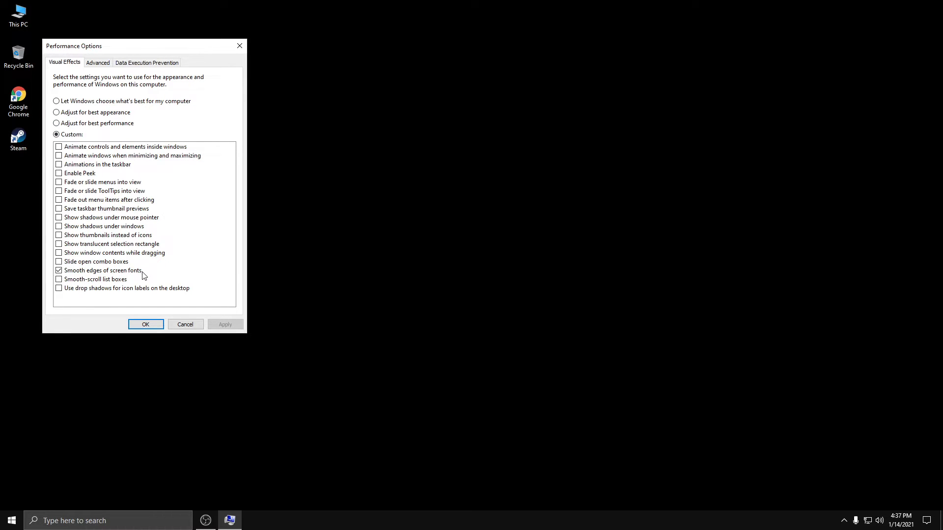
{"action": "mouse_move", "coordinate": [168, 184]}
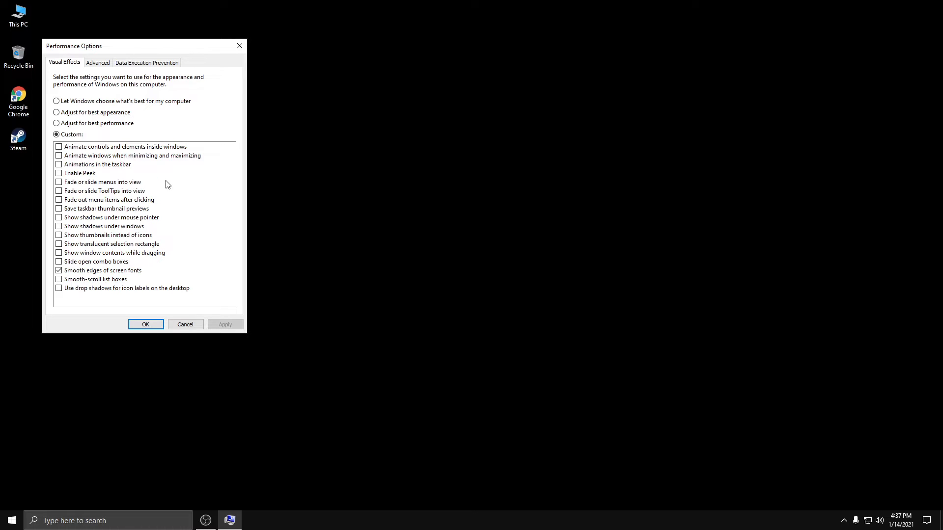
{"action": "left_click", "coordinate": [146, 324]}
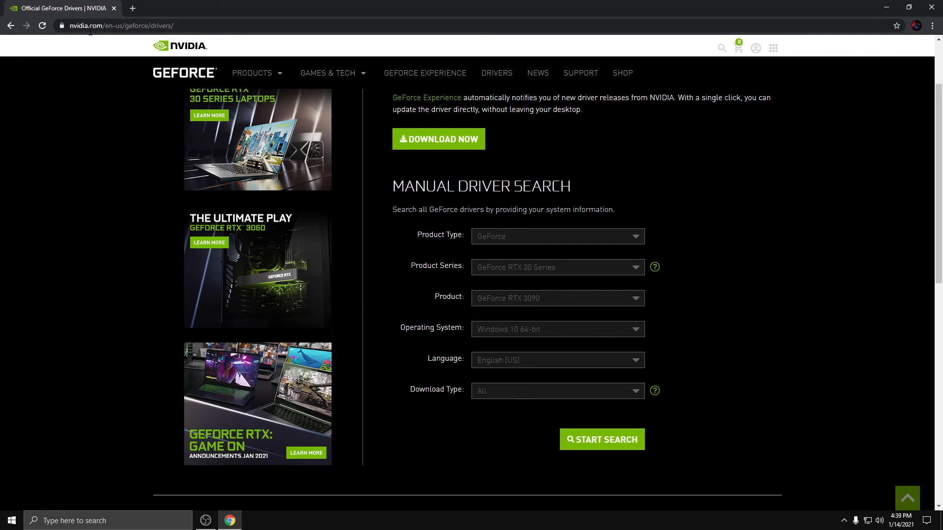
{"action": "mouse_move", "coordinate": [693, 151]}
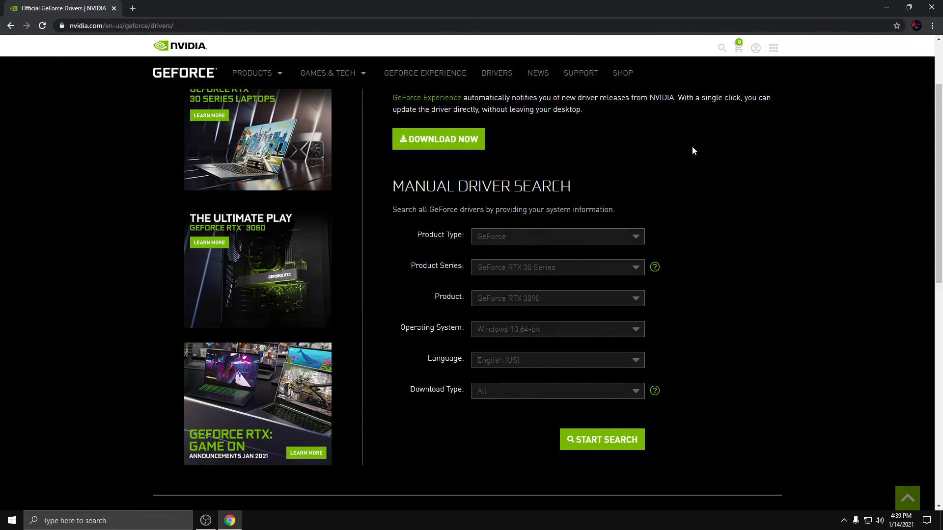
- Pick the GeForce 10 Series card in the driver search Product dropdown, then close Chrome
{"action": "left_click", "coordinate": [557, 267]}
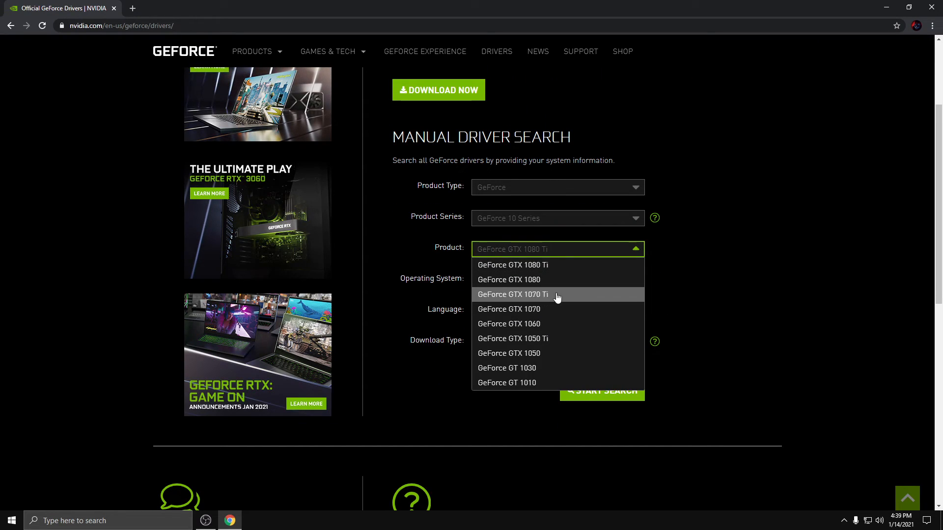
{"action": "left_click", "coordinate": [512, 295]}
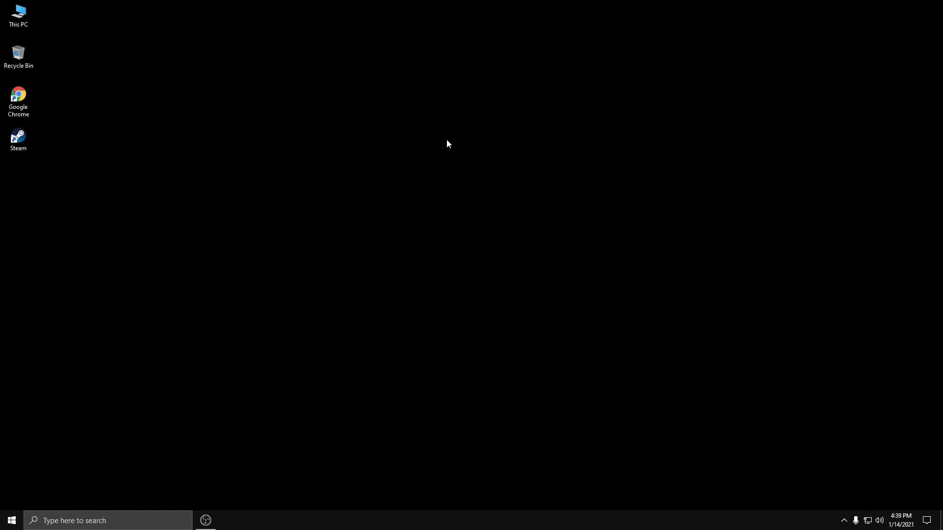
- Launch NVIDIA Control Panel from the desktop menu and set image preview to advanced 3D image settings
{"action": "right_click", "coordinate": [447, 144]}
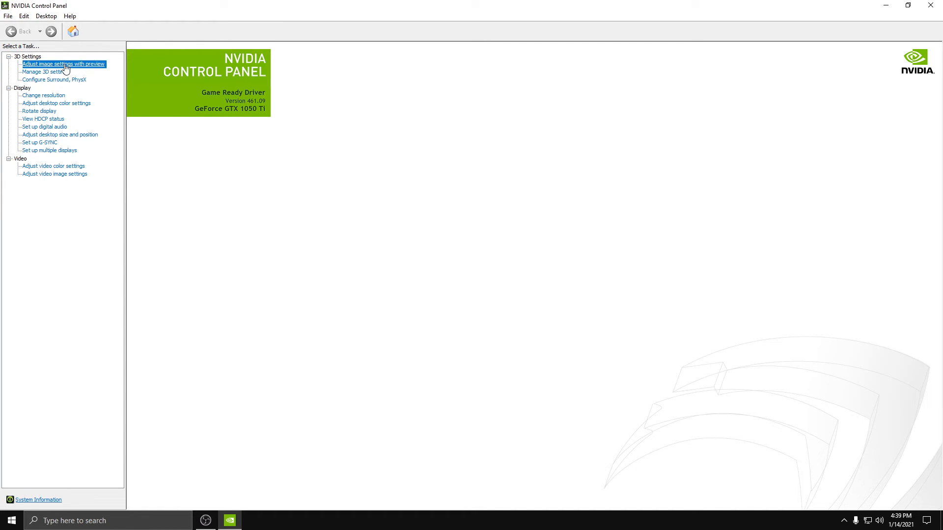
{"action": "left_click", "coordinate": [62, 64]}
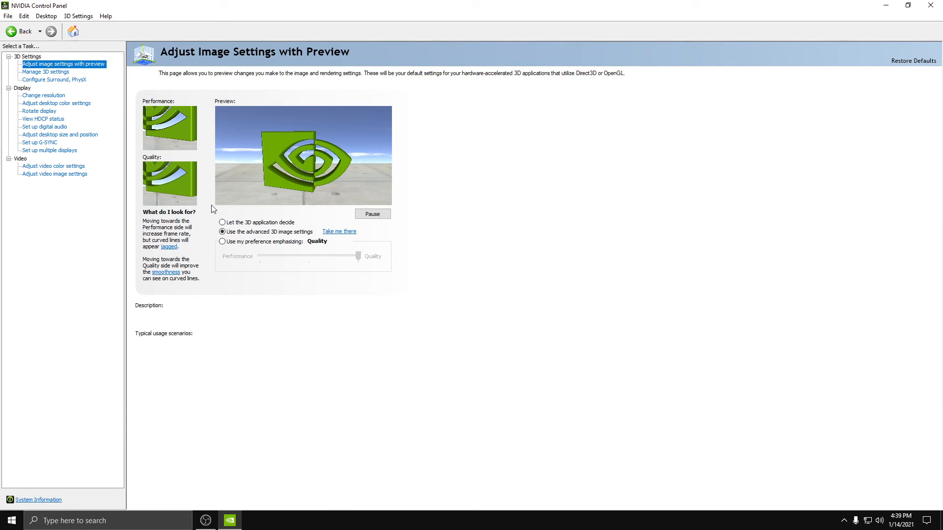
{"action": "left_click", "coordinate": [222, 232]}
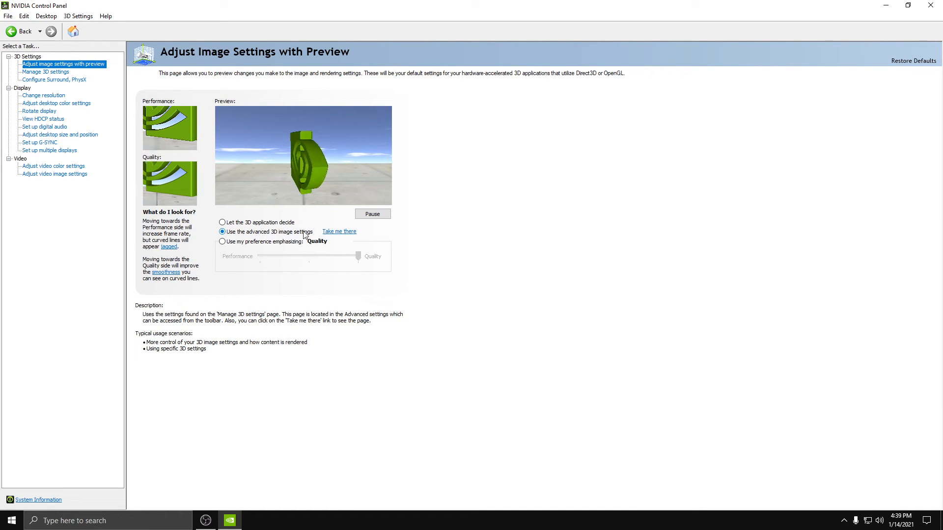
{"action": "left_click", "coordinate": [45, 72]}
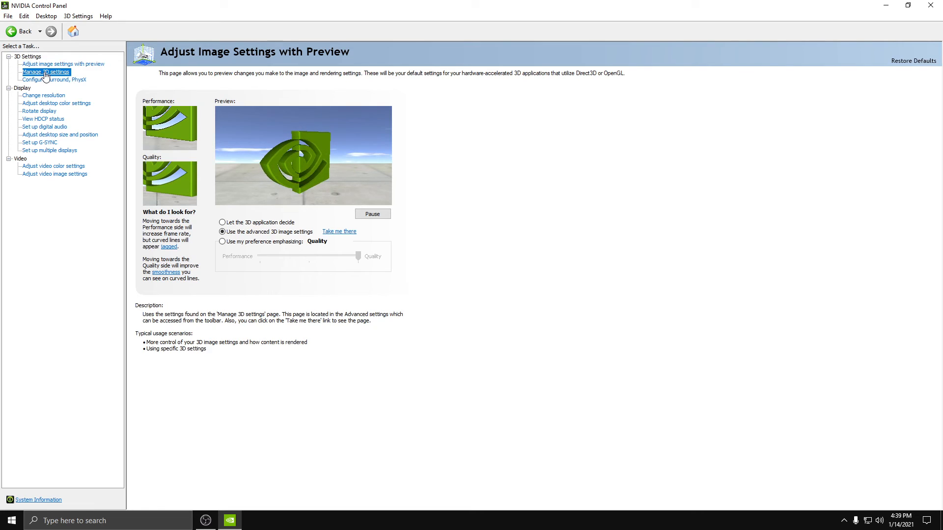
- Open the global 3D settings list and review the FXAA and antialiasing mode descriptions
{"action": "left_click", "coordinate": [45, 72]}
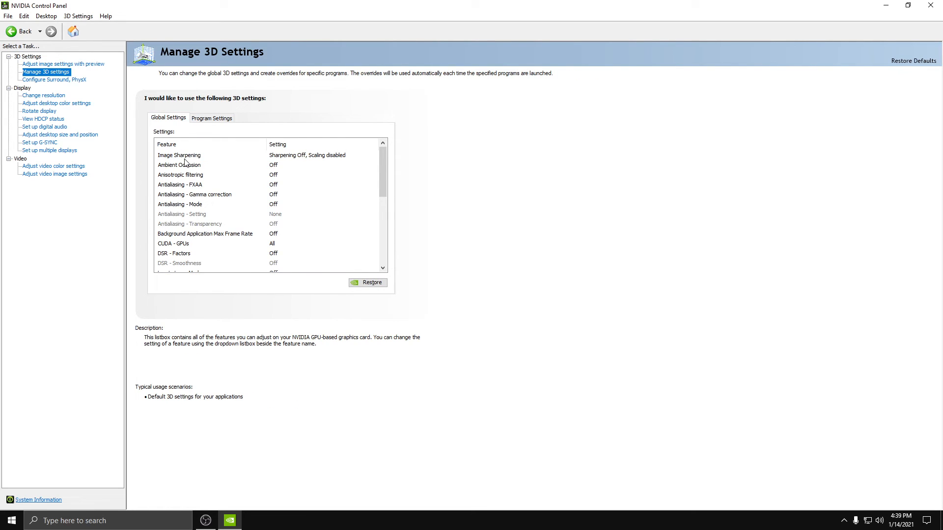
{"action": "mouse_move", "coordinate": [346, 159]}
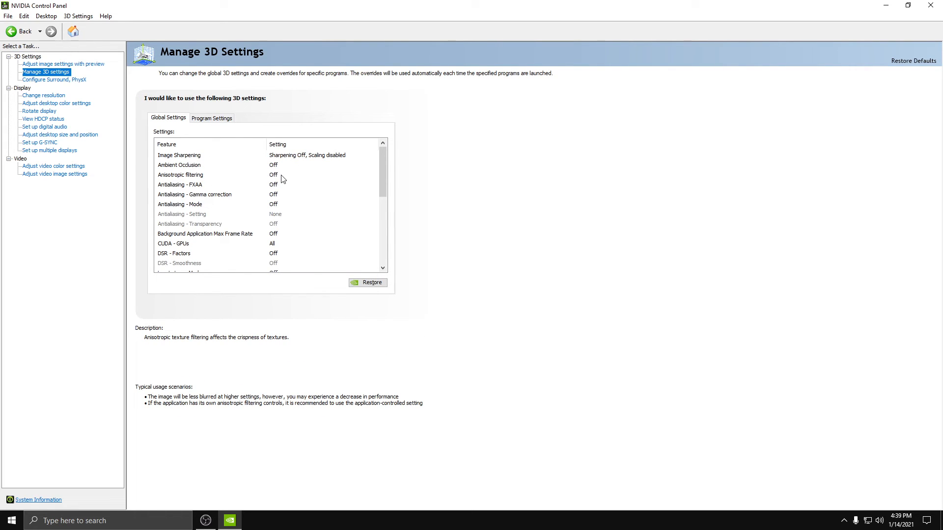
{"action": "left_click", "coordinate": [179, 185]}
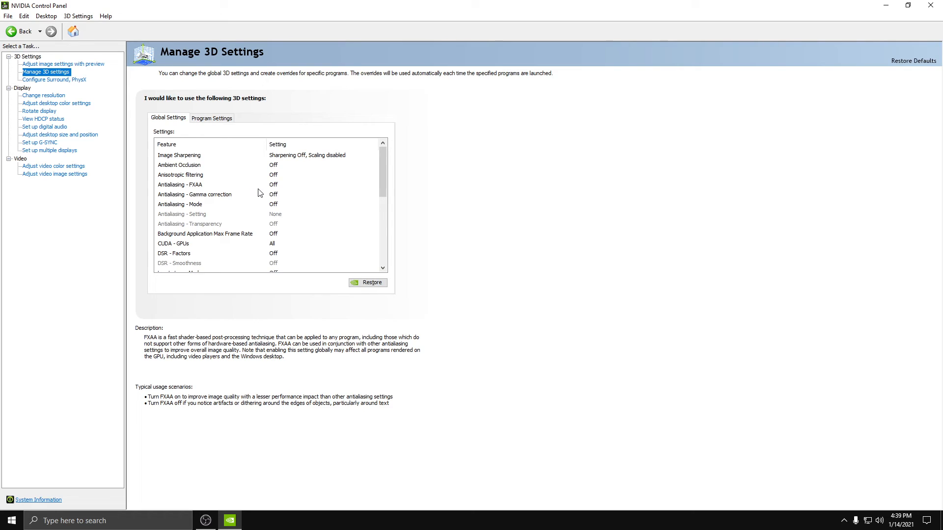
{"action": "left_click", "coordinate": [195, 195]}
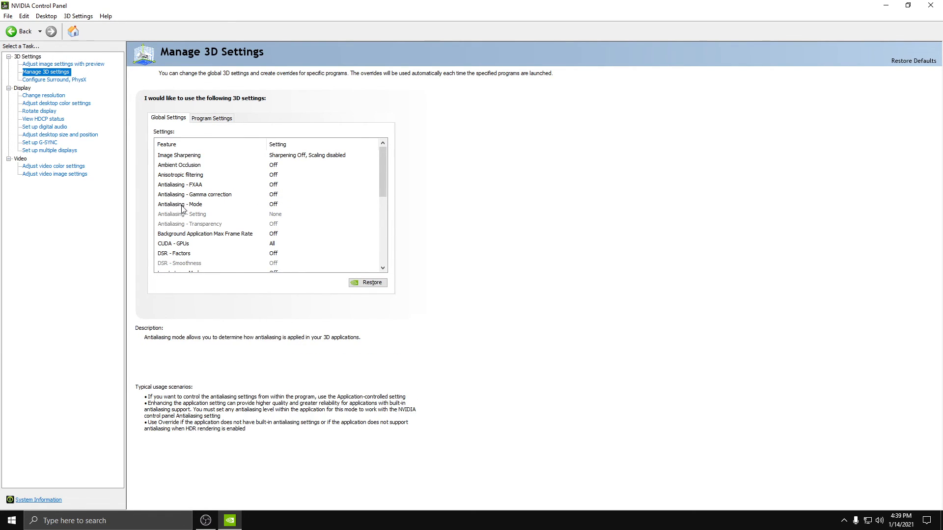
{"action": "scroll", "scroll_direction": "down", "scroll_amount": 3}
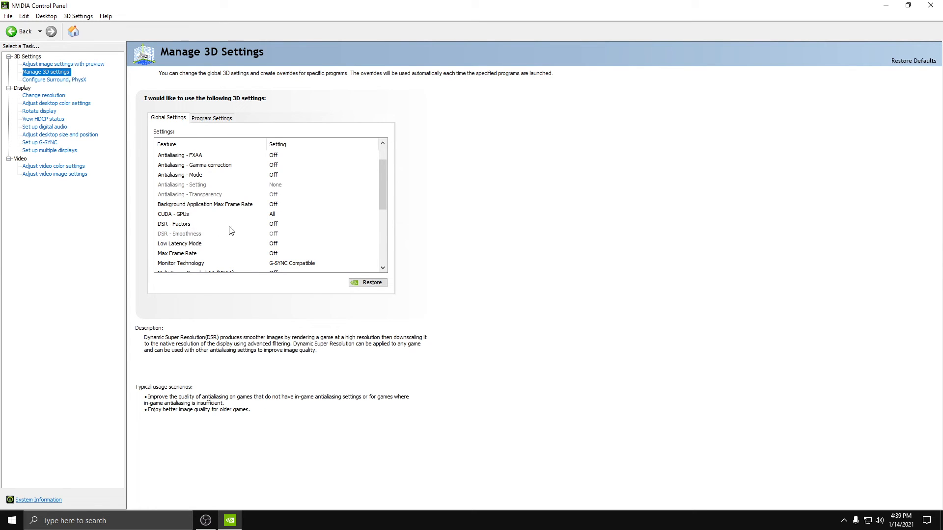
{"action": "scroll", "scroll_direction": "down", "scroll_amount": 3}
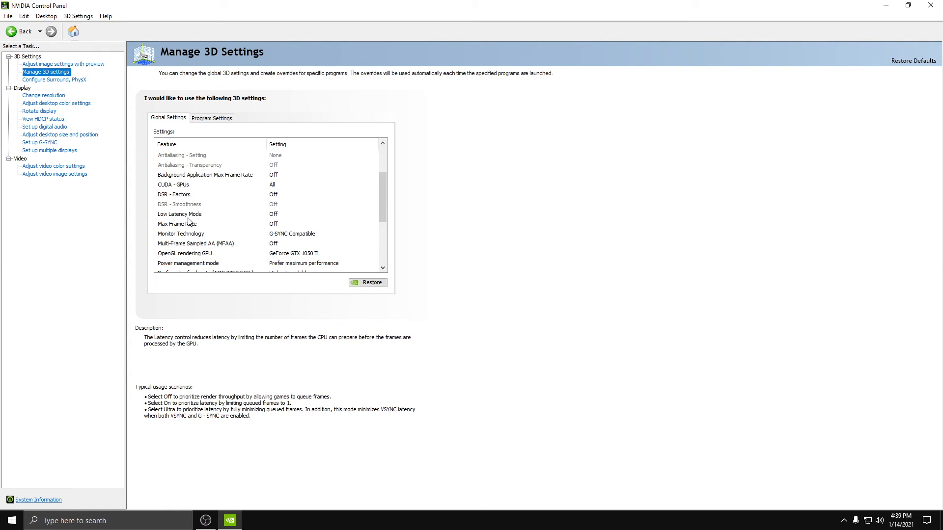
{"action": "mouse_move", "coordinate": [177, 224]}
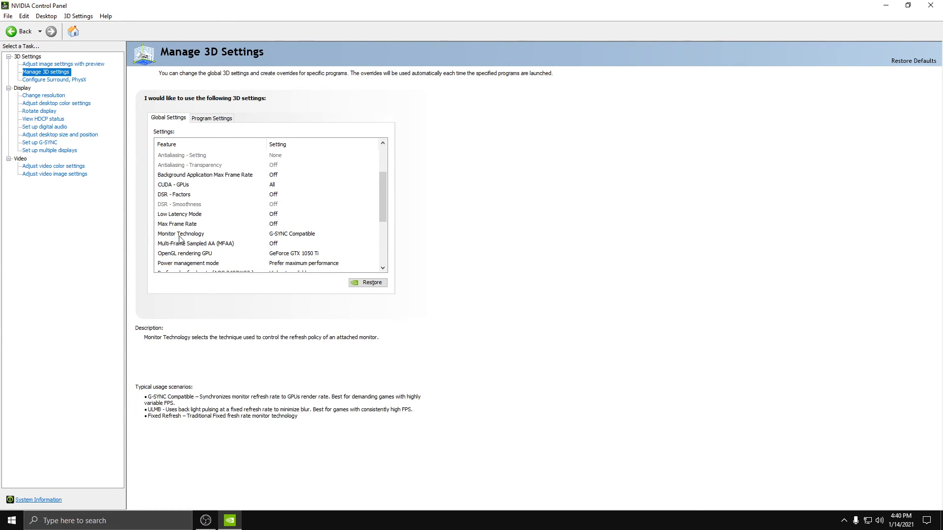
{"action": "mouse_move", "coordinate": [325, 234]}
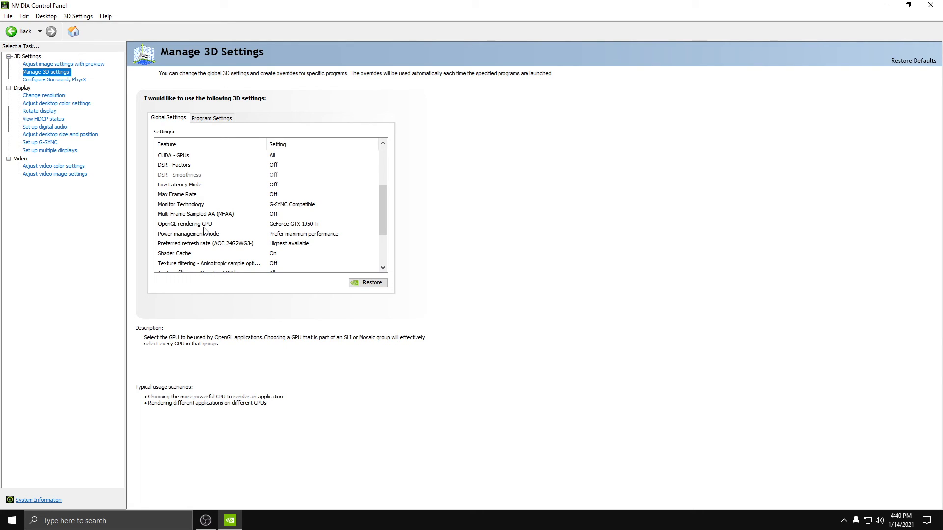
{"action": "mouse_move", "coordinate": [313, 230]}
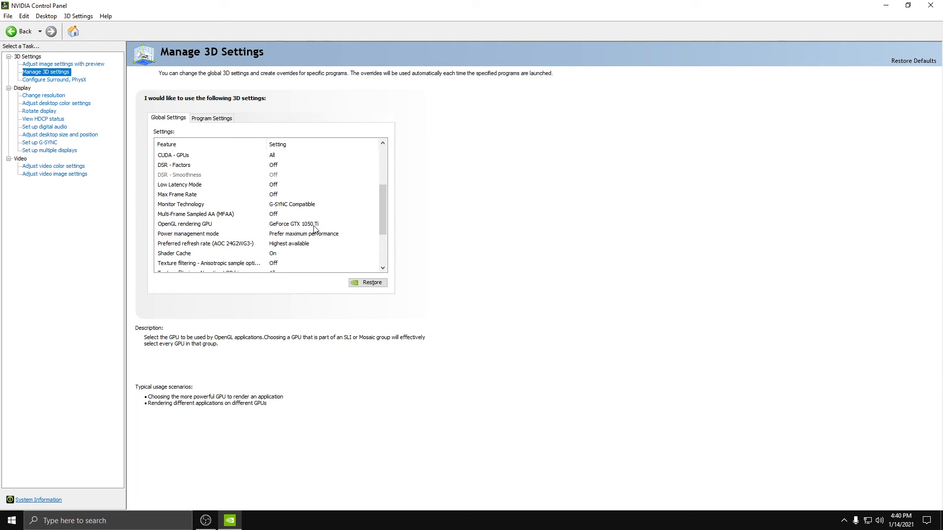
- Check power management mode, vertical sync and virtual reality pre-rendered frames in the global settings
{"action": "scroll", "scroll_direction": "down", "scroll_amount": 3}
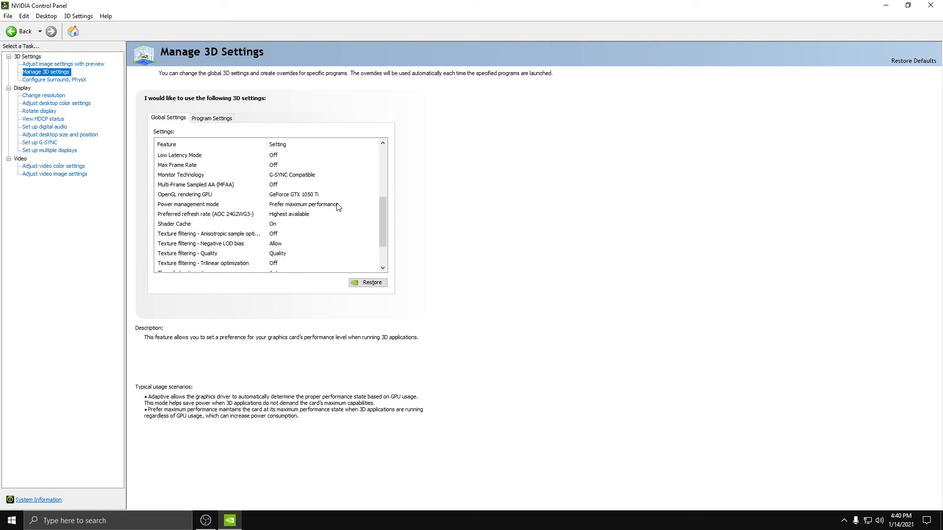
{"action": "left_click", "coordinate": [288, 214]}
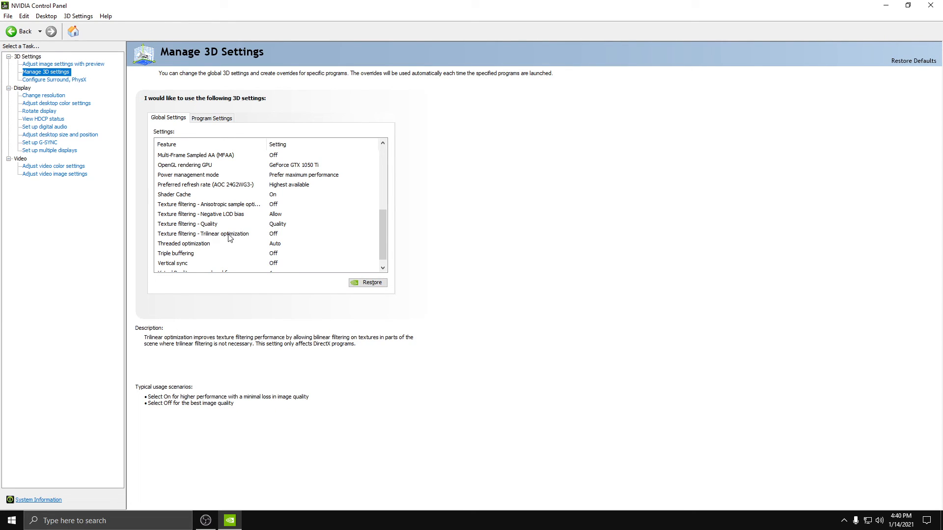
{"action": "mouse_move", "coordinate": [288, 235]}
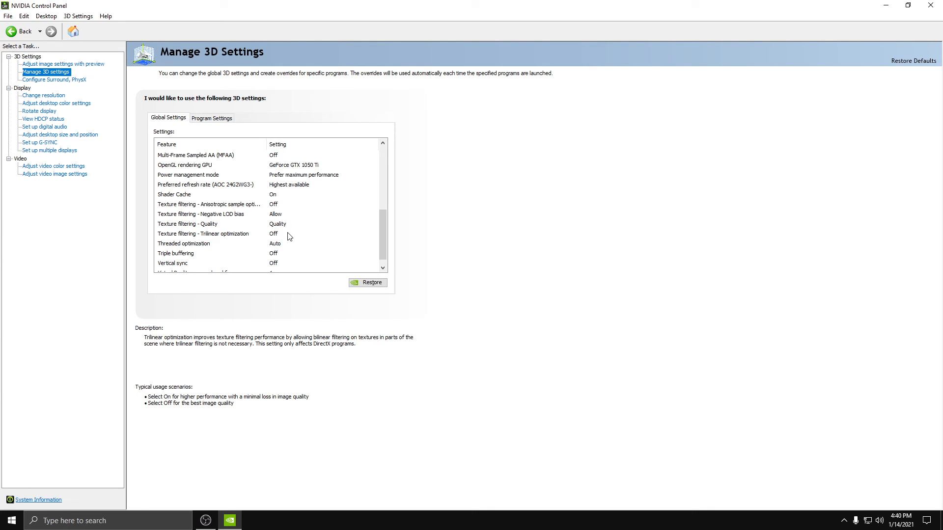
{"action": "left_click", "coordinate": [188, 244]}
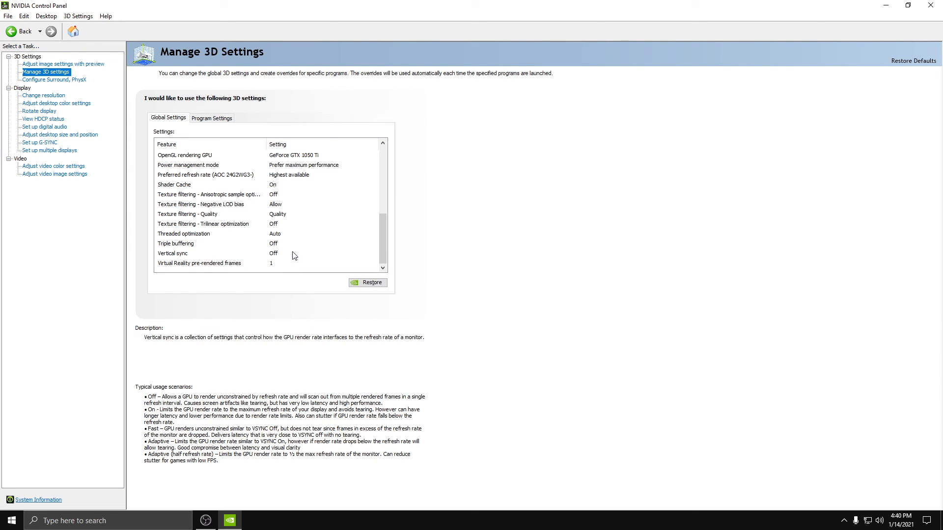
{"action": "left_click", "coordinate": [199, 263]}
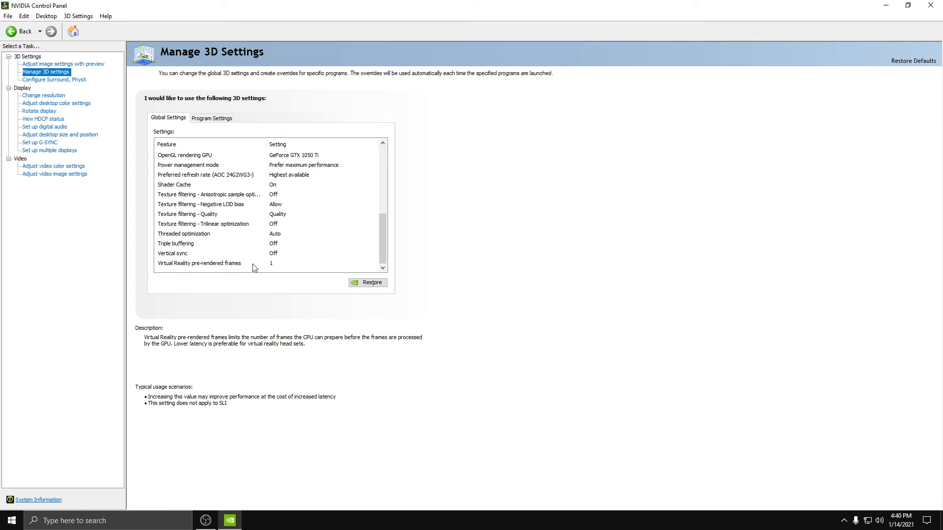
{"action": "left_click", "coordinate": [60, 134]}
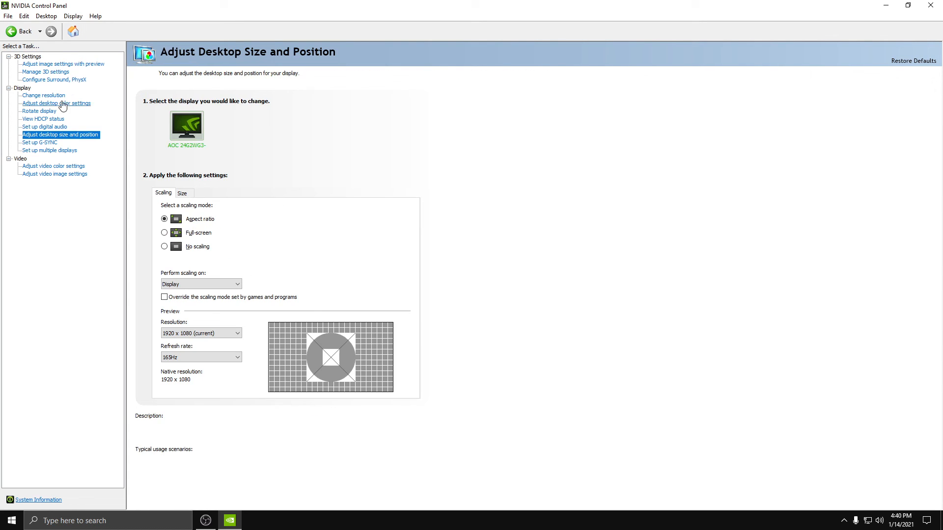
- Verify desktop color at 50% brightness and contrast with 100% digital vibrance, then close NVIDIA Control Panel
{"action": "left_click", "coordinate": [55, 103]}
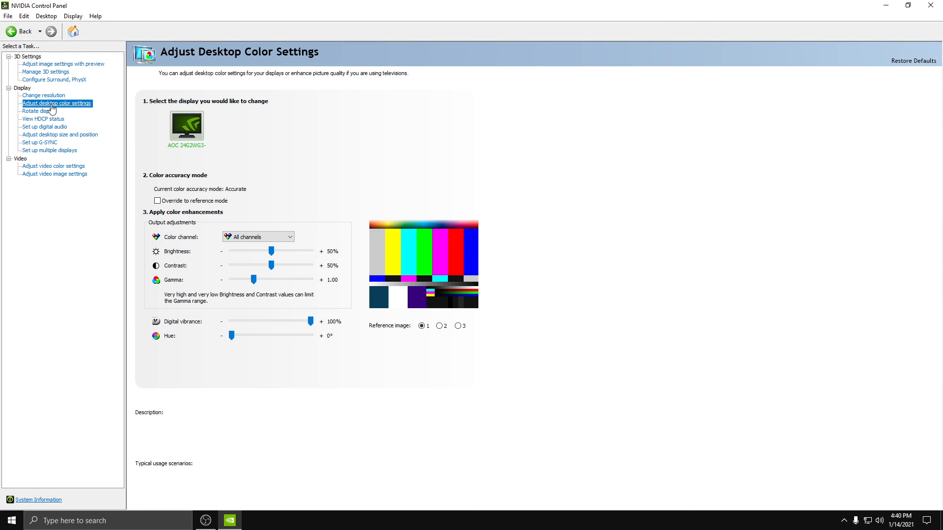
{"action": "mouse_move", "coordinate": [172, 330]}
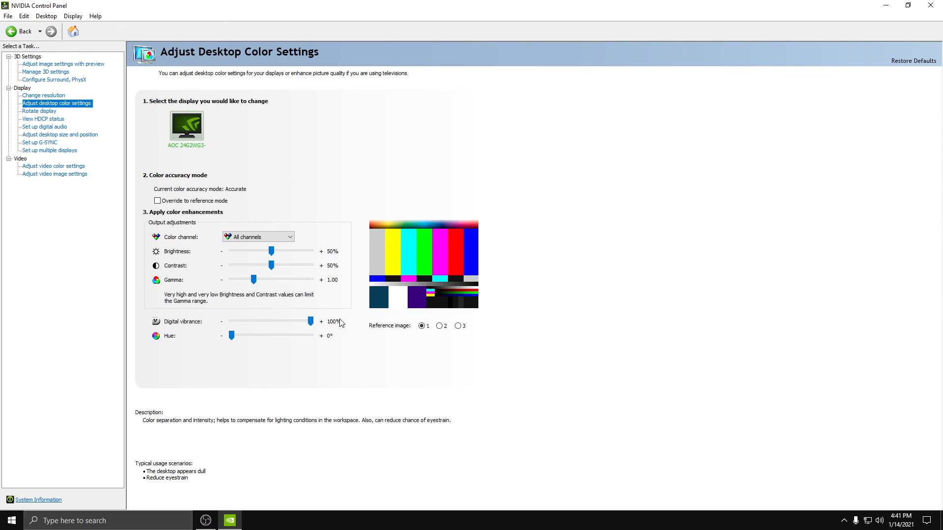
{"action": "mouse_move", "coordinate": [99, 187]}
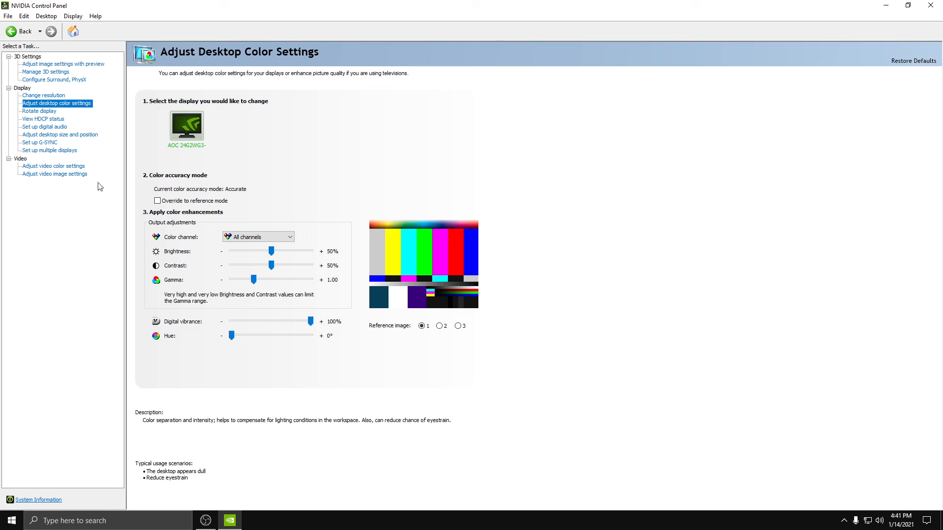
{"action": "left_click", "coordinate": [10, 32]}
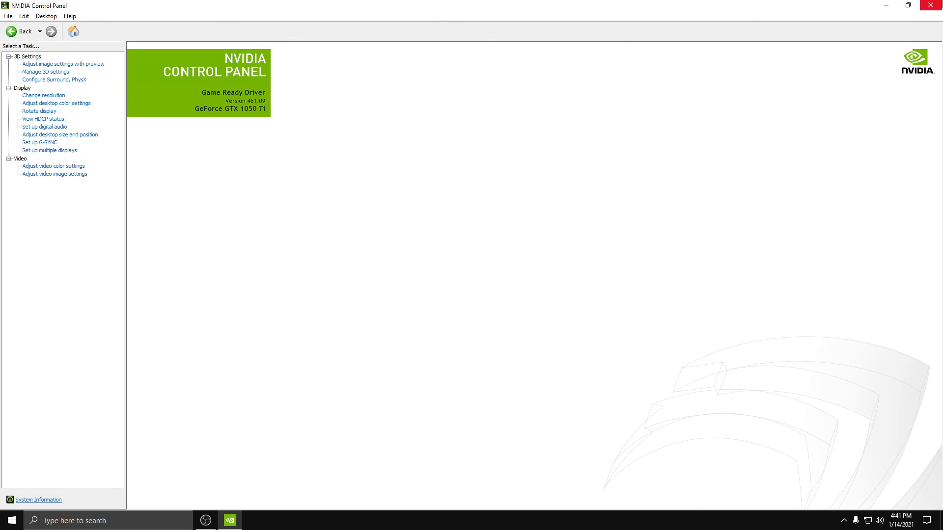
{"action": "left_click", "coordinate": [935, 5]}
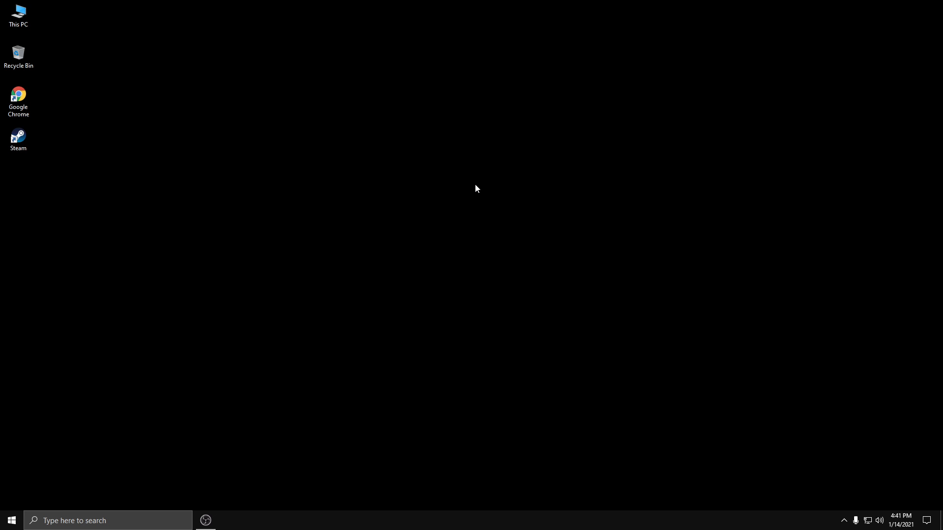